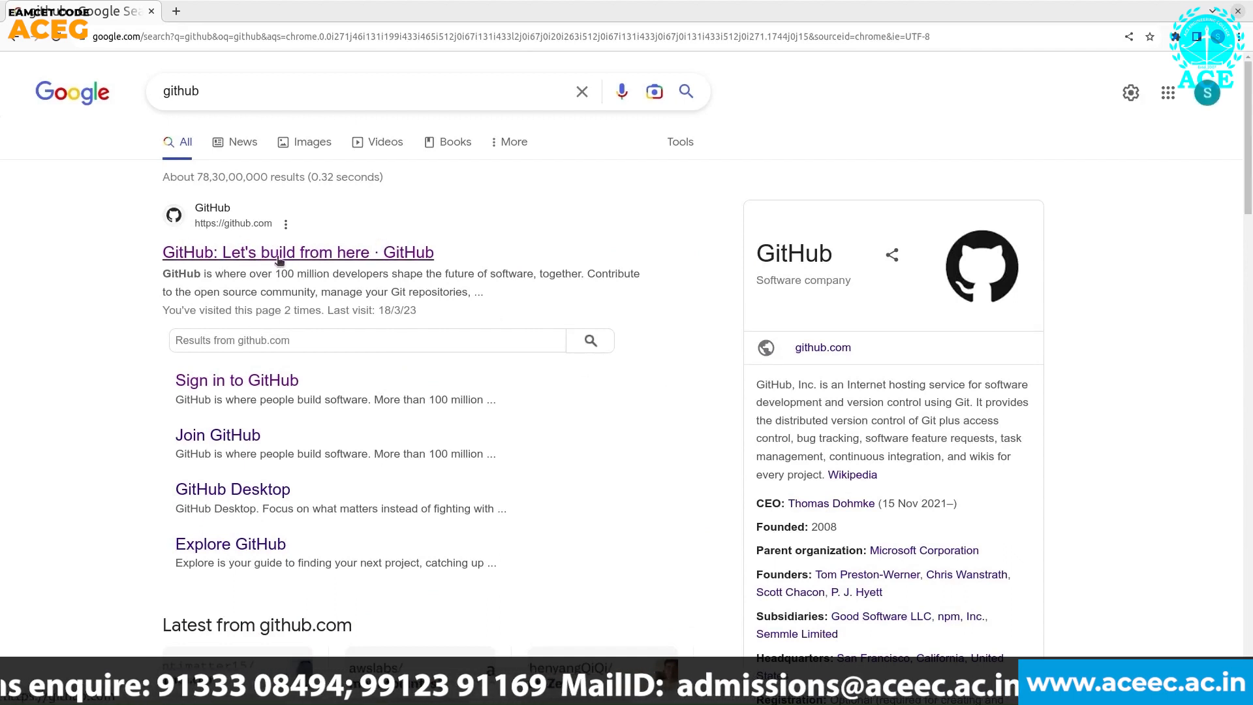
Open the GitHub home page from the Google results for 'github'
{"action": "left_click", "coordinate": [297, 252]}
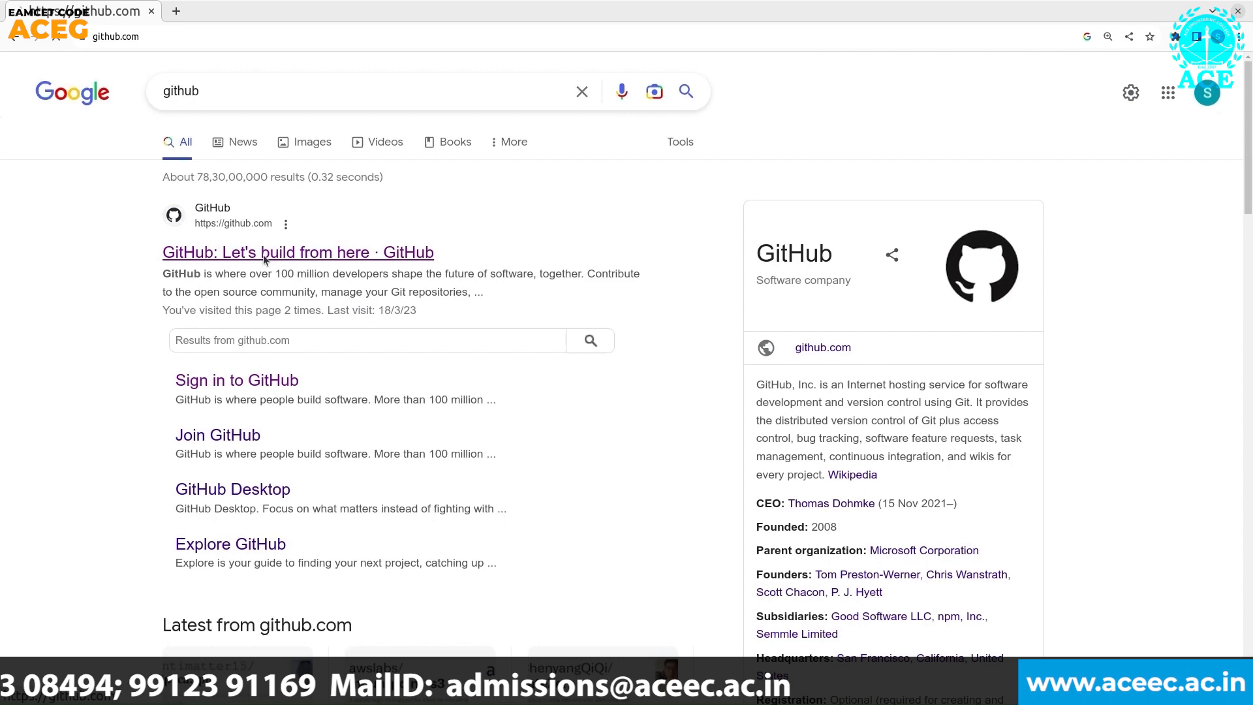
{"action": "left_click", "coordinate": [297, 252]}
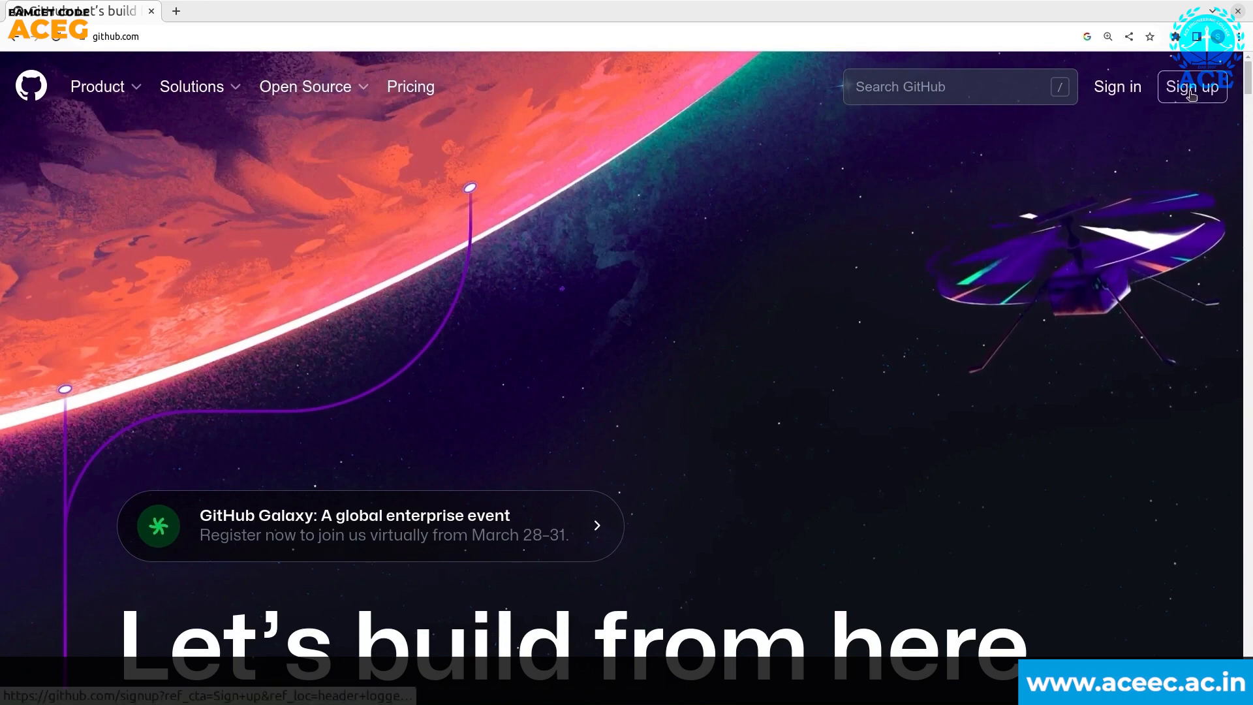
Start sign-up and enter the gmail.com email address, continuing to the password step
{"action": "left_click", "coordinate": [1191, 86]}
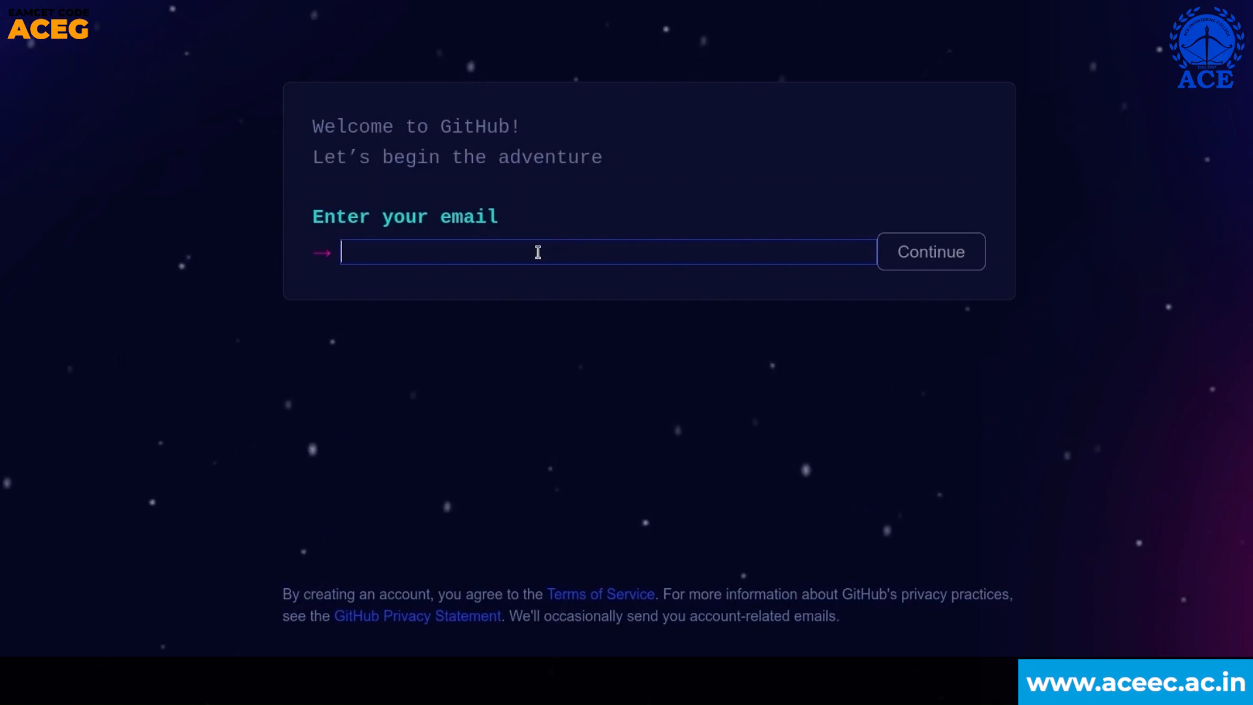
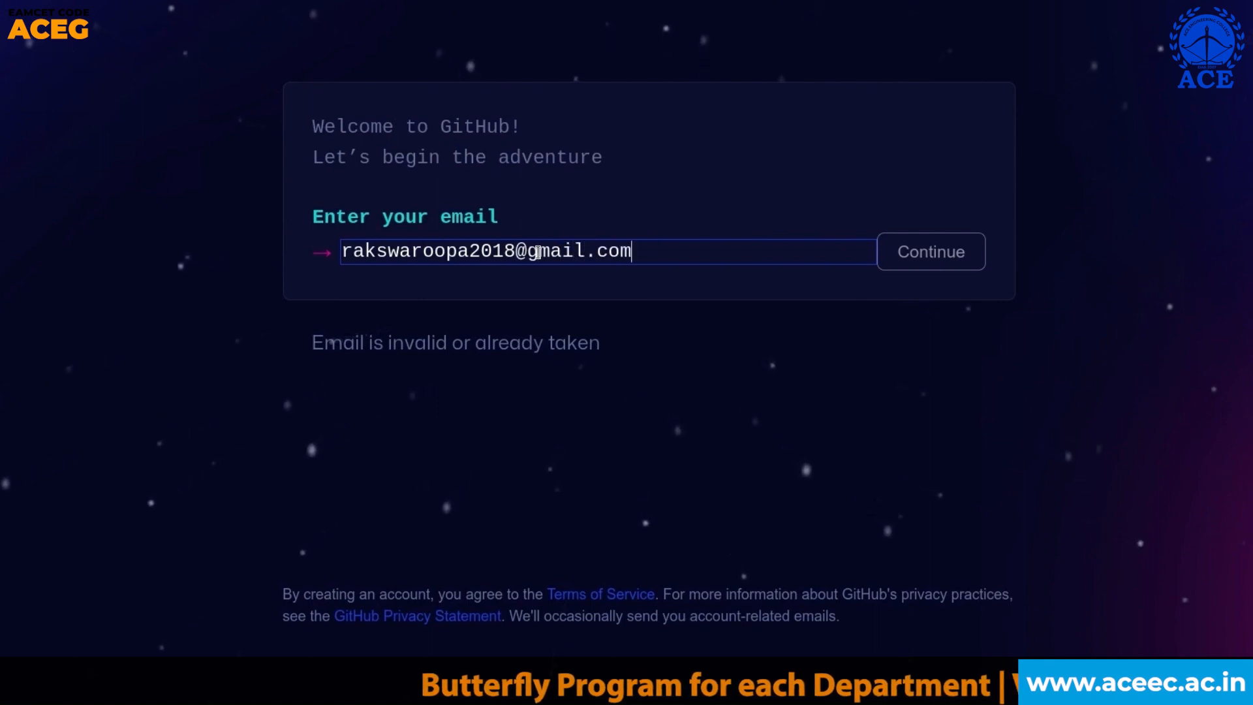
{"action": "left_click", "coordinate": [931, 250]}
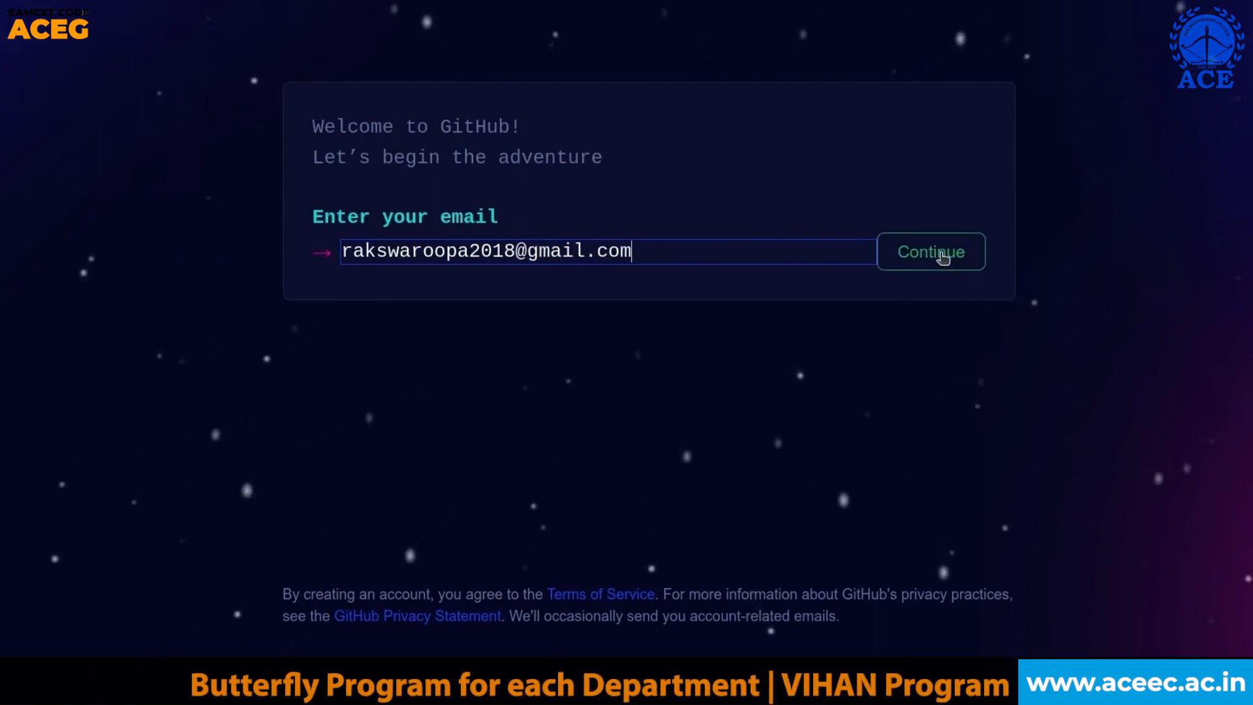
{"action": "left_click", "coordinate": [931, 250]}
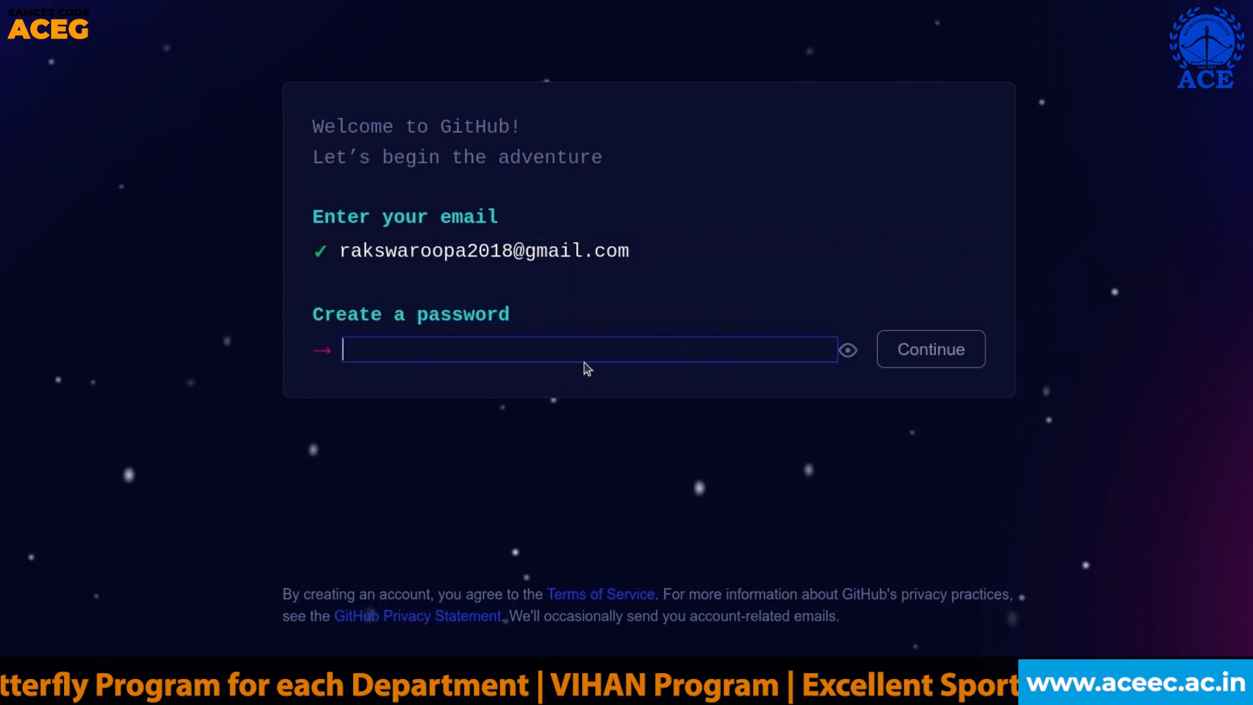
Enter a password rated strong and continue
{"action": "type", "text": "•••"}
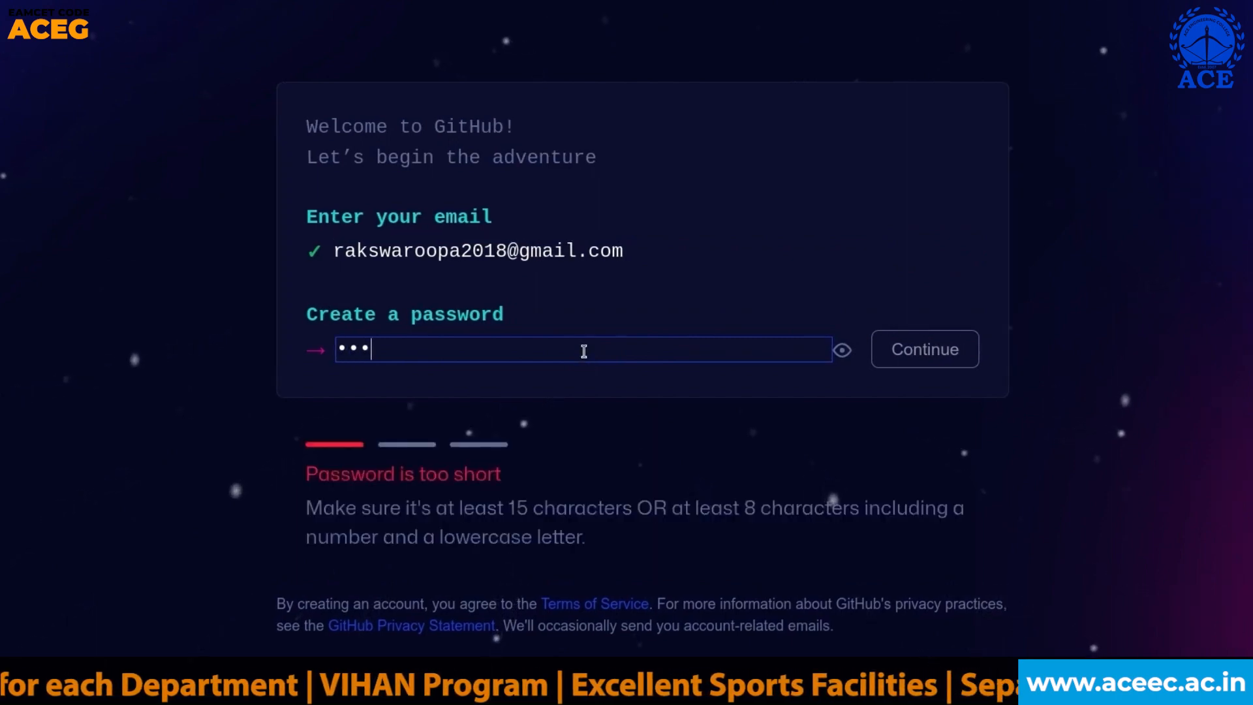
{"action": "type", "text": "a"}
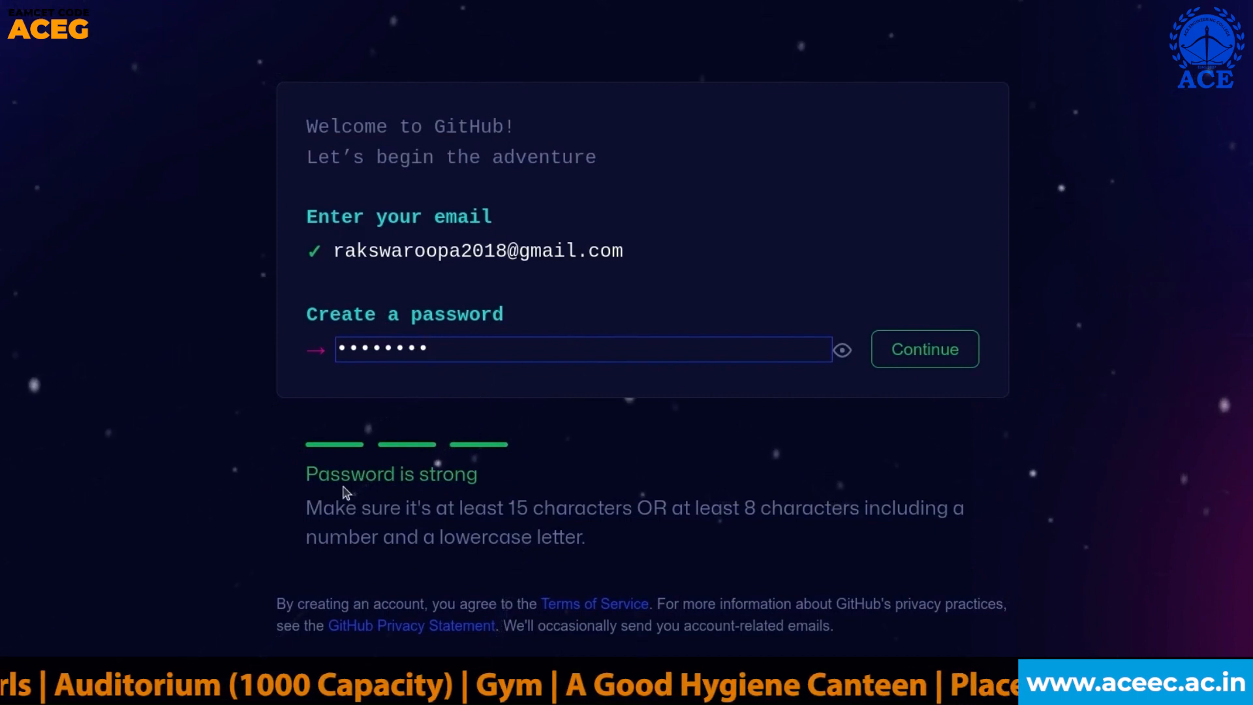
{"action": "left_click", "coordinate": [924, 348]}
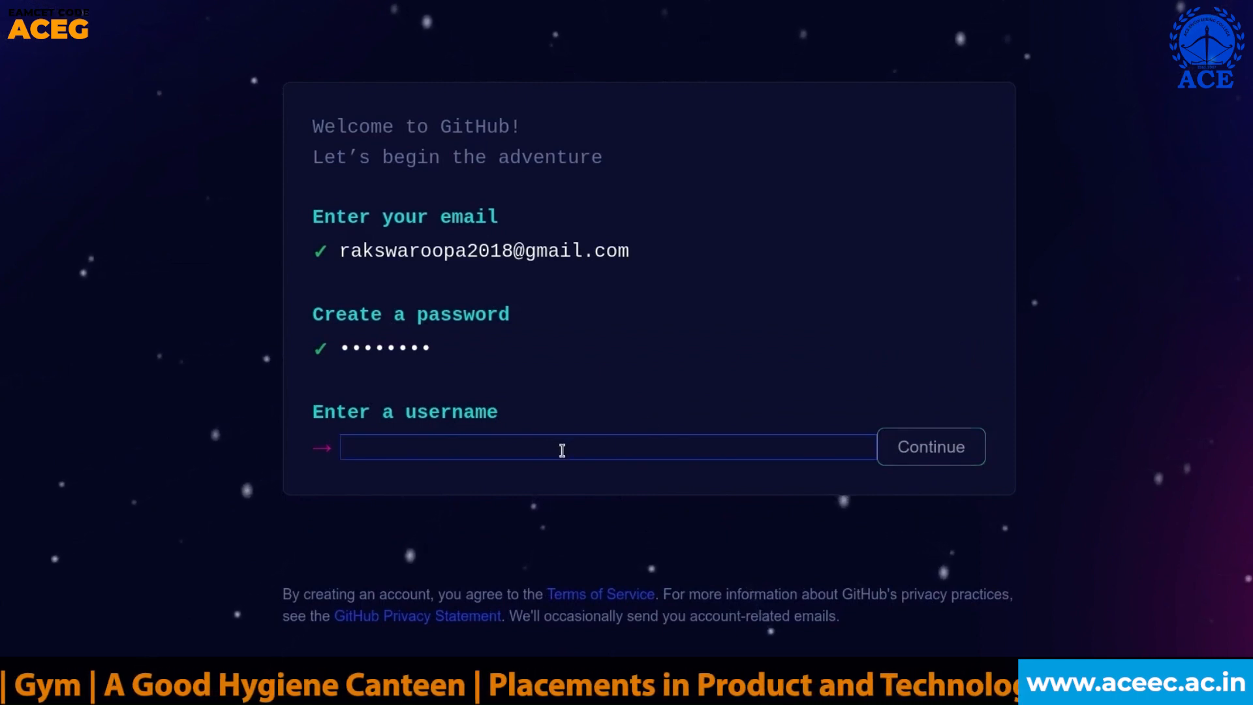
Choose the available username 'rakswaroopa' and answer 'no' to product update emails
{"action": "type", "text": "raks"}
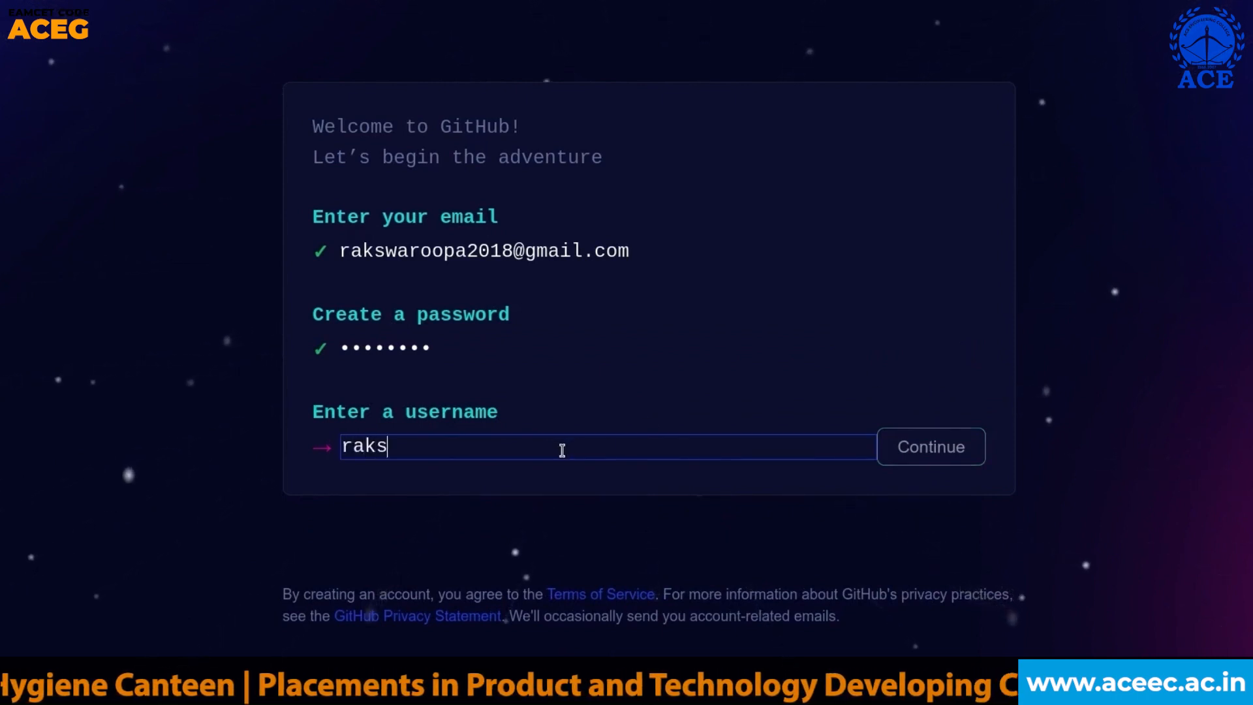
{"action": "type", "text": "waroopa"}
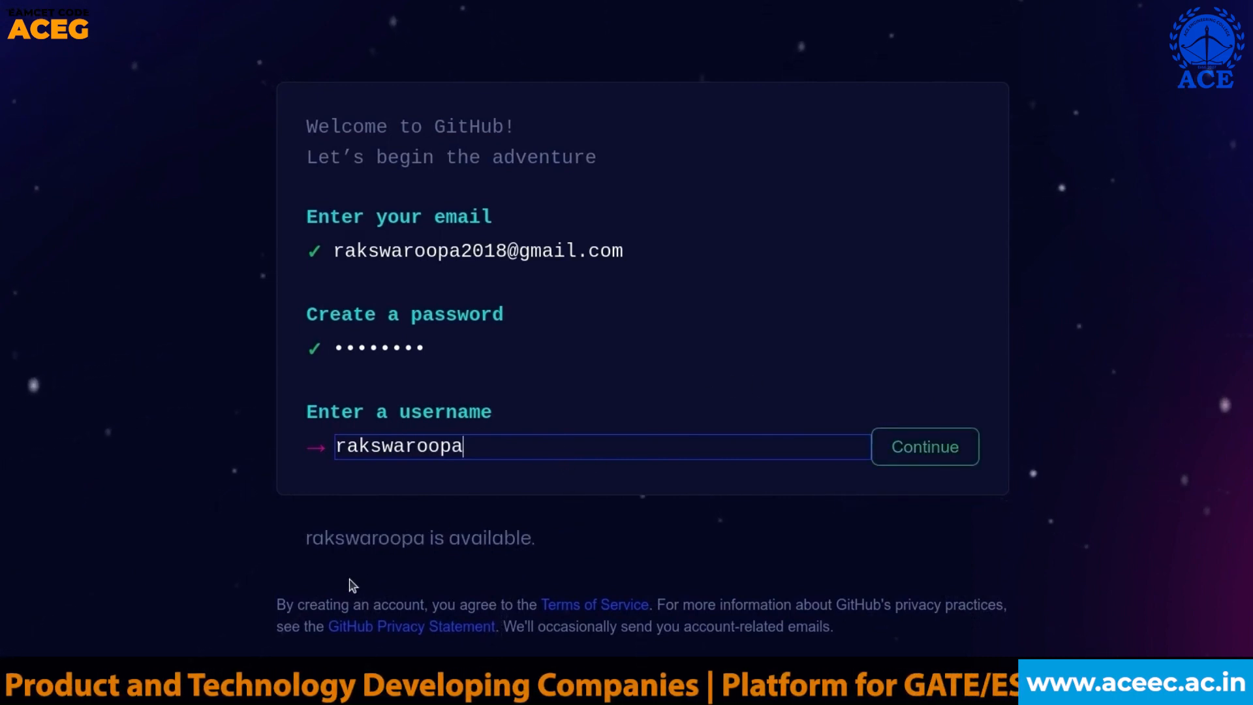
{"action": "mouse_move", "coordinate": [550, 544]}
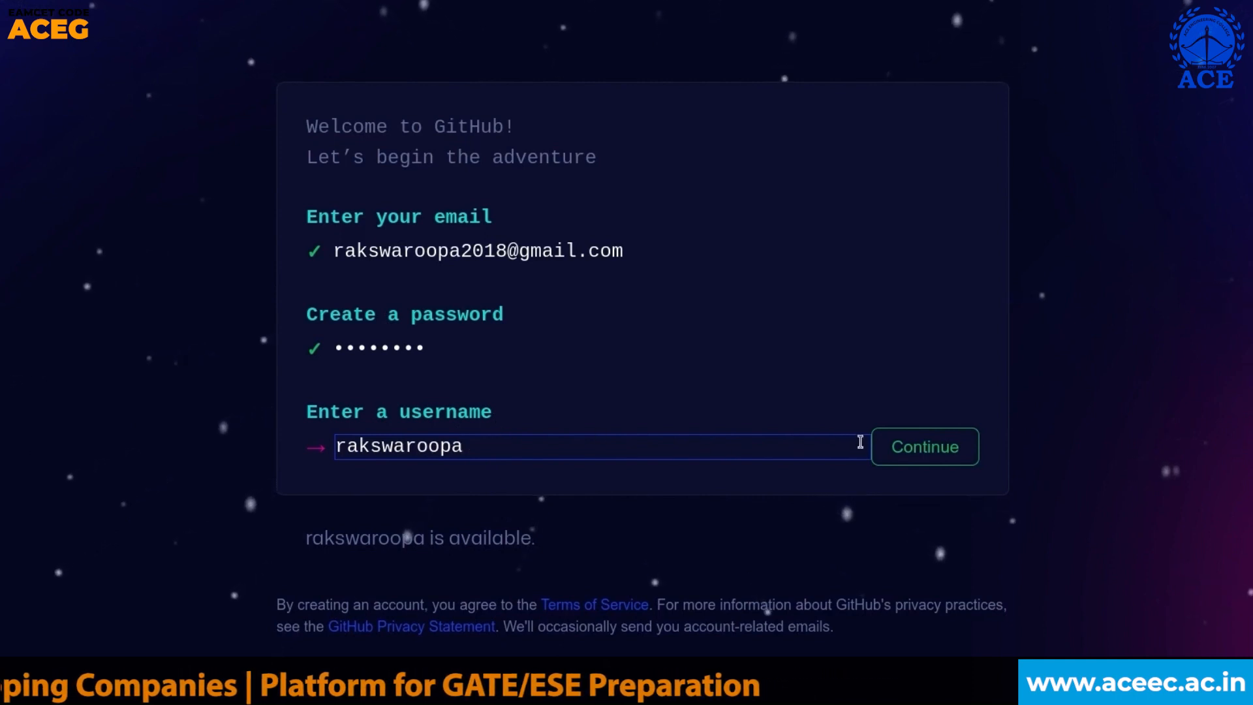
{"action": "left_click", "coordinate": [924, 446]}
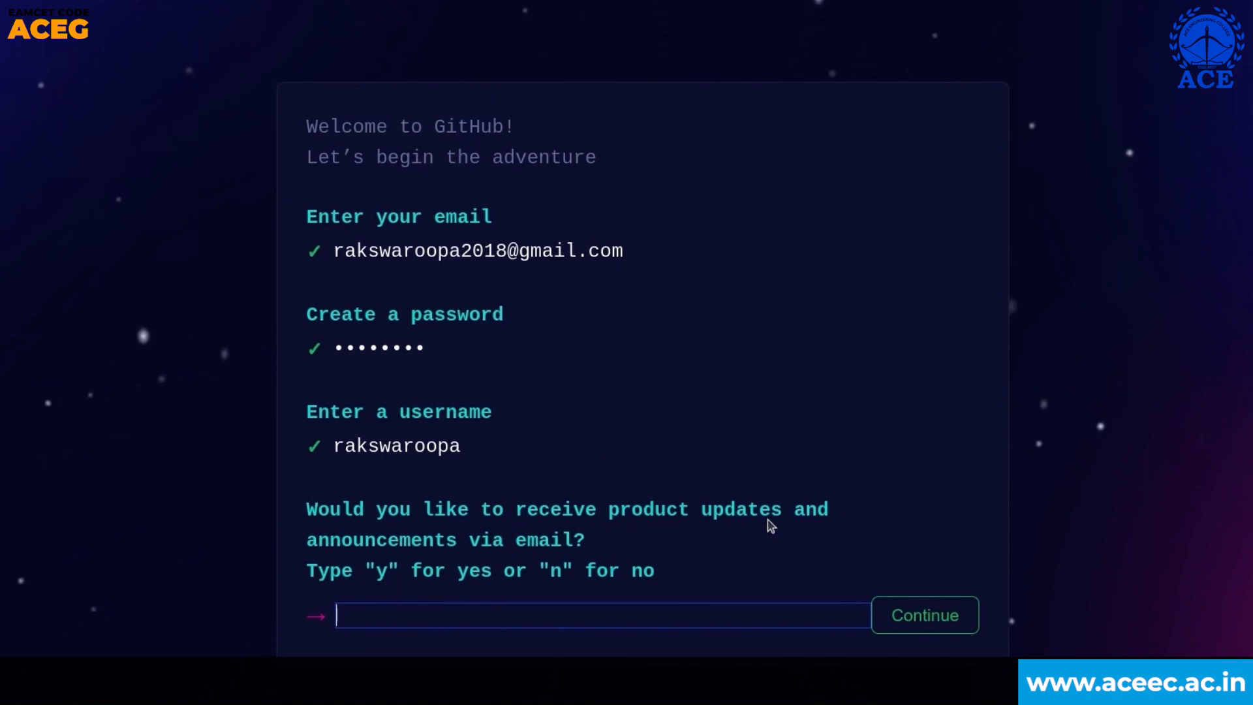
{"action": "type", "text": "no"}
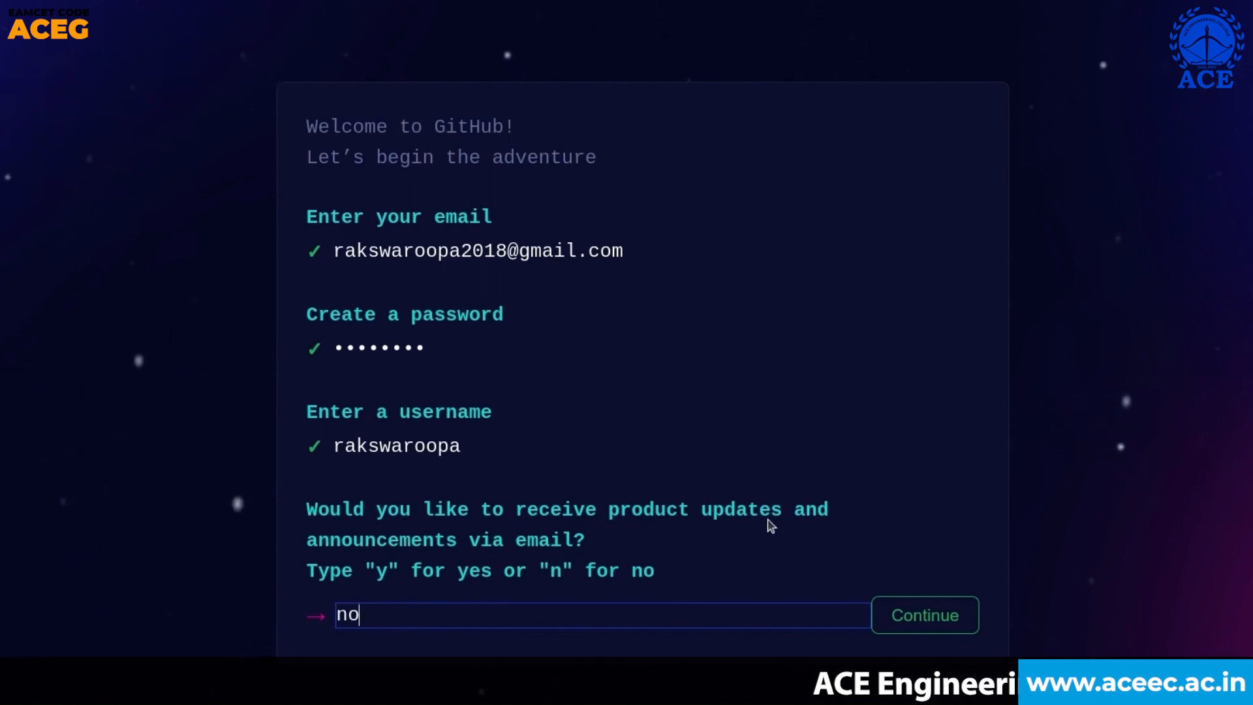
Continue past the email preference and solve the verification puzzle by picking the two identical anchors
{"action": "left_click", "coordinate": [925, 615]}
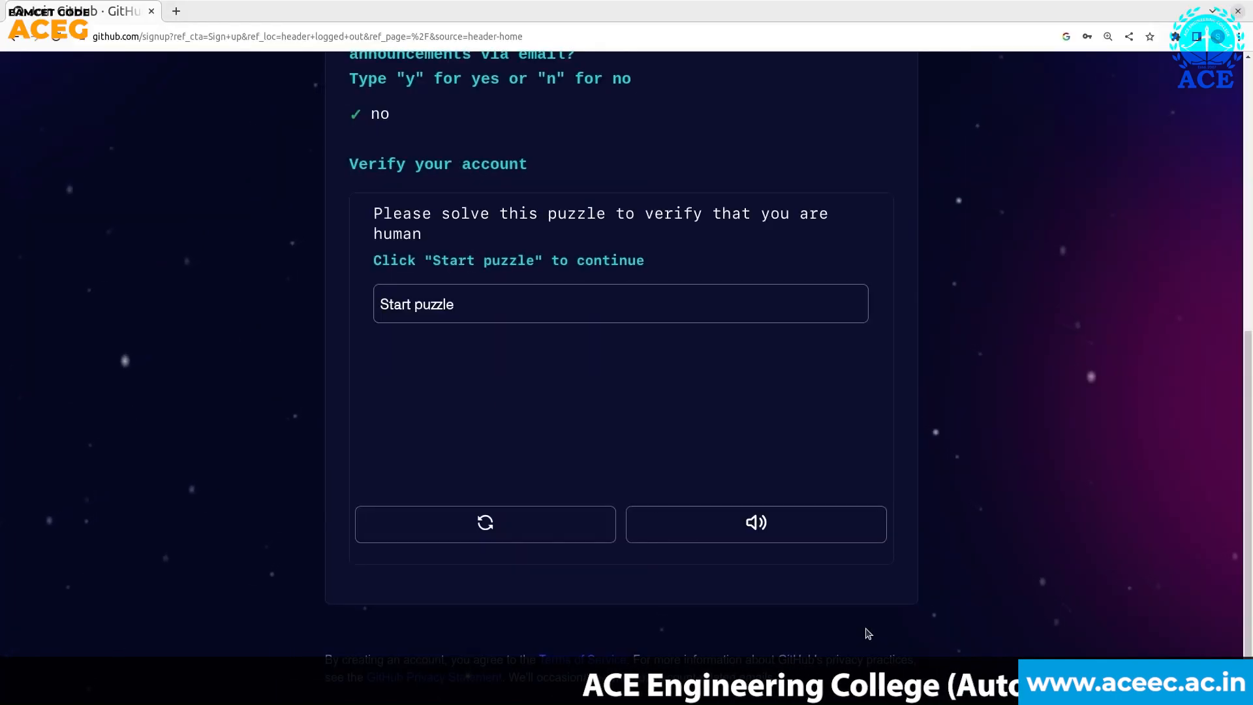
{"action": "mouse_move", "coordinate": [962, 398]}
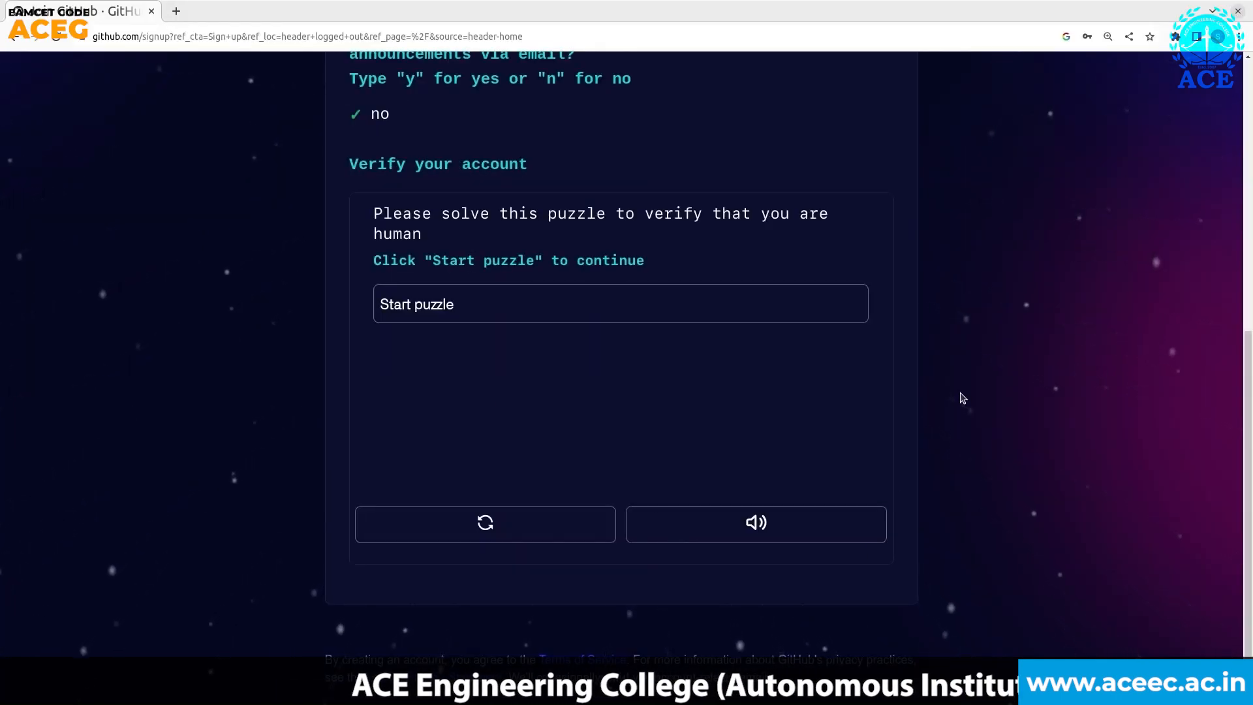
{"action": "mouse_move", "coordinate": [605, 230]}
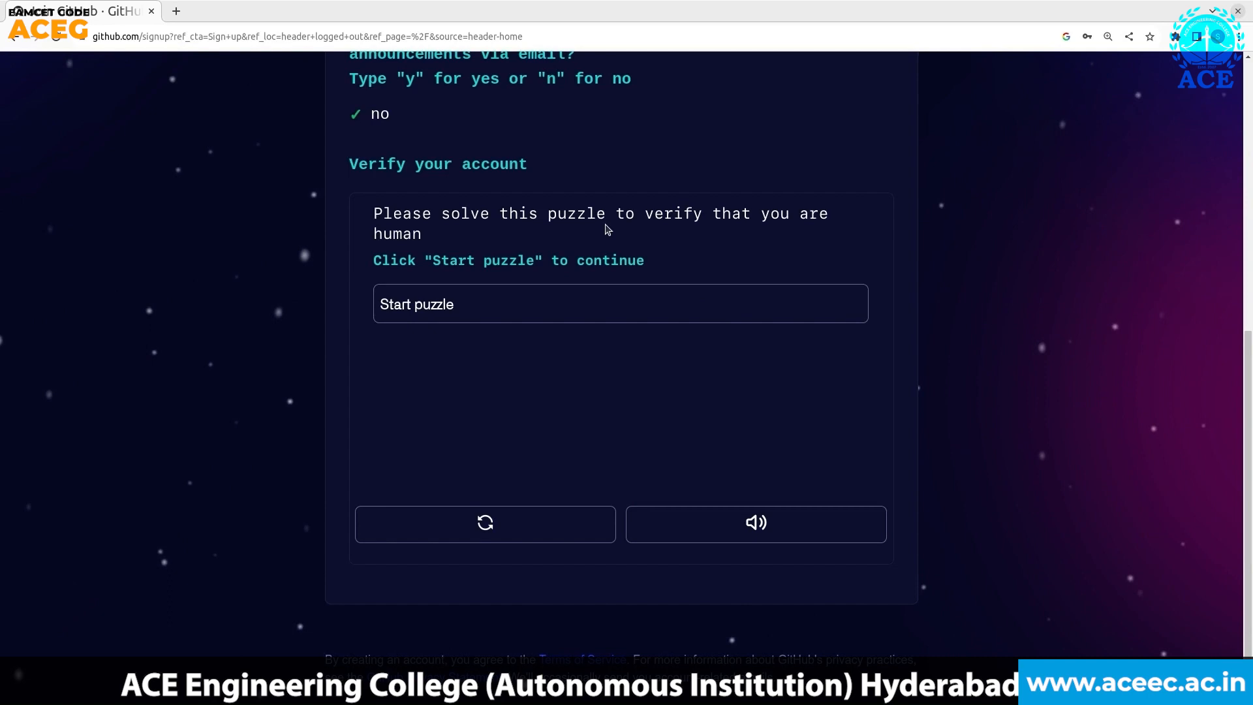
{"action": "mouse_move", "coordinate": [590, 378]}
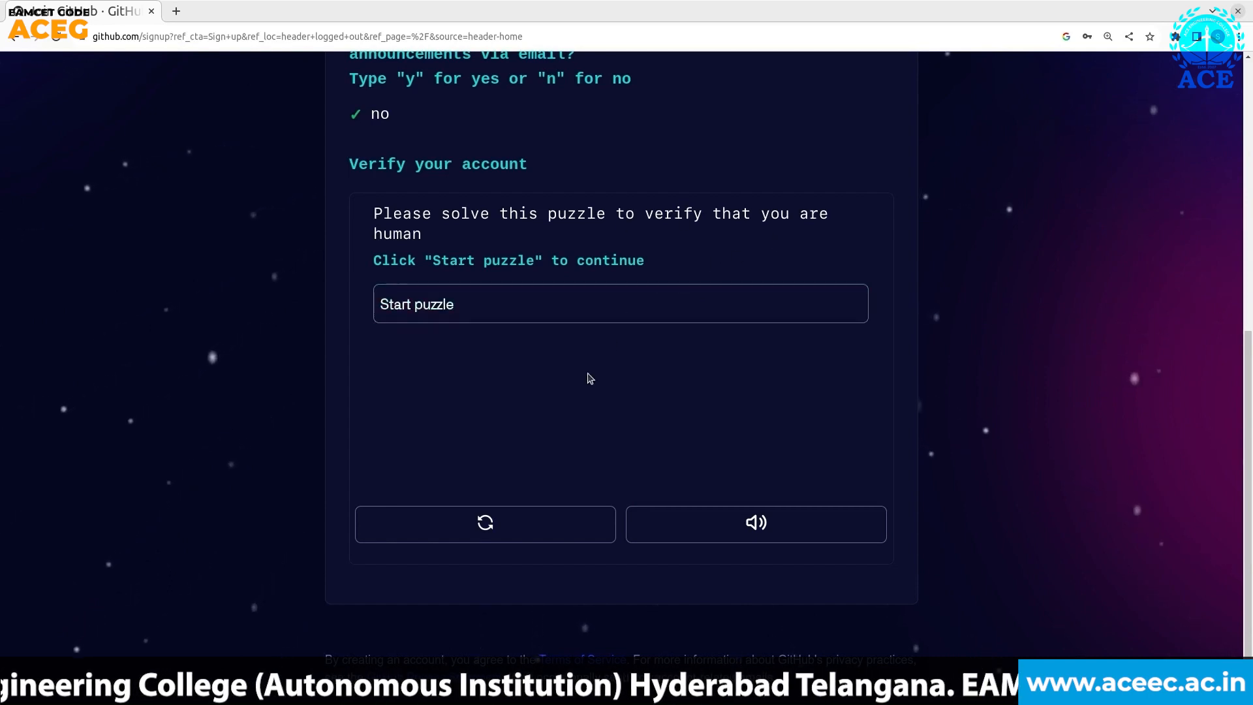
{"action": "left_click", "coordinate": [618, 304]}
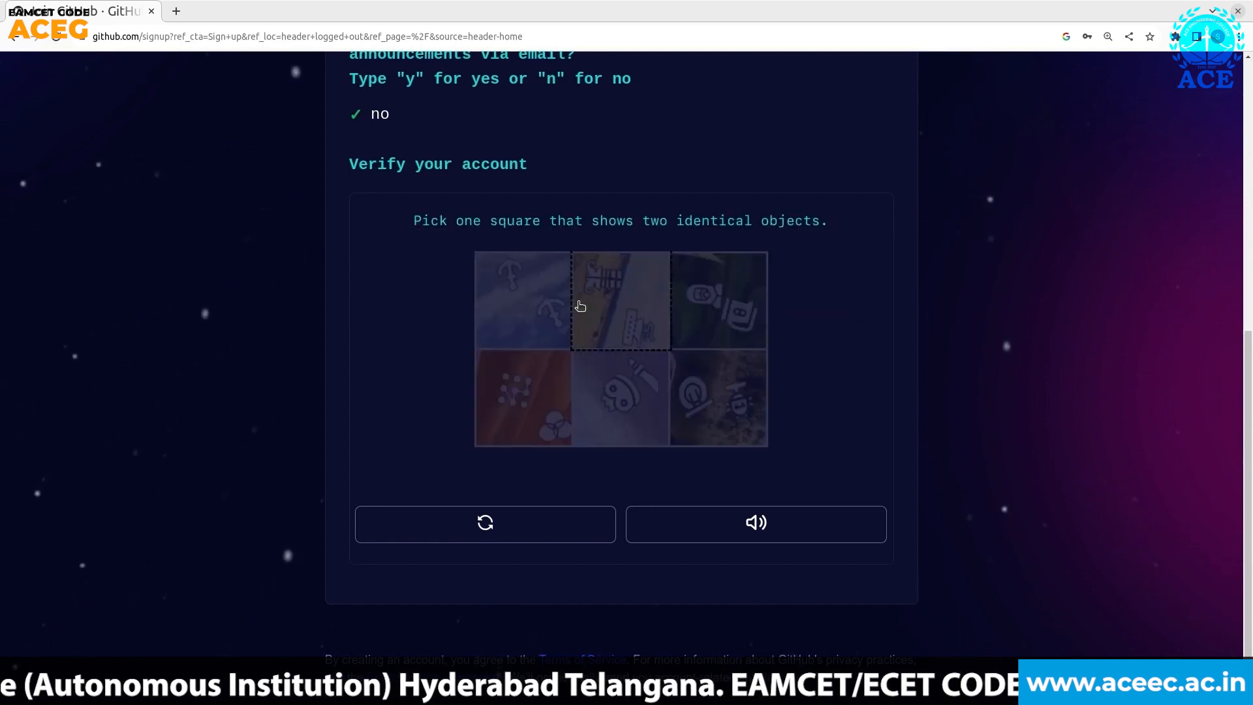
{"action": "left_click", "coordinate": [485, 523]}
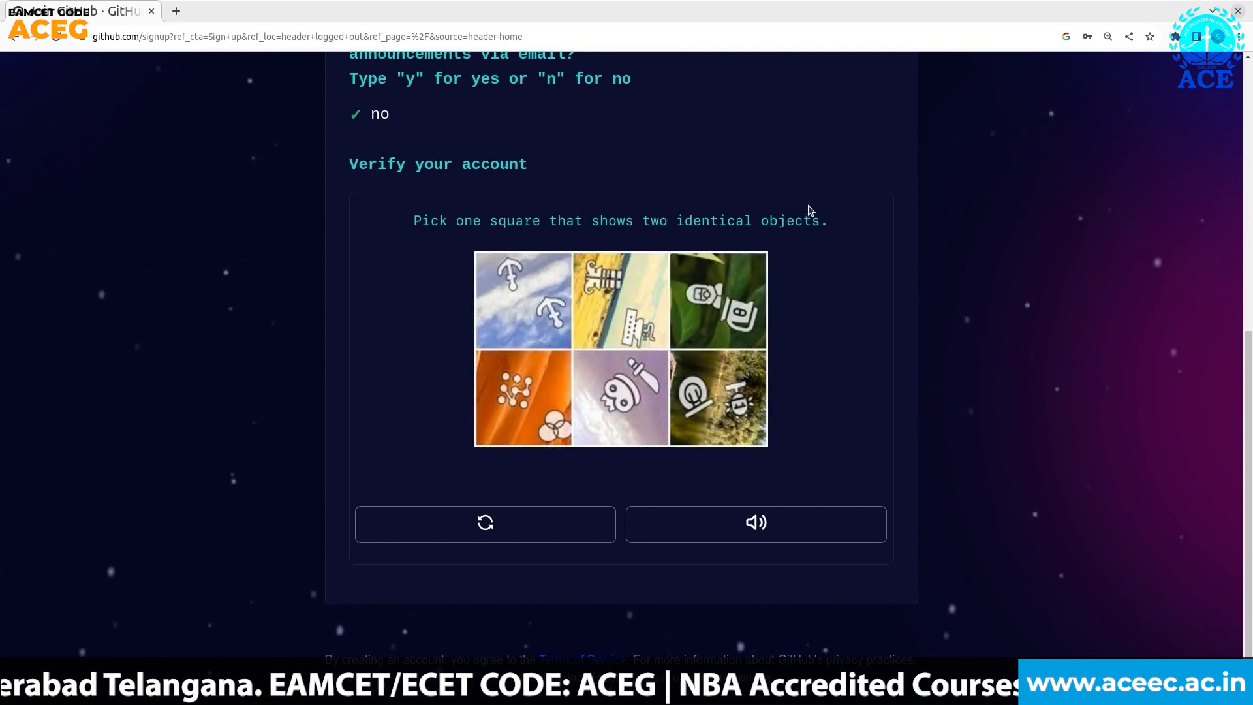
{"action": "left_click", "coordinate": [524, 302]}
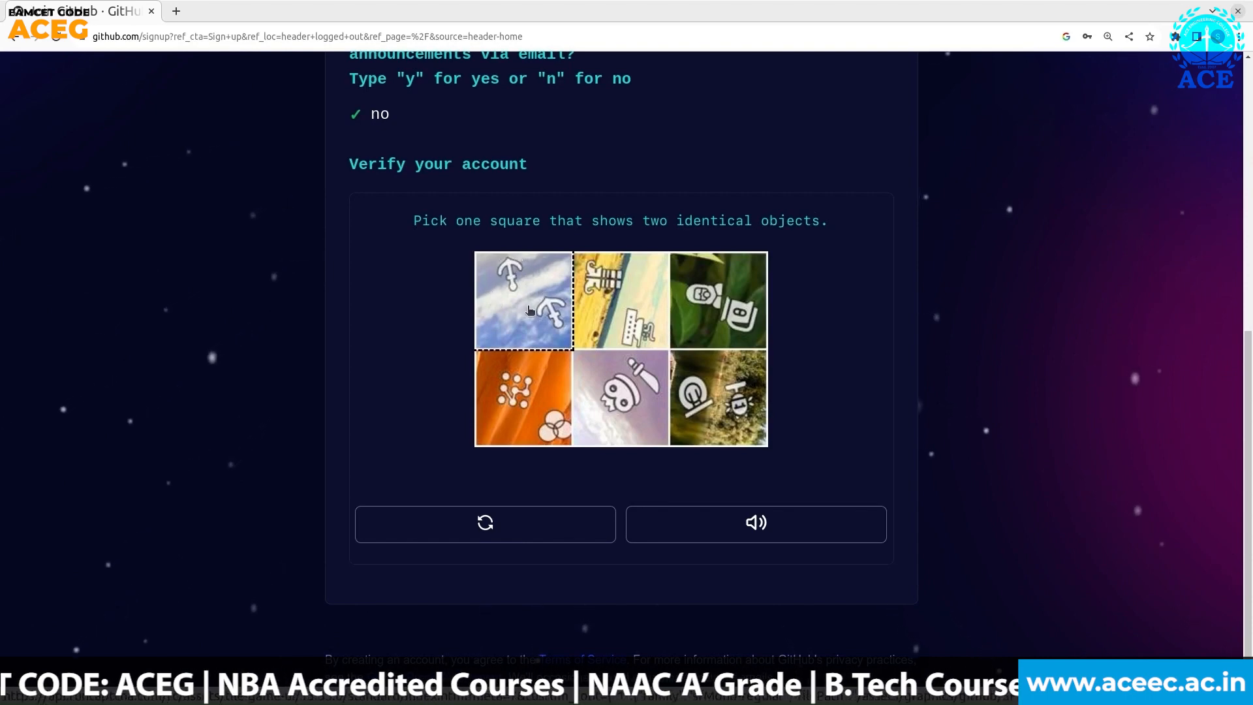
{"action": "left_click", "coordinate": [523, 300]}
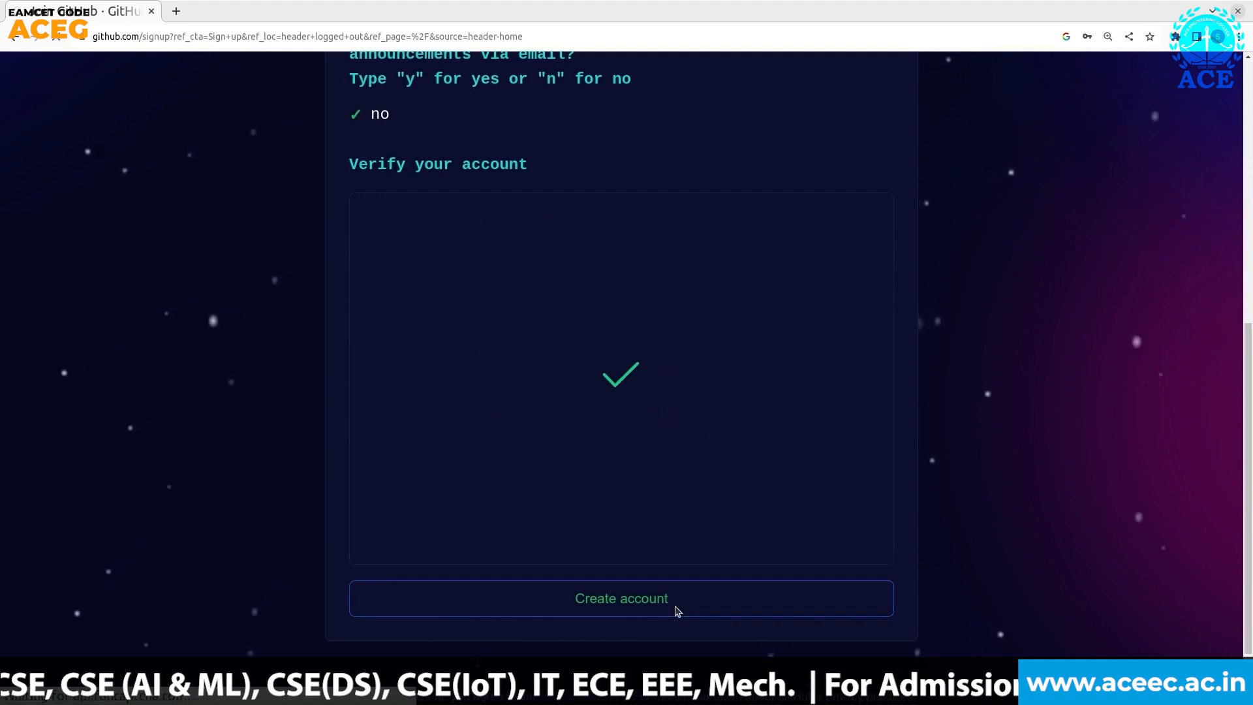
Submit the new account for creation
{"action": "left_click", "coordinate": [621, 598]}
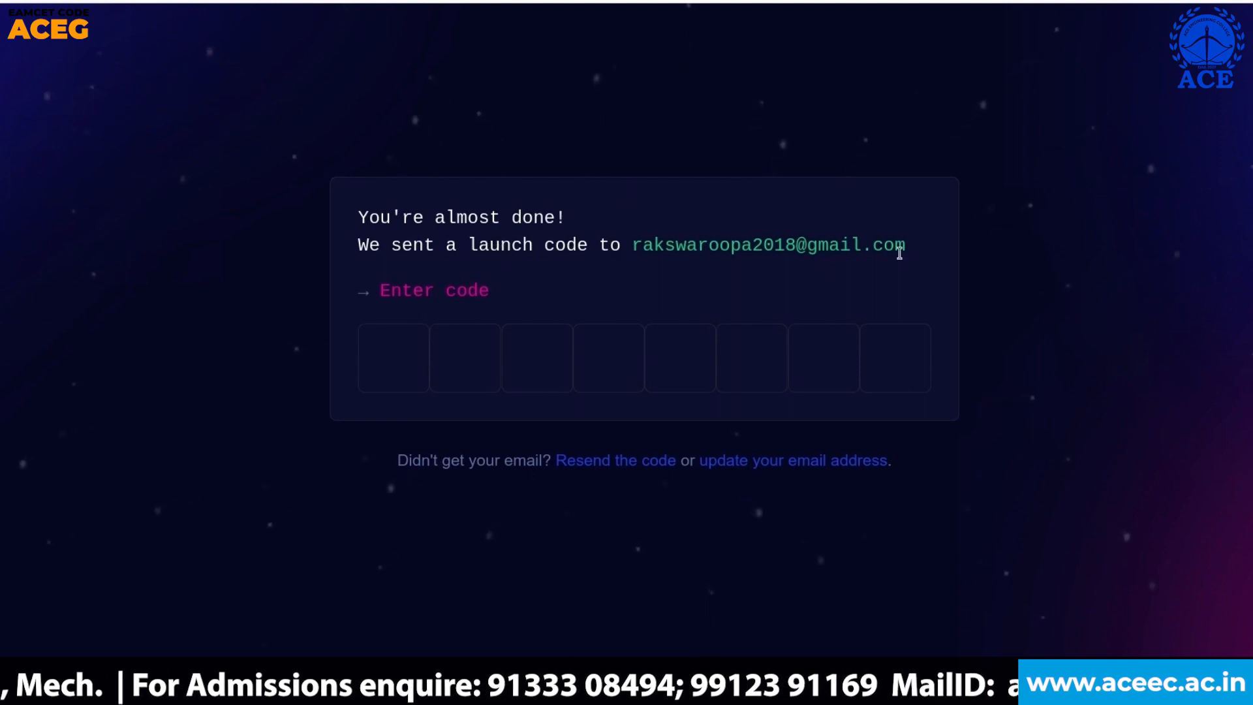
Select the launch code boxes on the 'You're almost done' page
{"action": "left_click", "coordinate": [392, 358]}
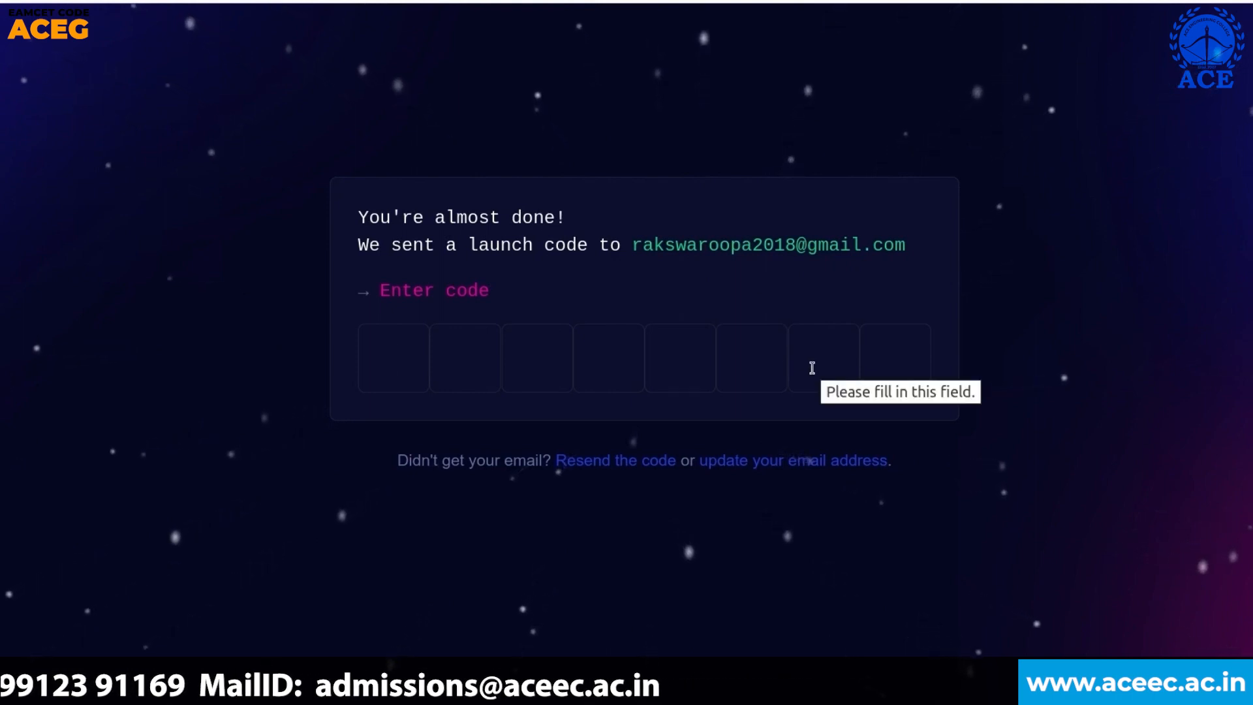
{"action": "left_click", "coordinate": [391, 358]}
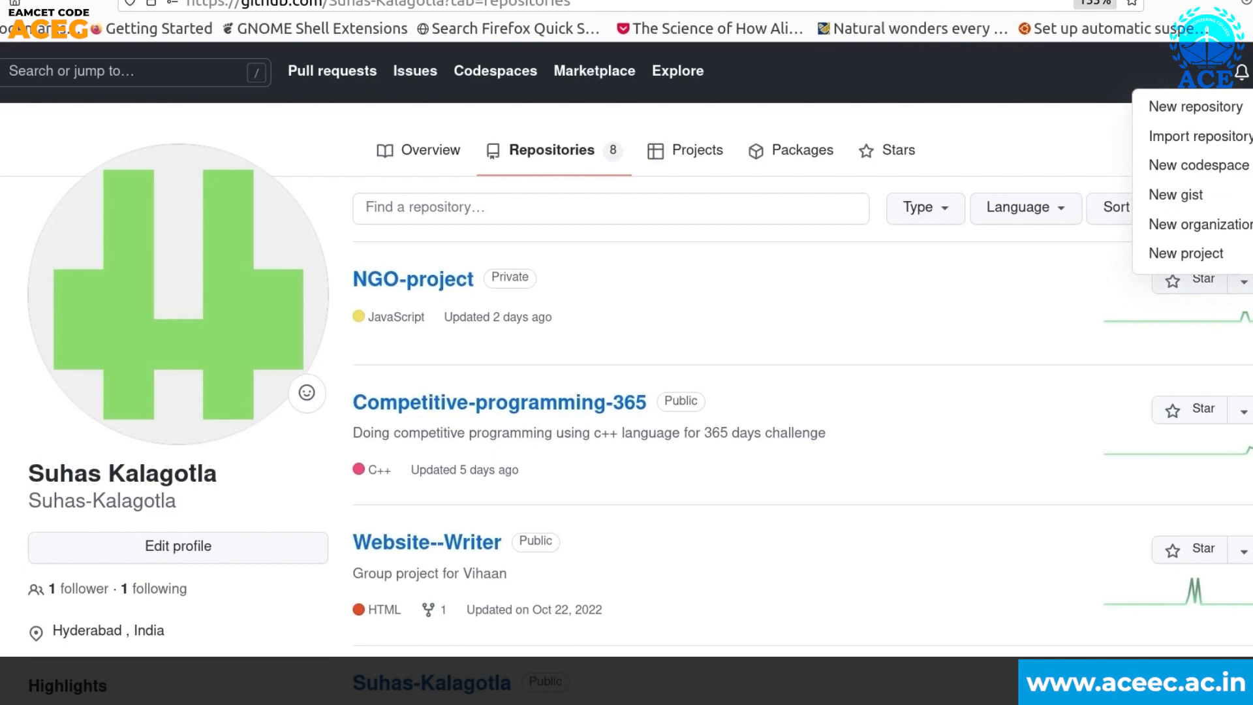
{"action": "mouse_move", "coordinate": [1196, 106]}
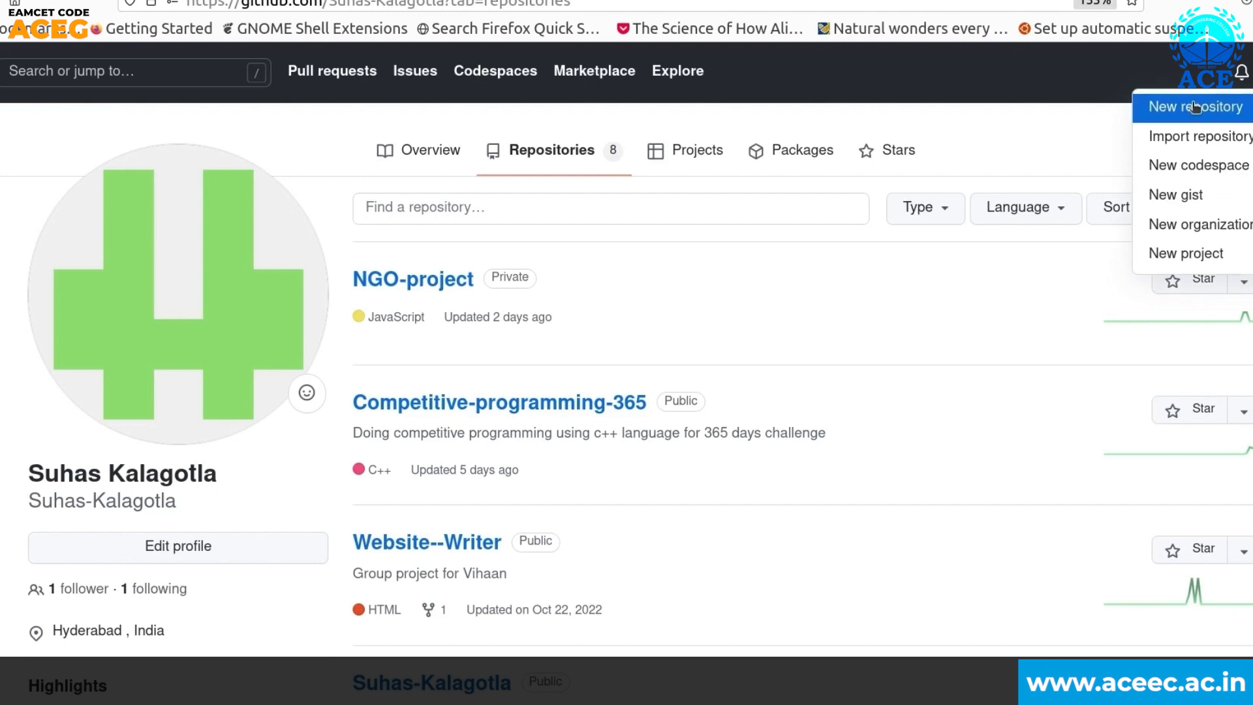
Start a new repository named 'practice' with the description 'this is a sample repository'
{"action": "left_click", "coordinate": [1196, 105]}
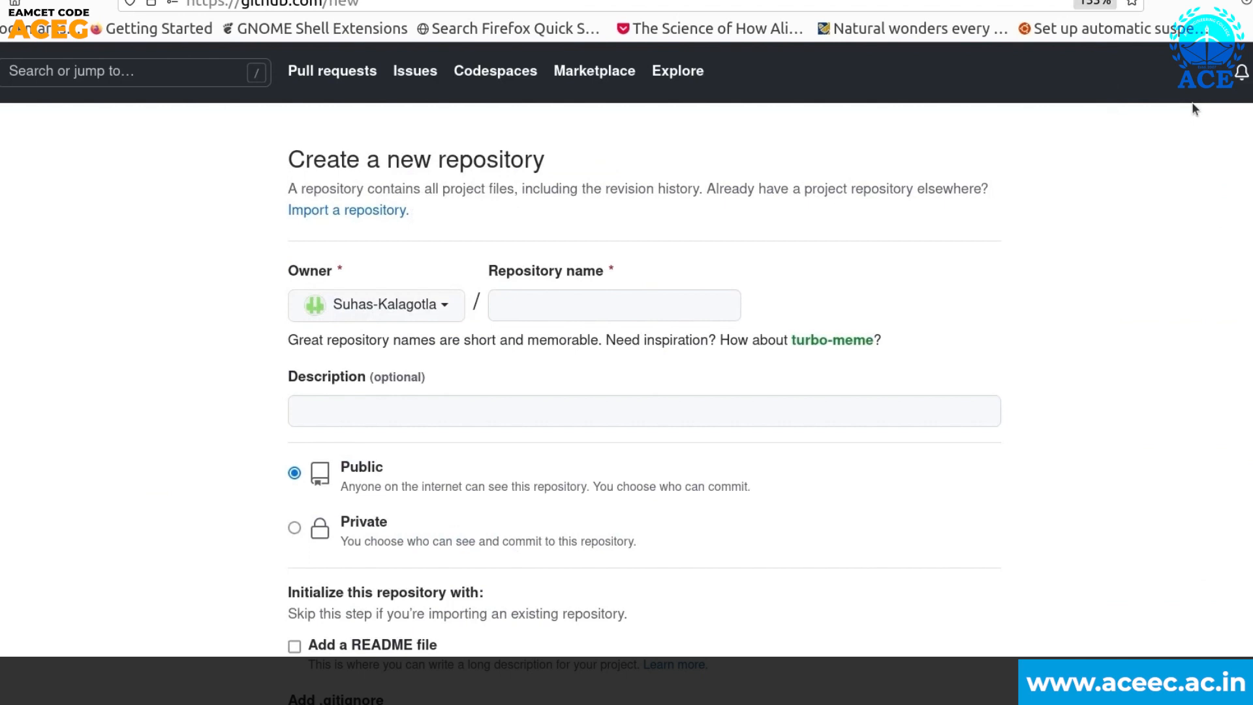
{"action": "left_click", "coordinate": [614, 304]}
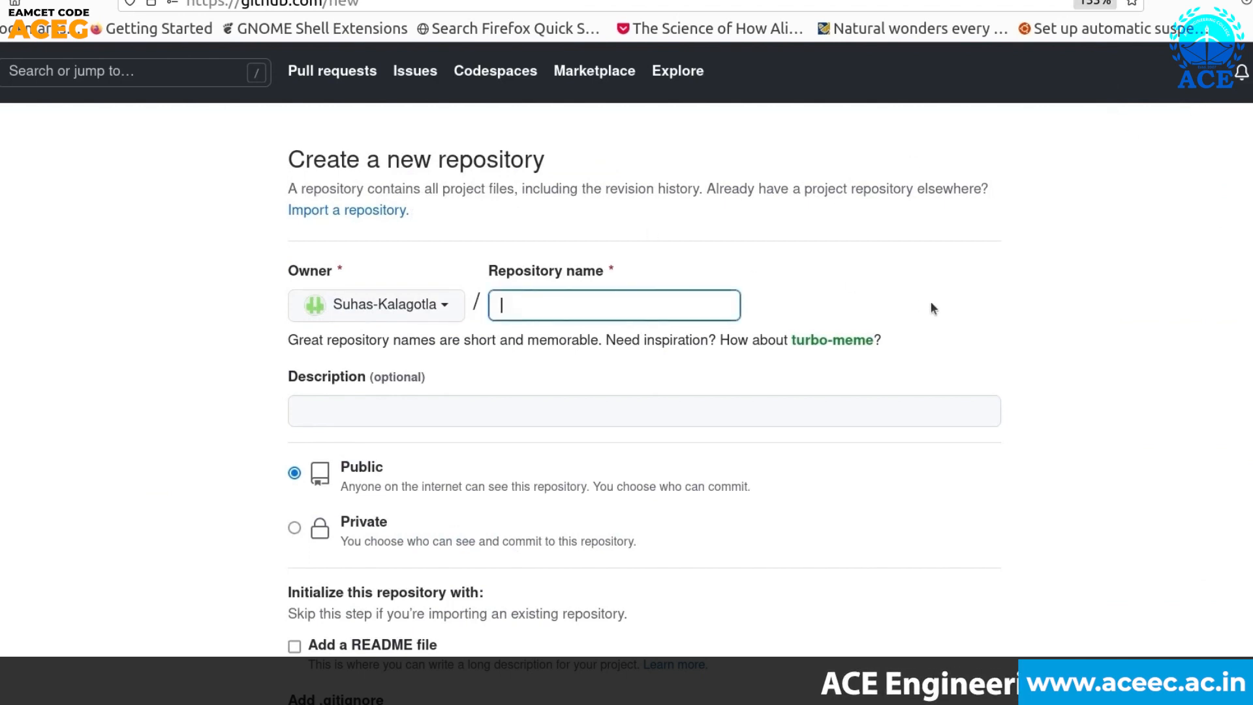
{"action": "type", "text": "practic"}
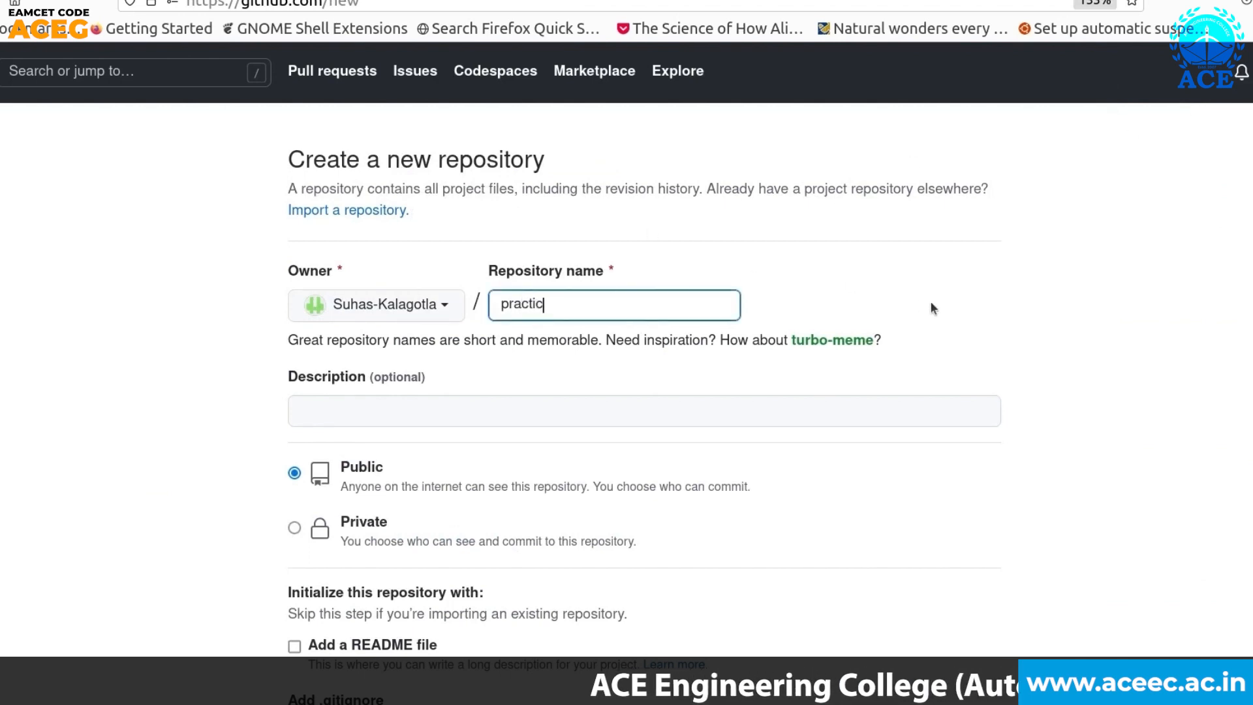
{"action": "left_click", "coordinate": [643, 412]}
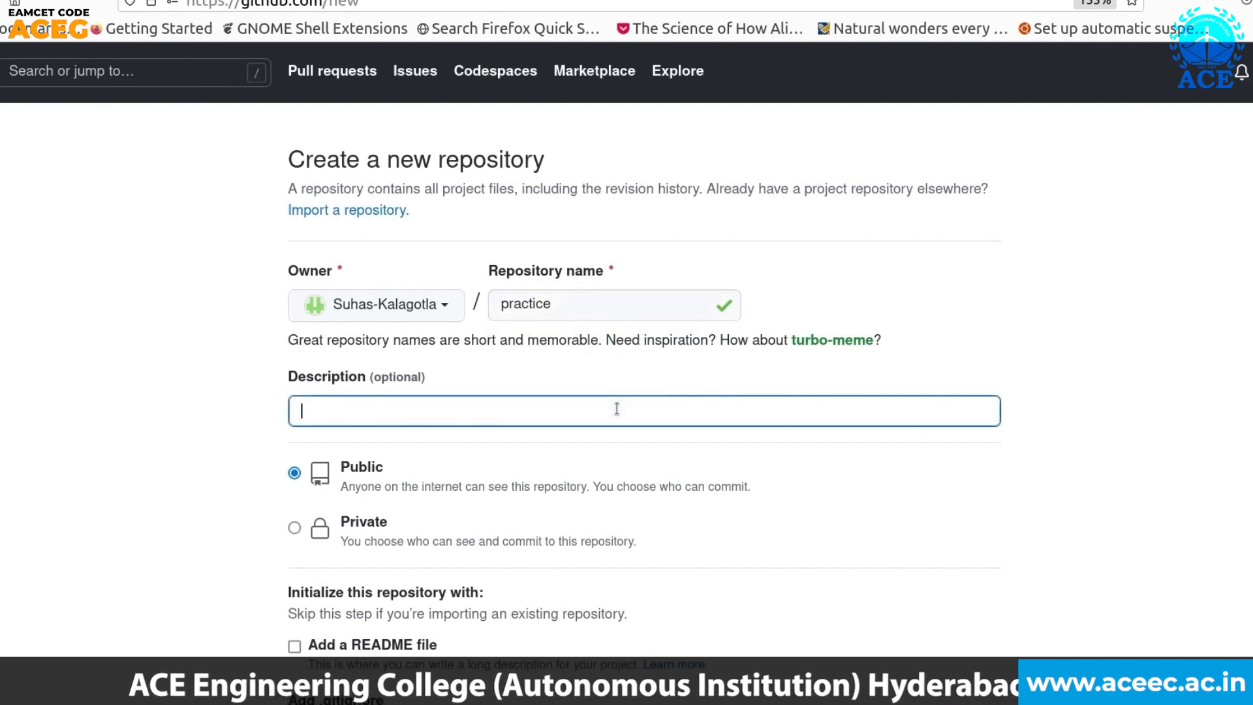
{"action": "type", "text": "this is a sample repostiory"}
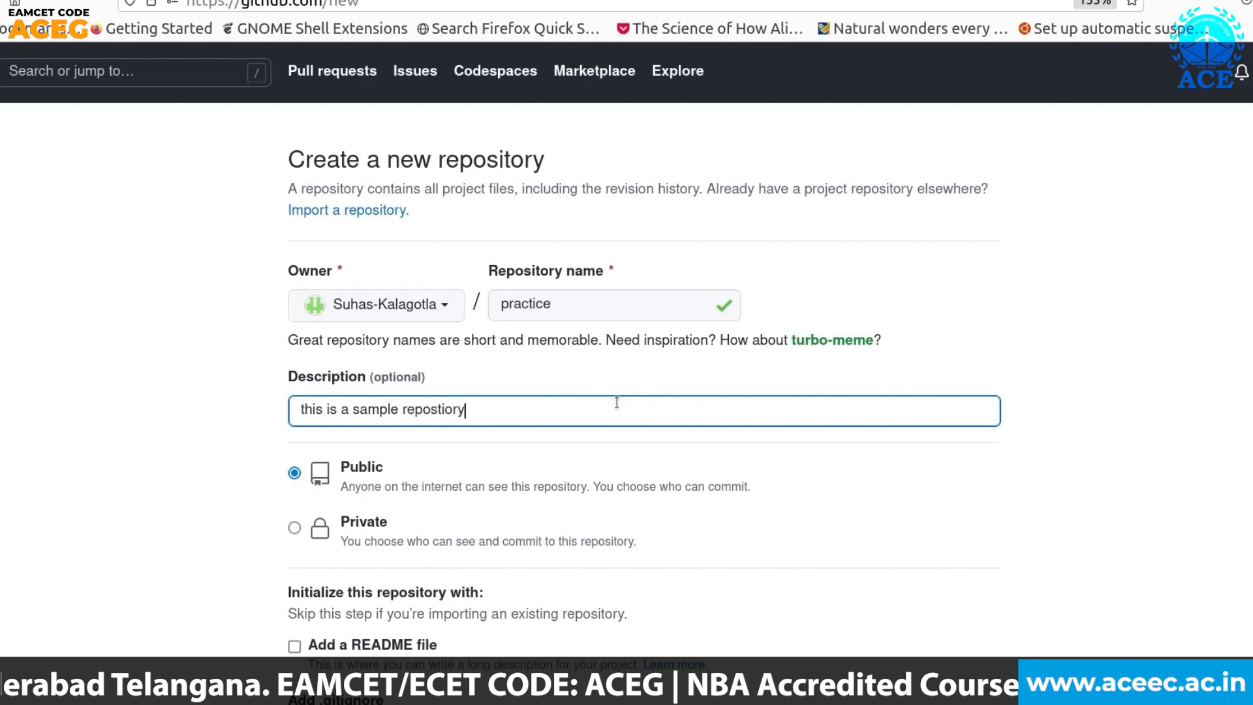
{"action": "key", "text": "BackSpace"}
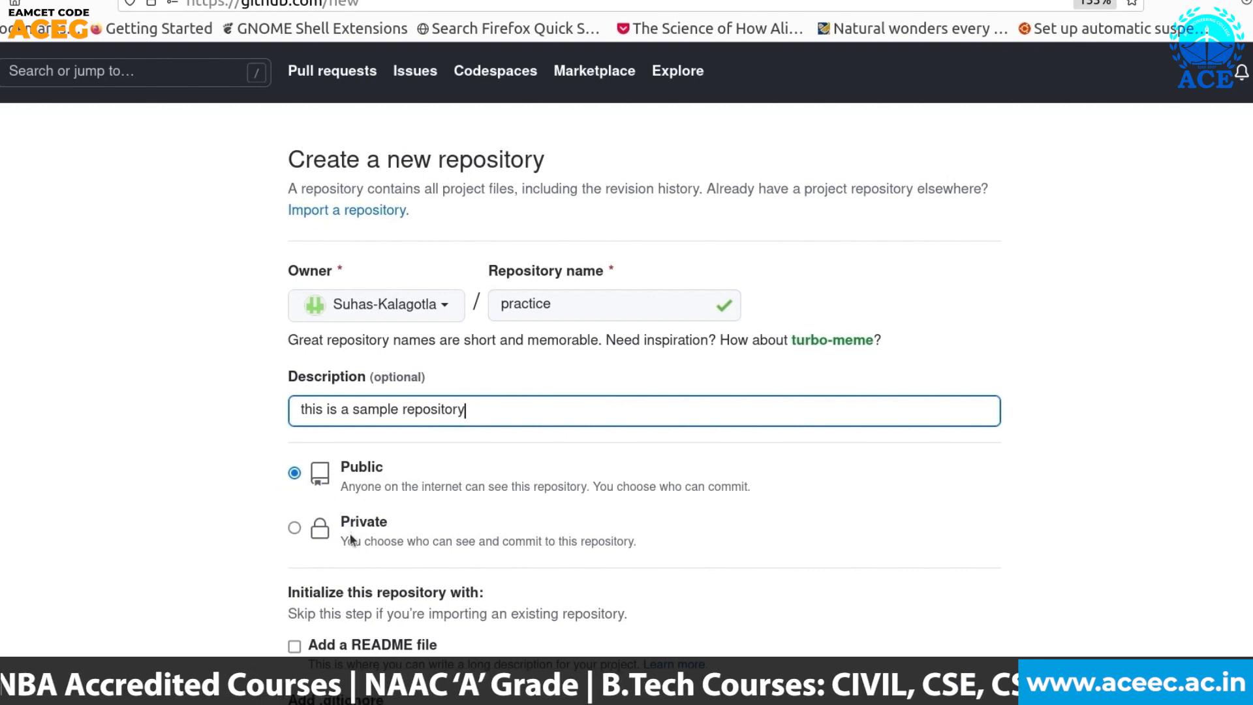
{"action": "mouse_move", "coordinate": [529, 463]}
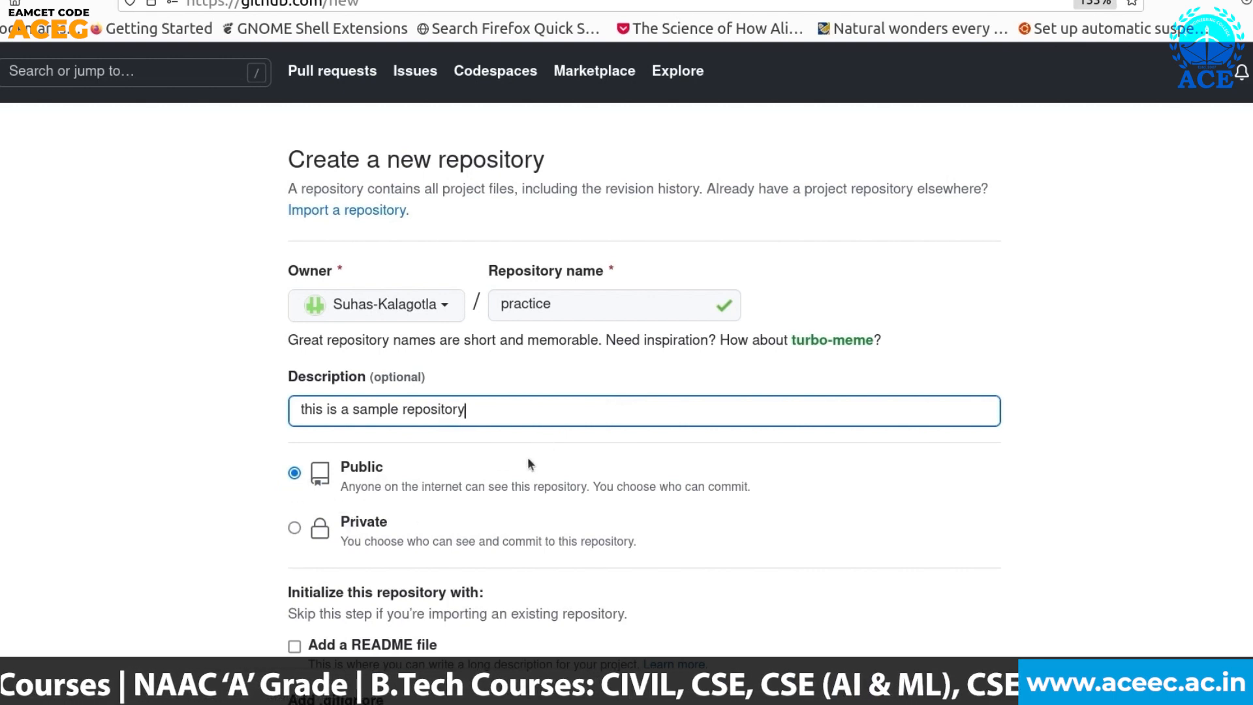
Keep it public with no README and create the repository
{"action": "scroll", "scroll_direction": "down", "scroll_amount": 3}
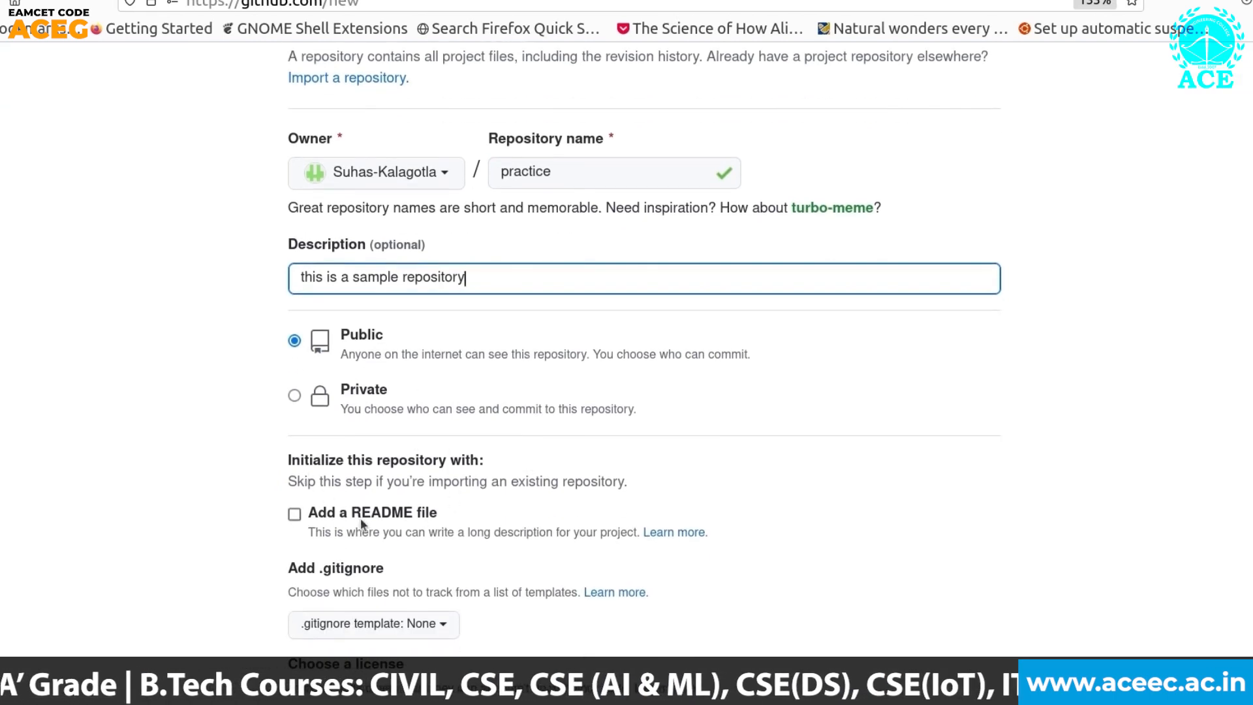
{"action": "scroll", "scroll_direction": "down", "scroll_amount": 3}
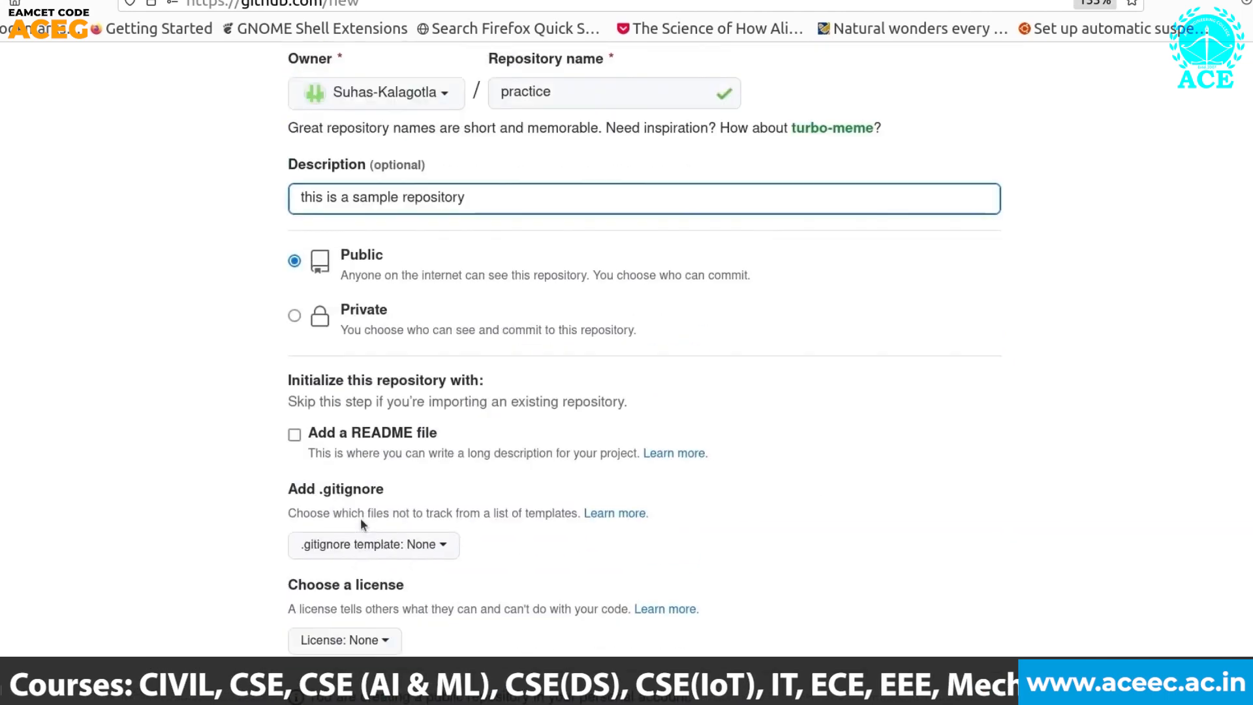
{"action": "scroll", "scroll_direction": "up", "scroll_amount": 3}
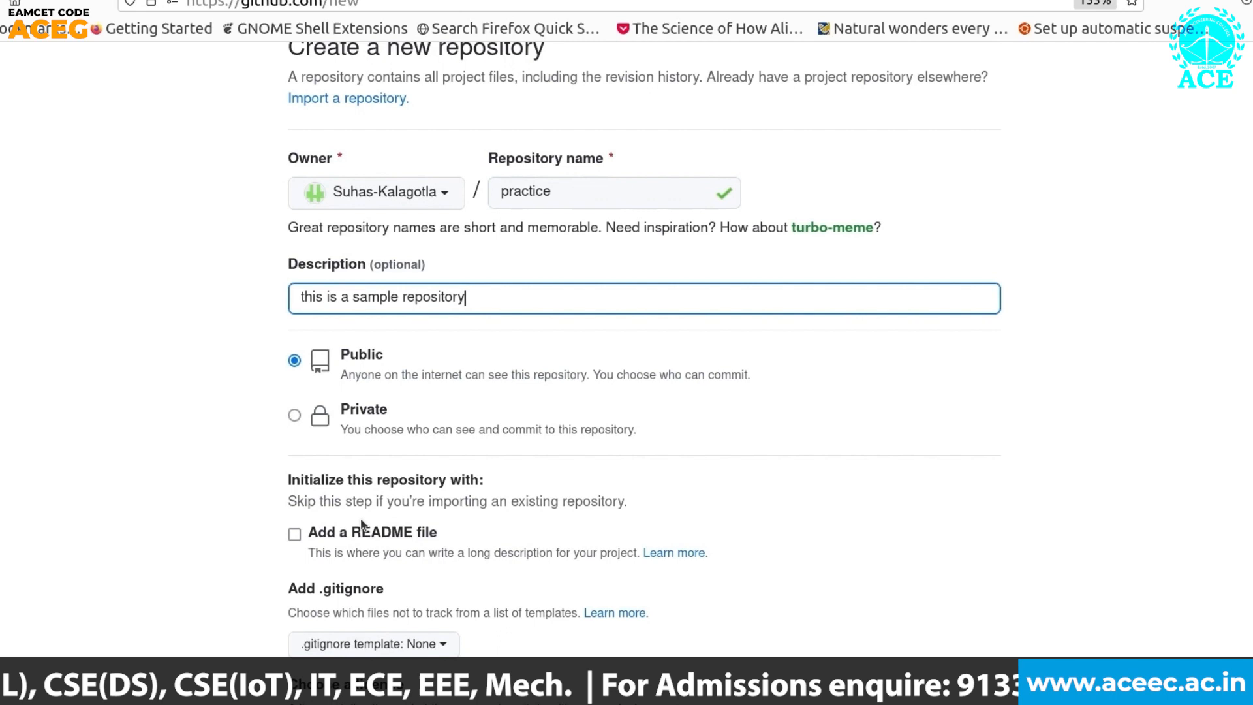
{"action": "scroll", "scroll_direction": "down", "scroll_amount": 3}
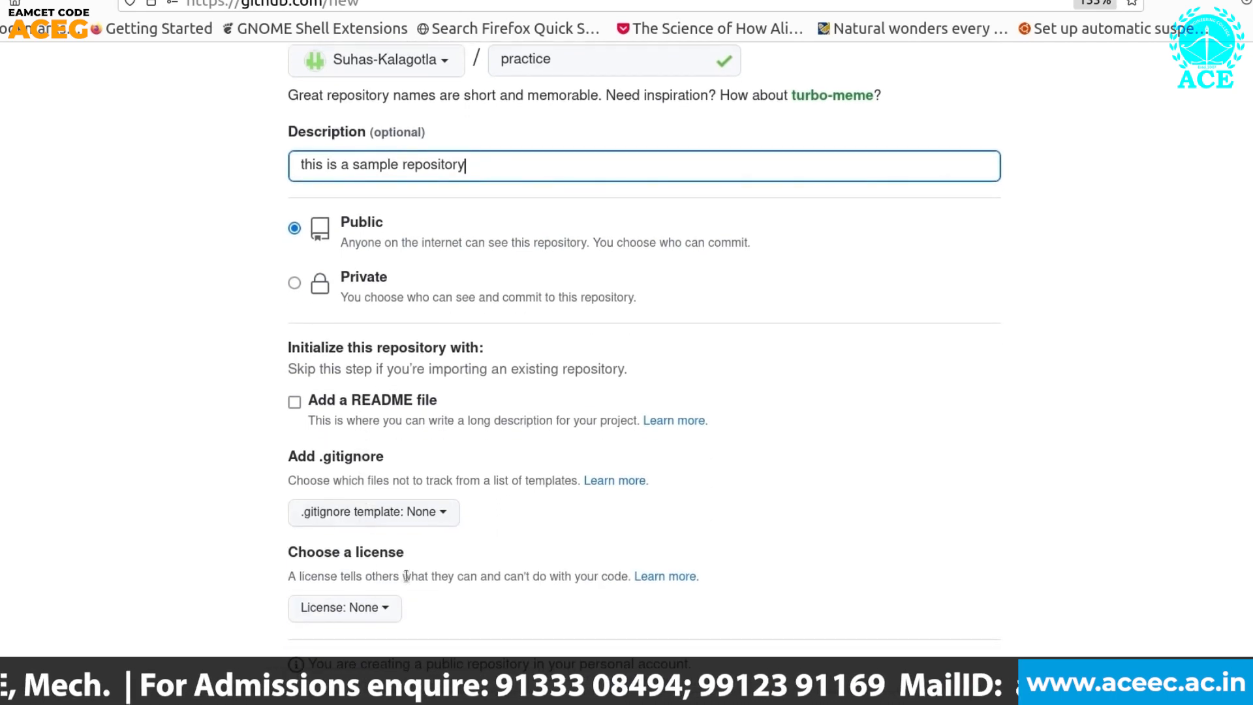
{"action": "scroll", "scroll_direction": "down", "scroll_amount": 3}
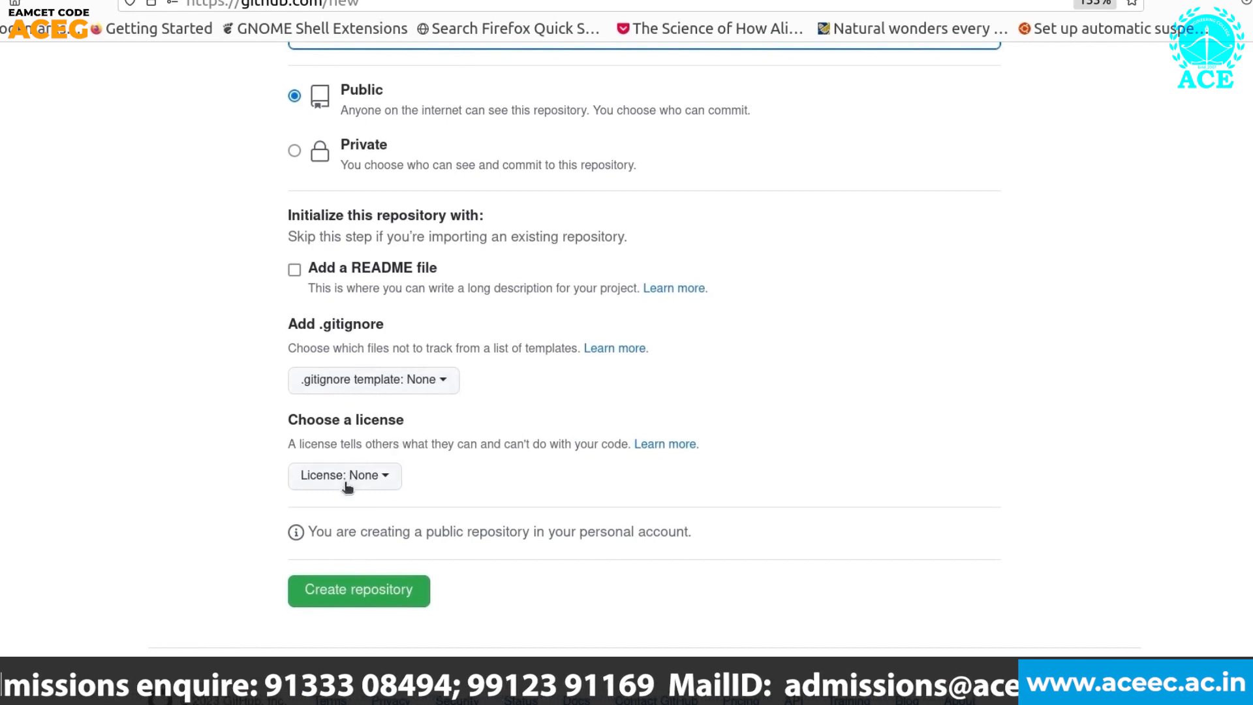
{"action": "left_click", "coordinate": [344, 475]}
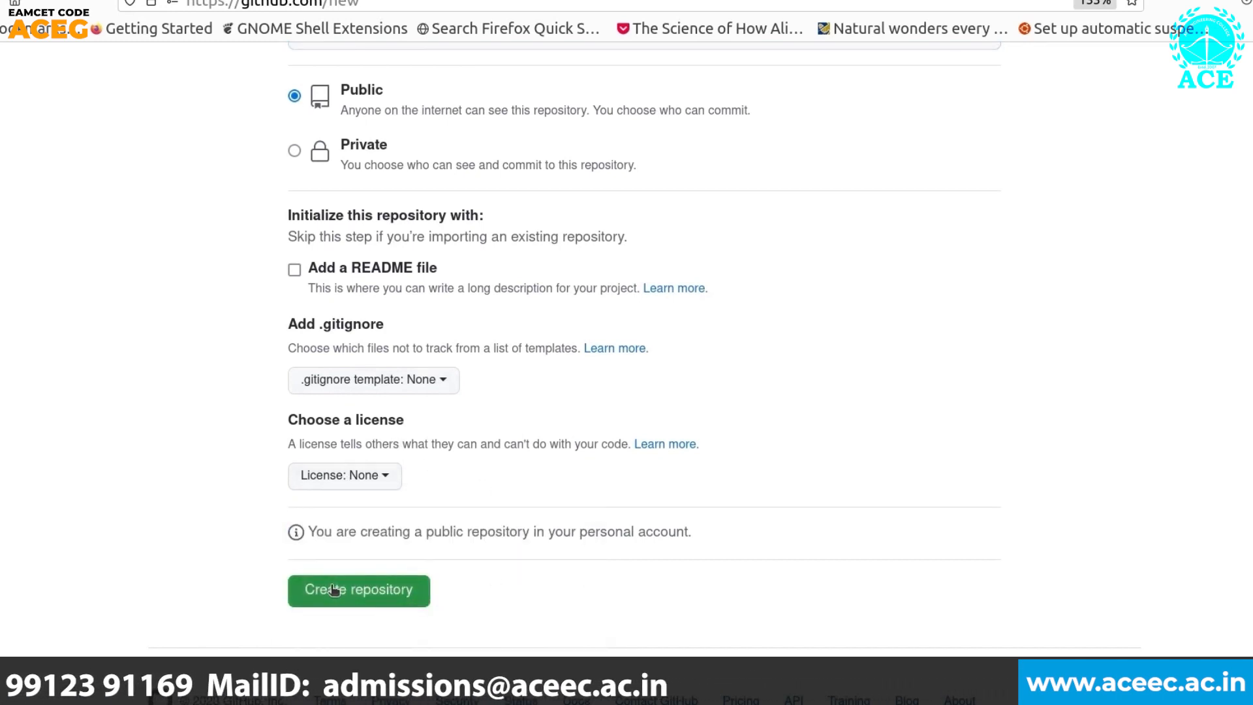
{"action": "left_click", "coordinate": [358, 590]}
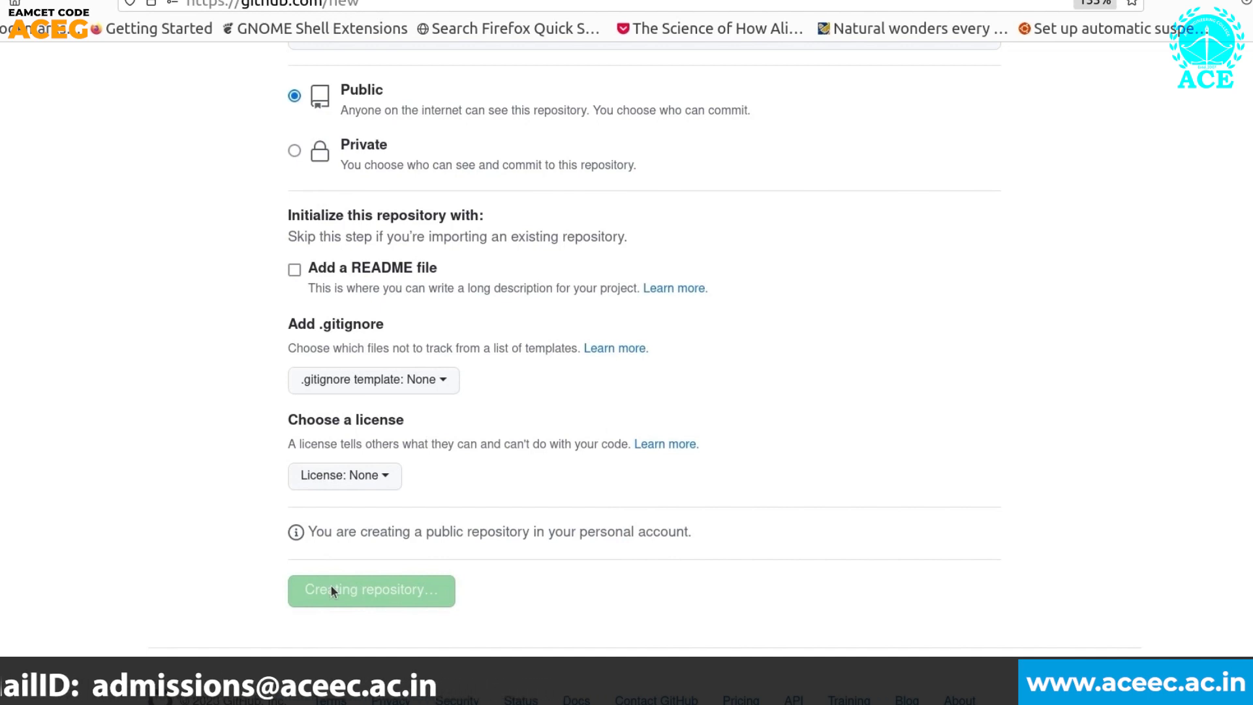
{"action": "left_click", "coordinate": [371, 589]}
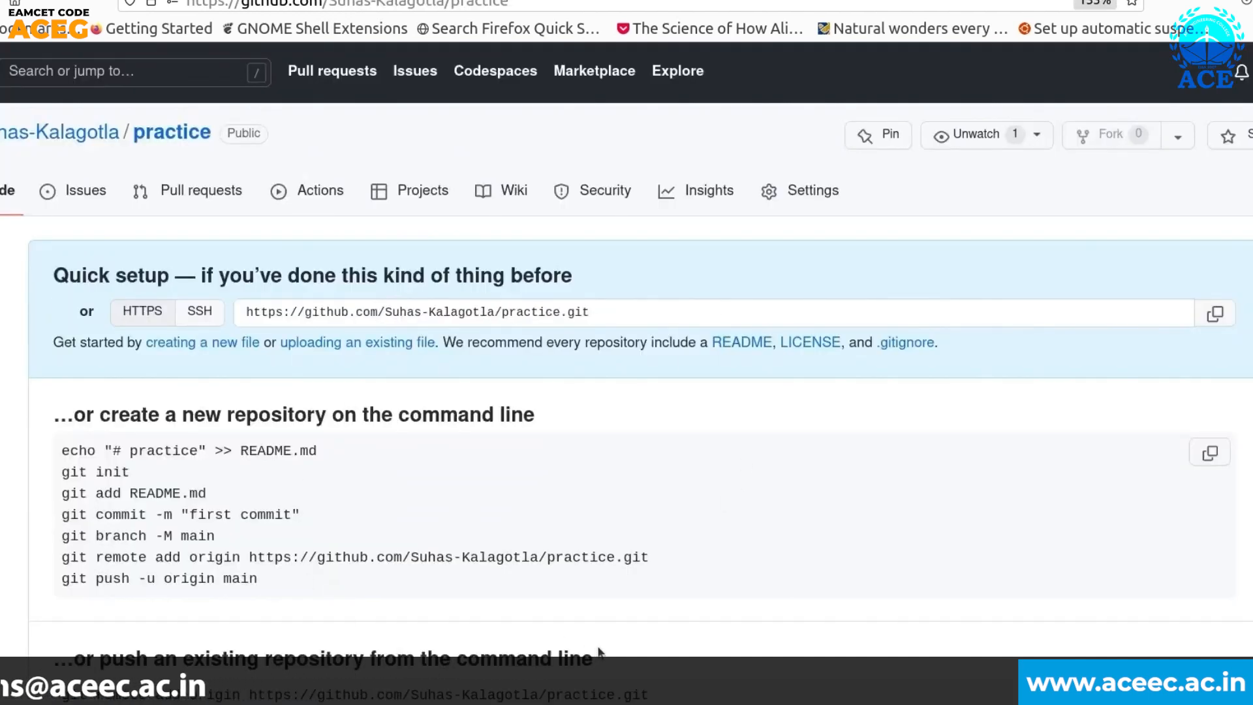
{"action": "mouse_move", "coordinate": [721, 447]}
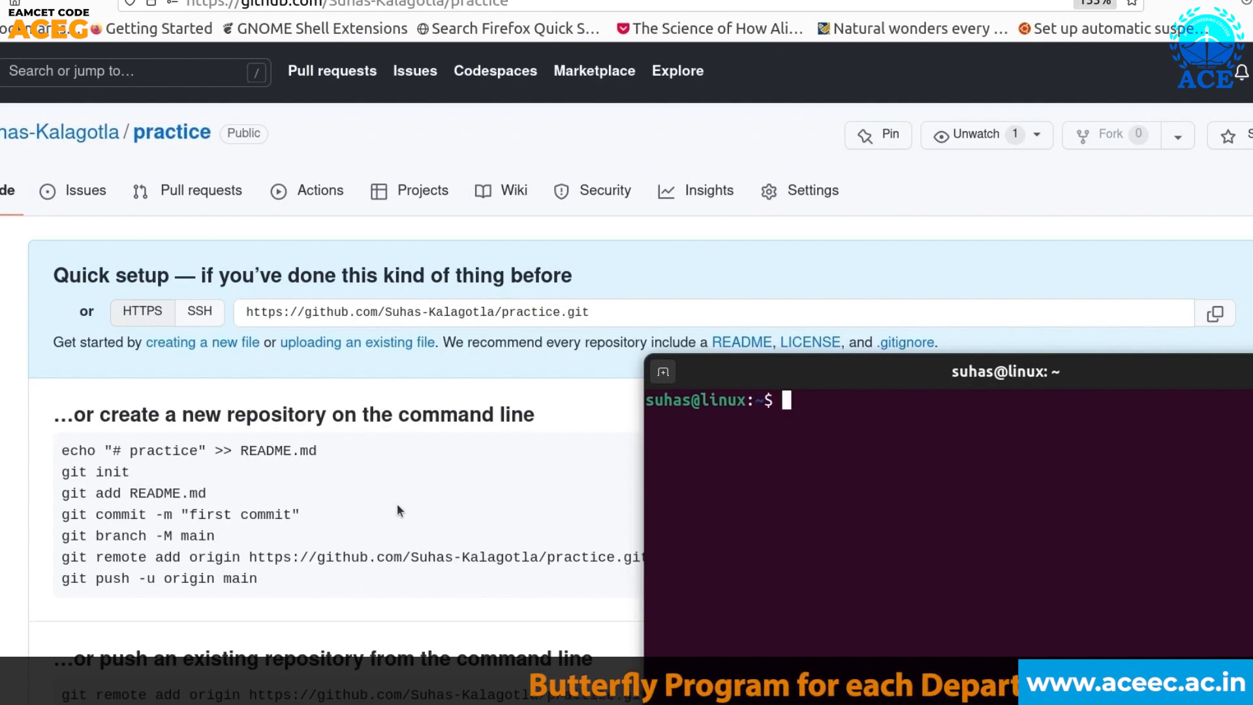
Run git clone on the practice repository URL and cd into the practice folder
{"action": "type", "text": "git"}
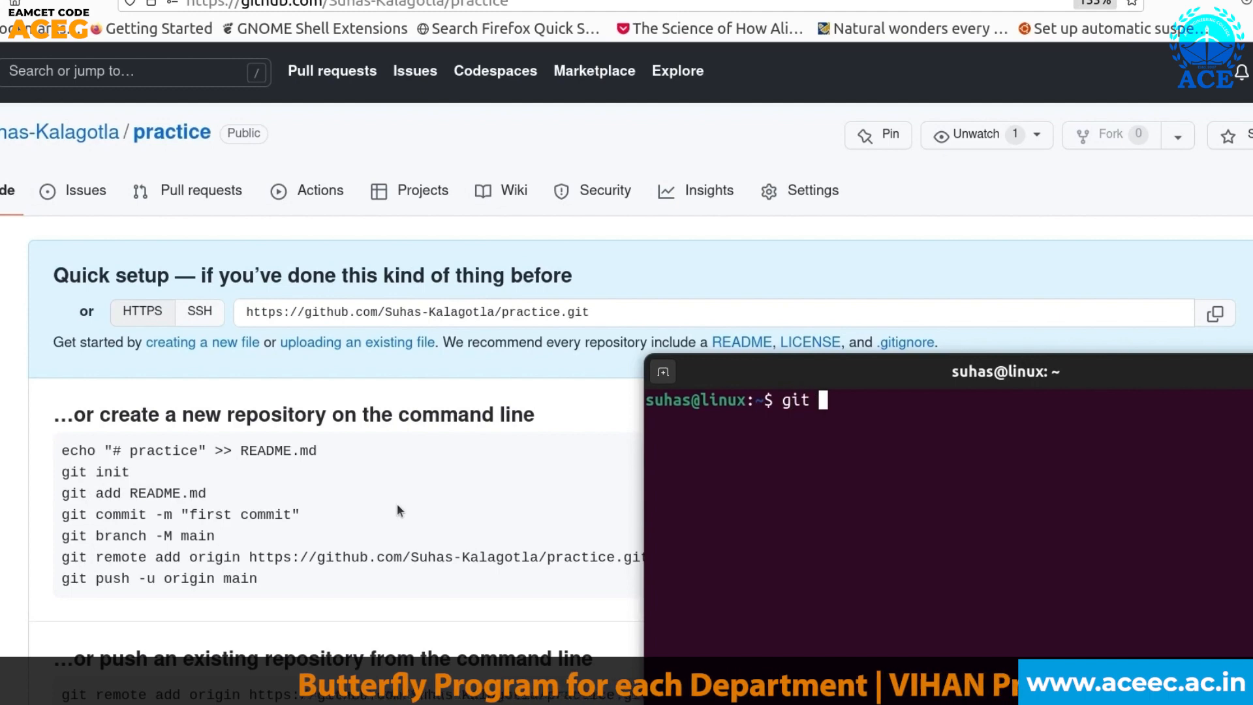
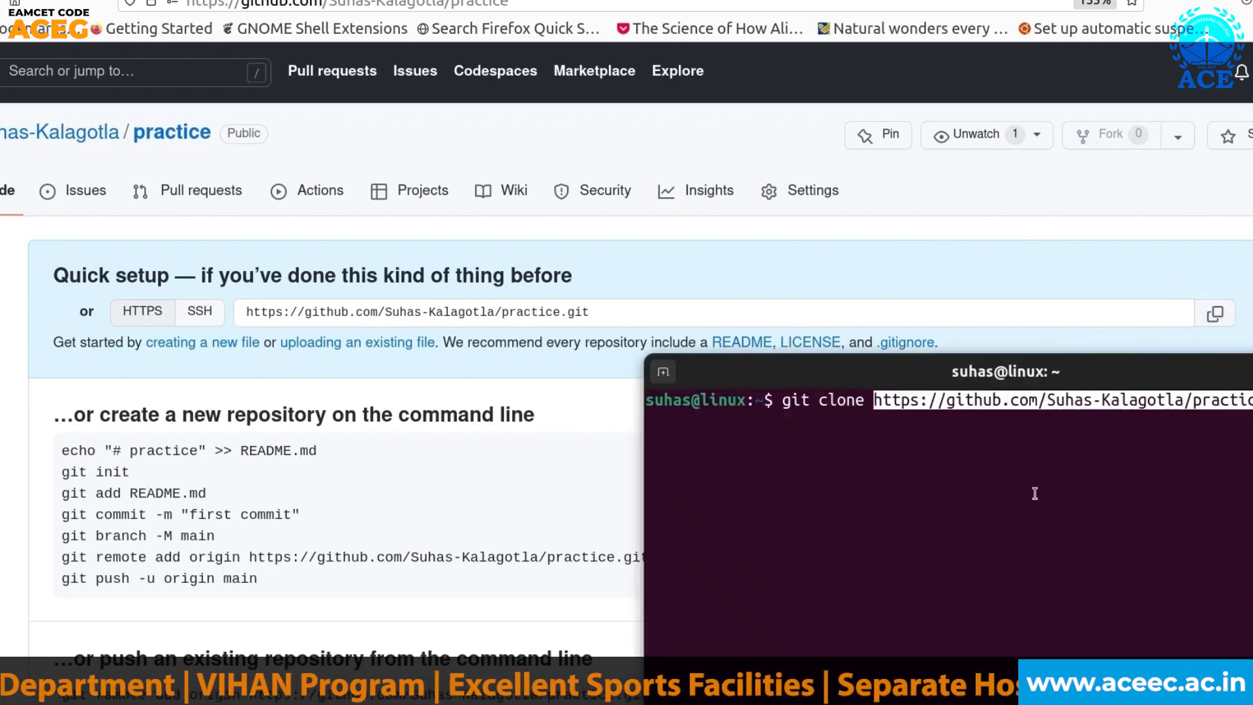
{"action": "key", "text": "Return"}
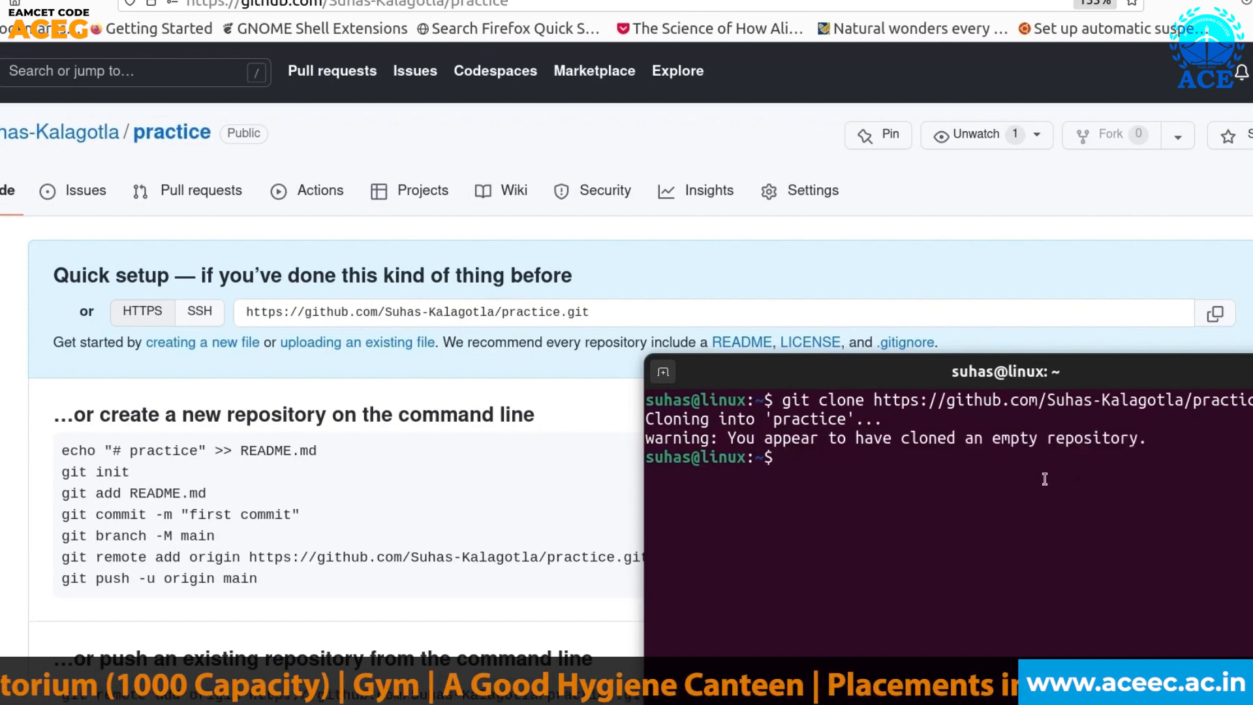
{"action": "type", "text": "cd pr"}
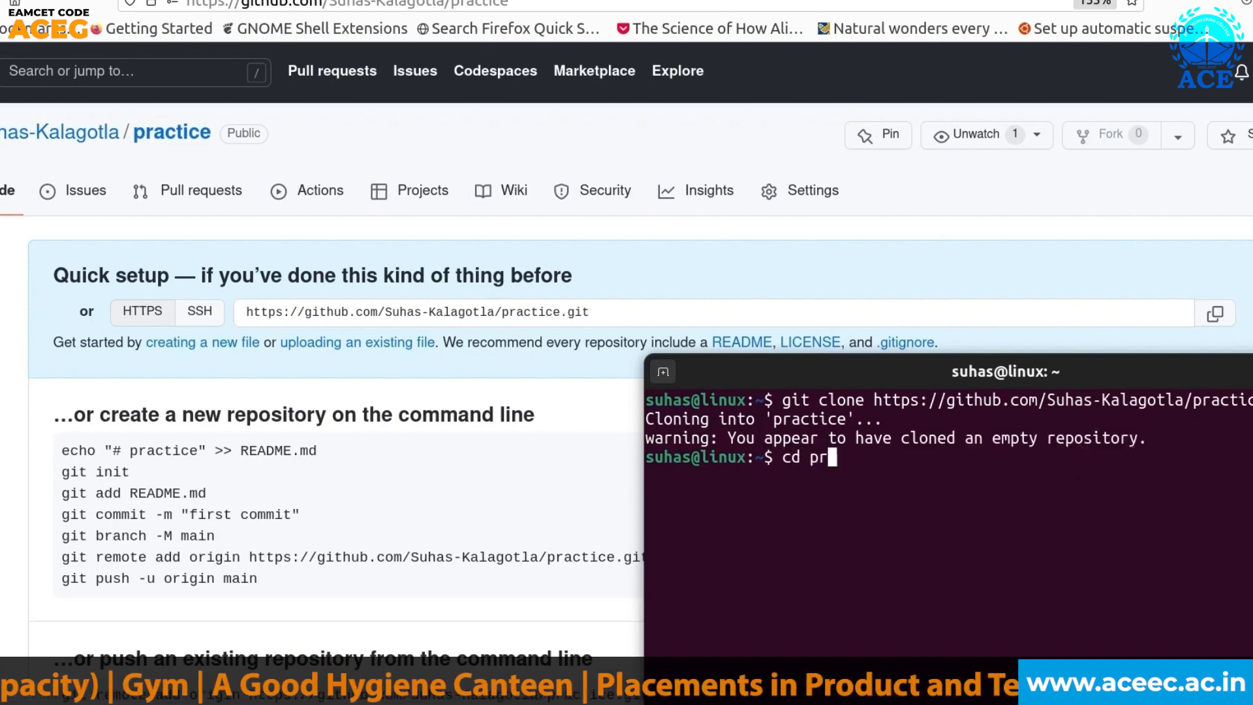
{"action": "key", "text": "Return"}
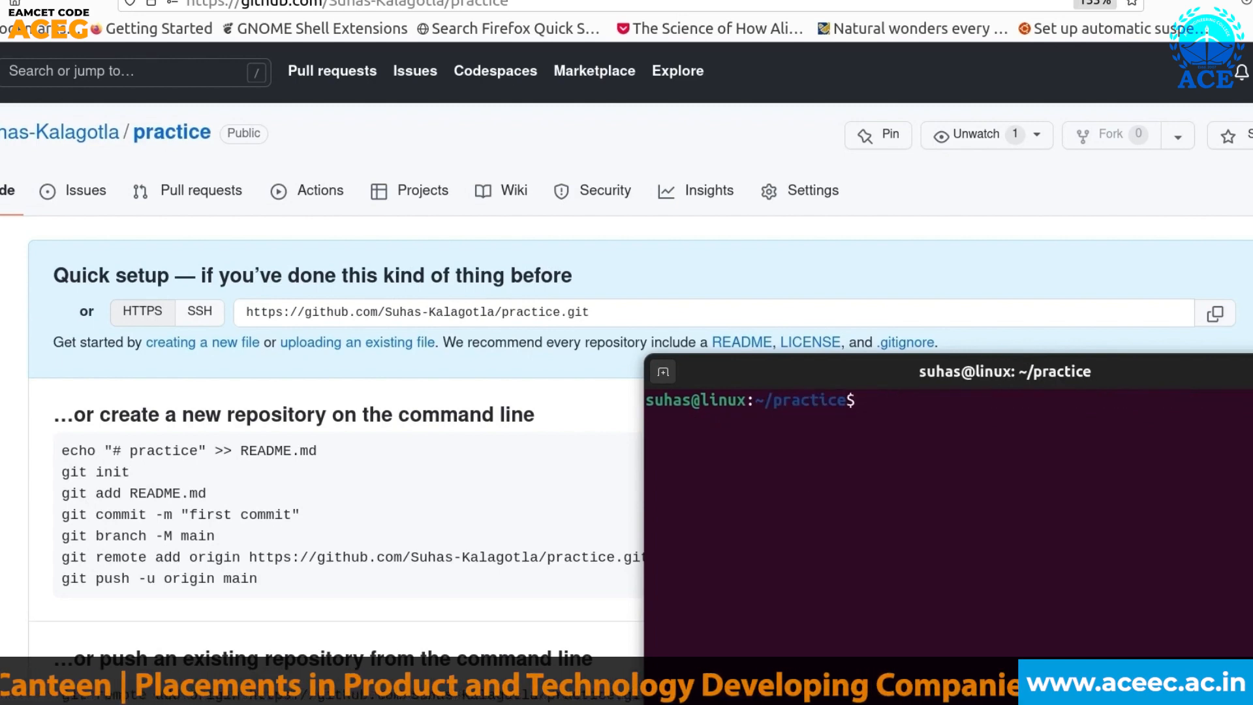
Run atom program.c to open a new file in Atom
{"action": "type", "text": "nano"}
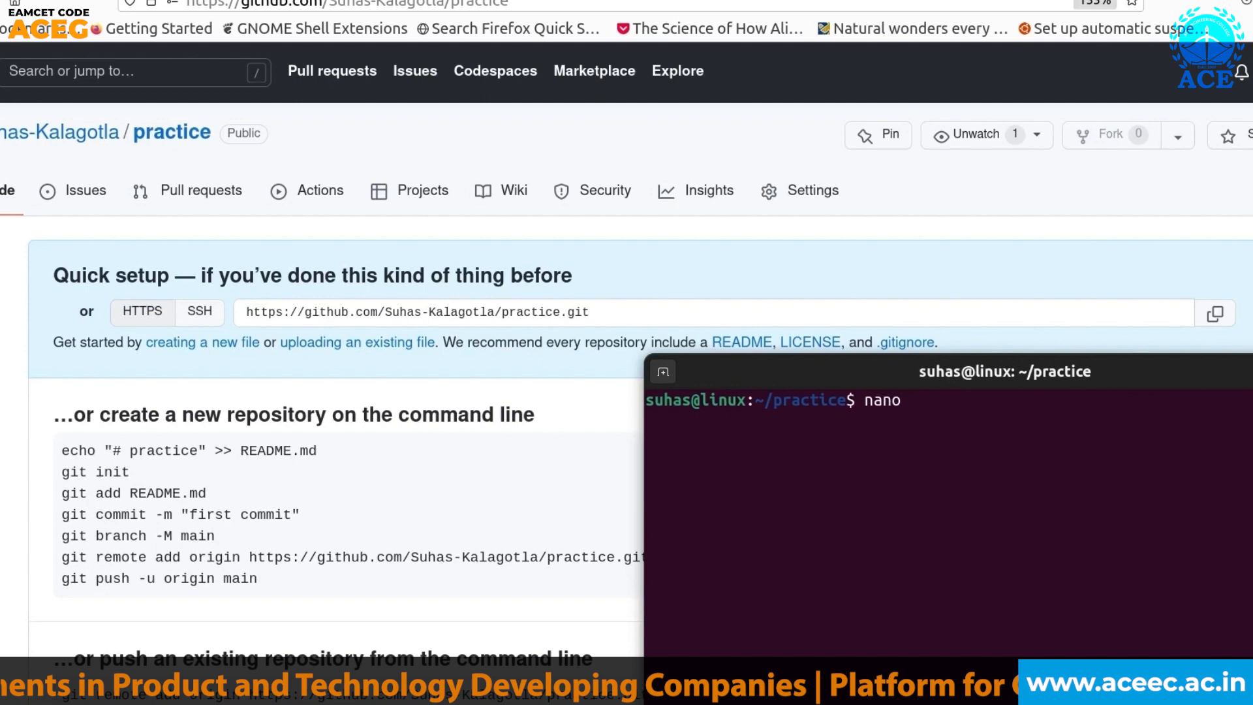
{"action": "type", "text": "atom"}
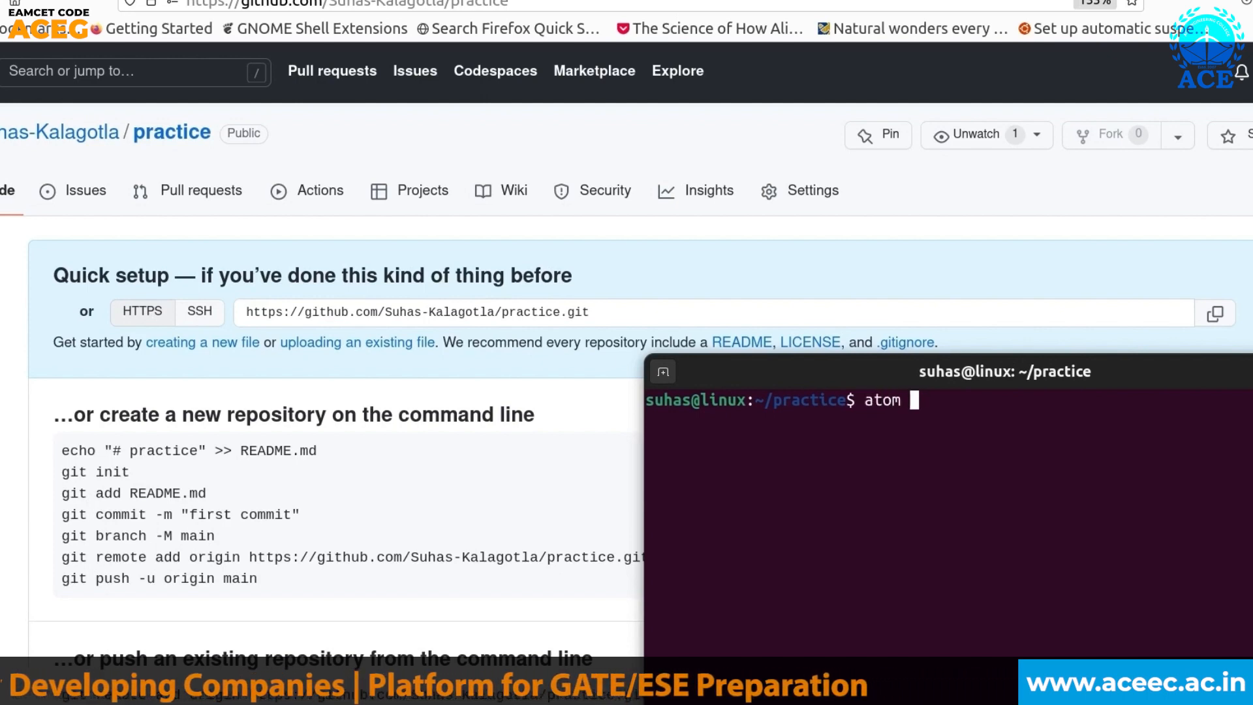
{"action": "type", "text": "pro"}
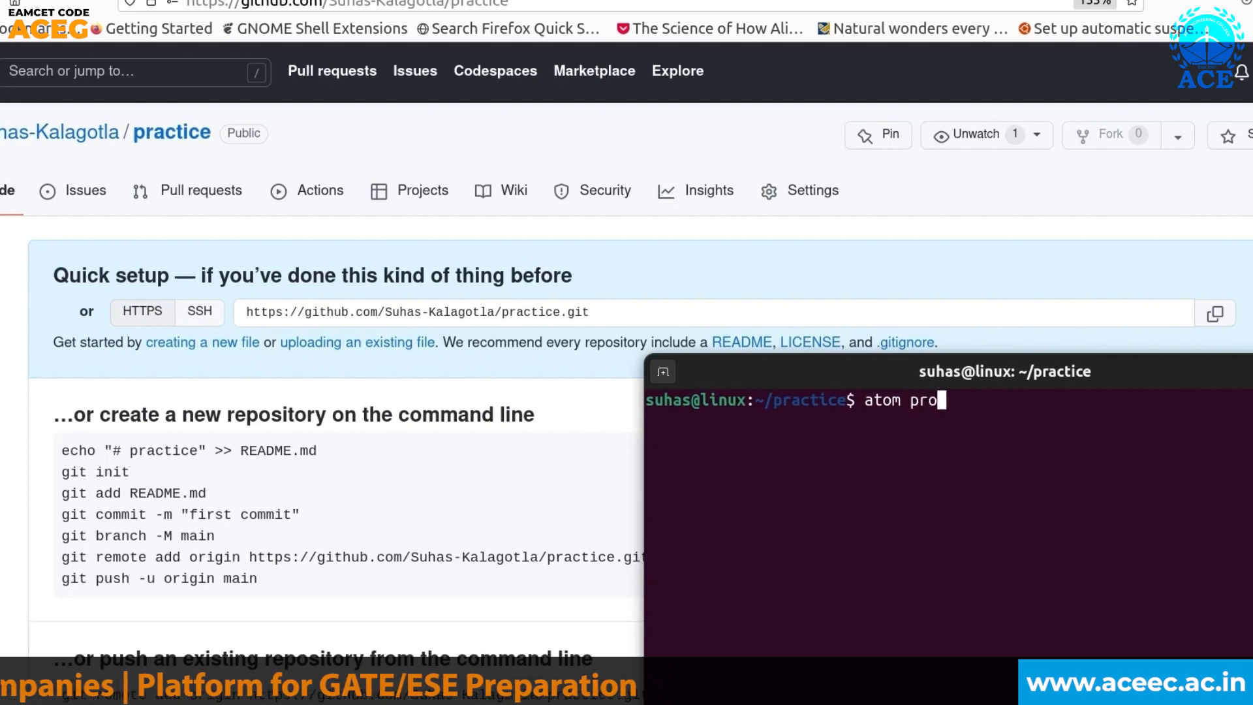
{"action": "key", "text": "Return"}
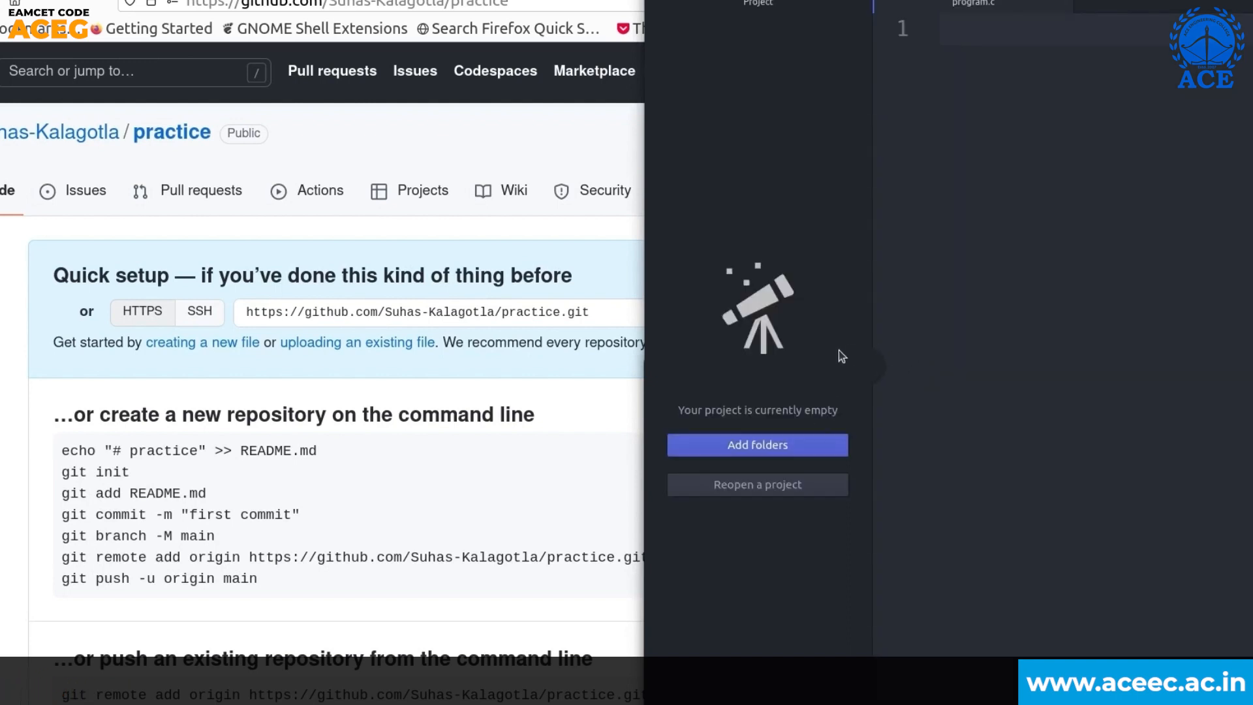
Write a C program with #include <stdio.h> and a main that prints 'Hello world'
{"action": "type", "text": "#i"}
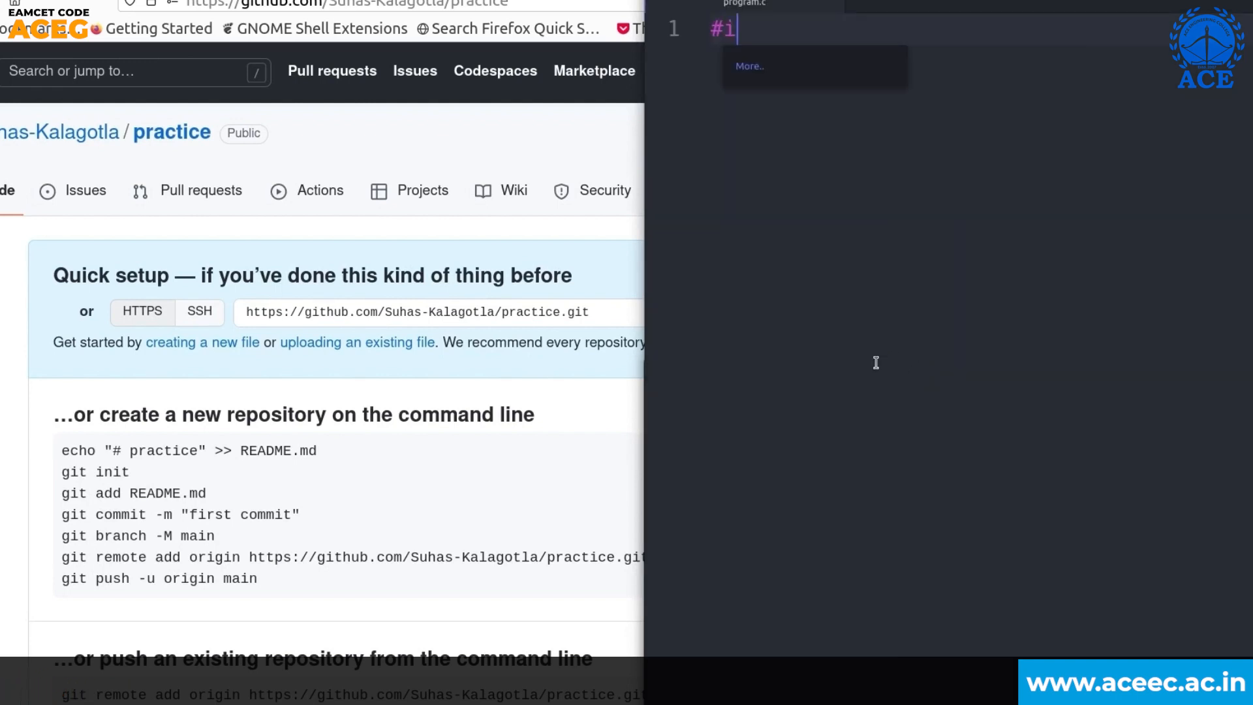
{"action": "type", "text": "nclude <"}
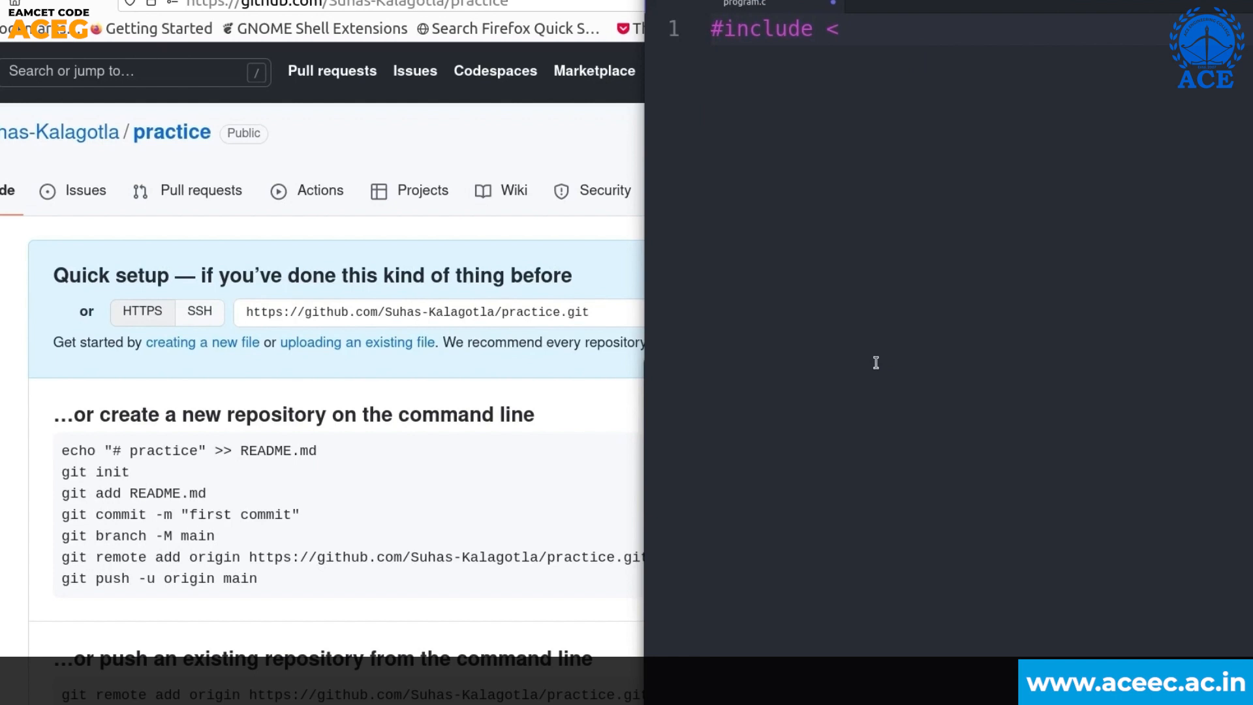
{"action": "type", "text": "io"}
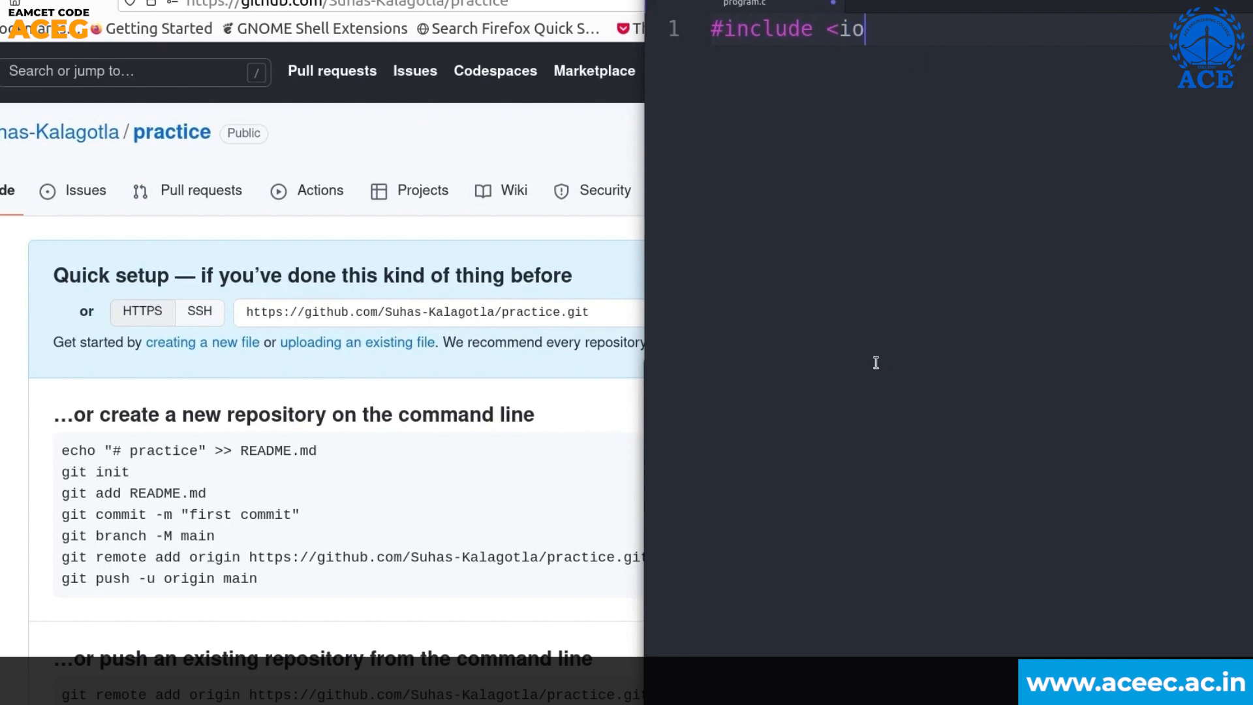
{"action": "type", "text": "stdio.h>"}
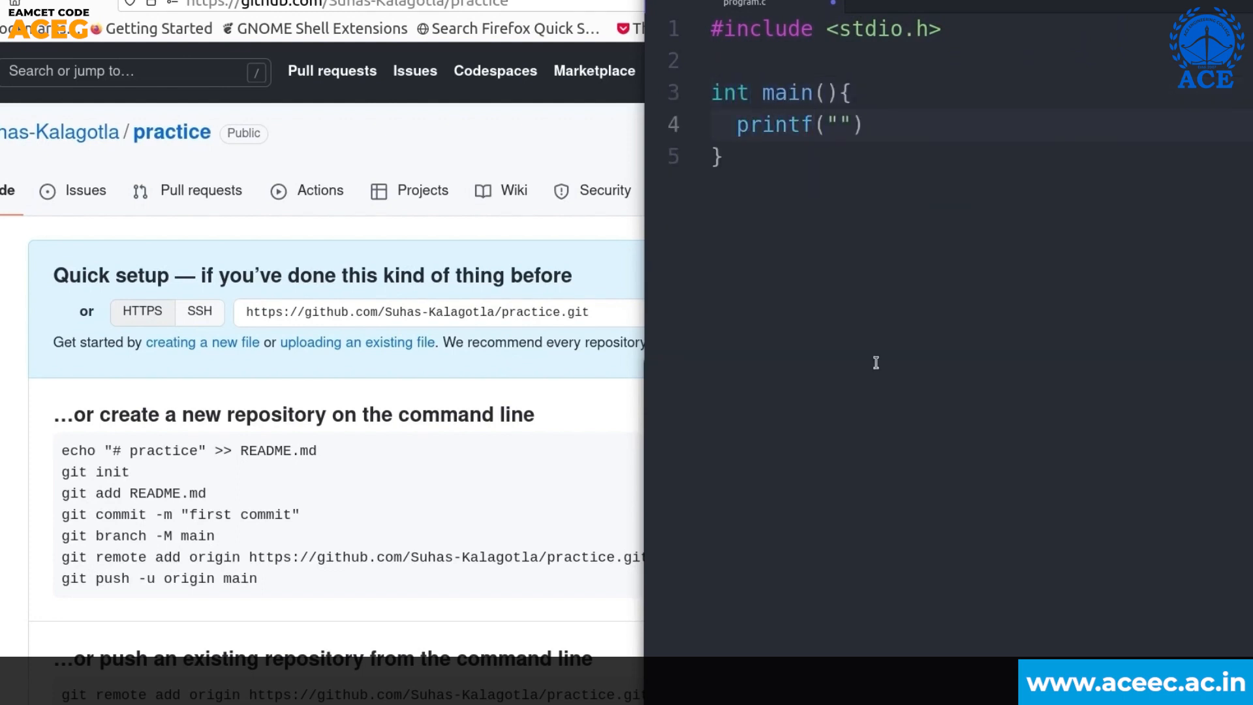
{"action": "type", "text": "Hello world"}
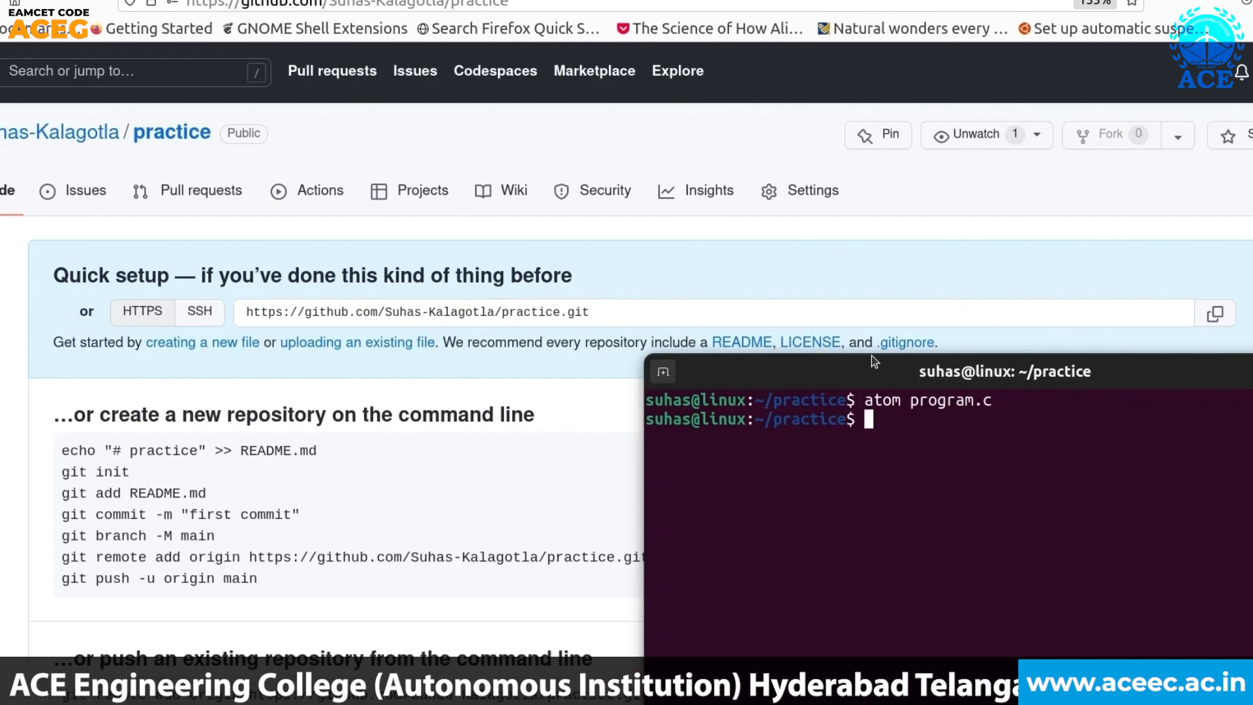
Run git add * && git commit -m "first commit" && git push to publish program.c
{"action": "type", "text": "git"}
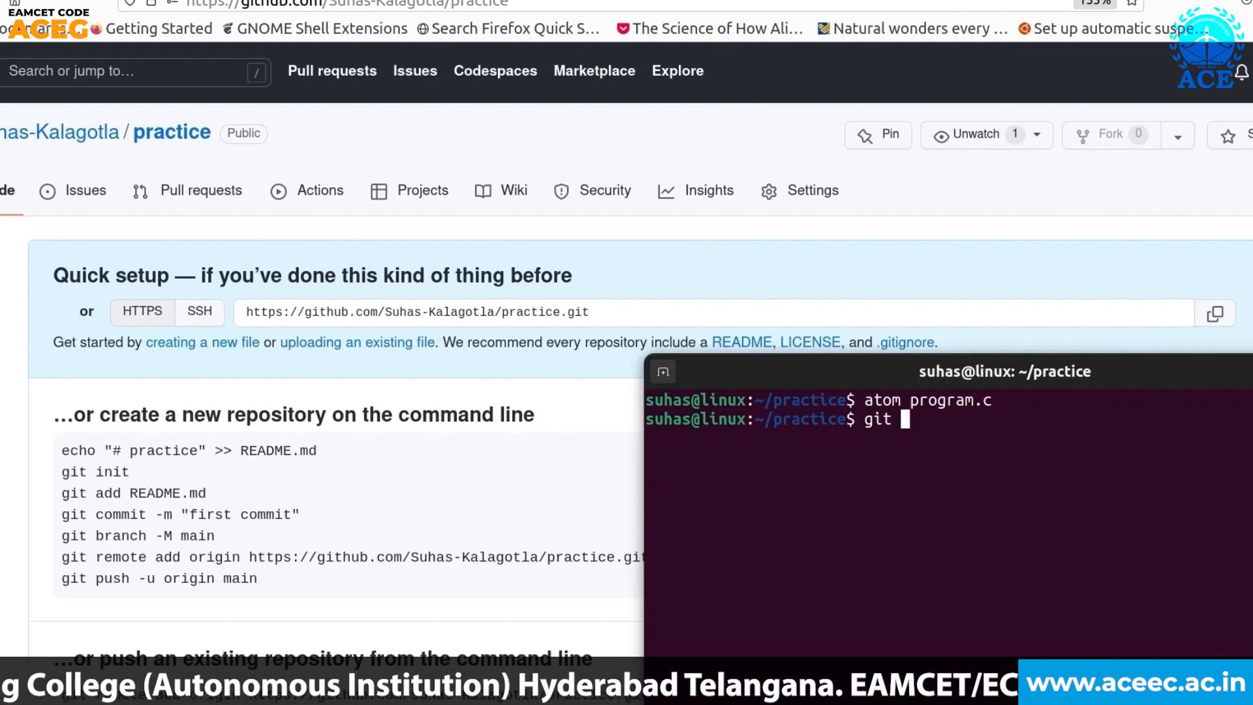
{"action": "type", "text": "add *"}
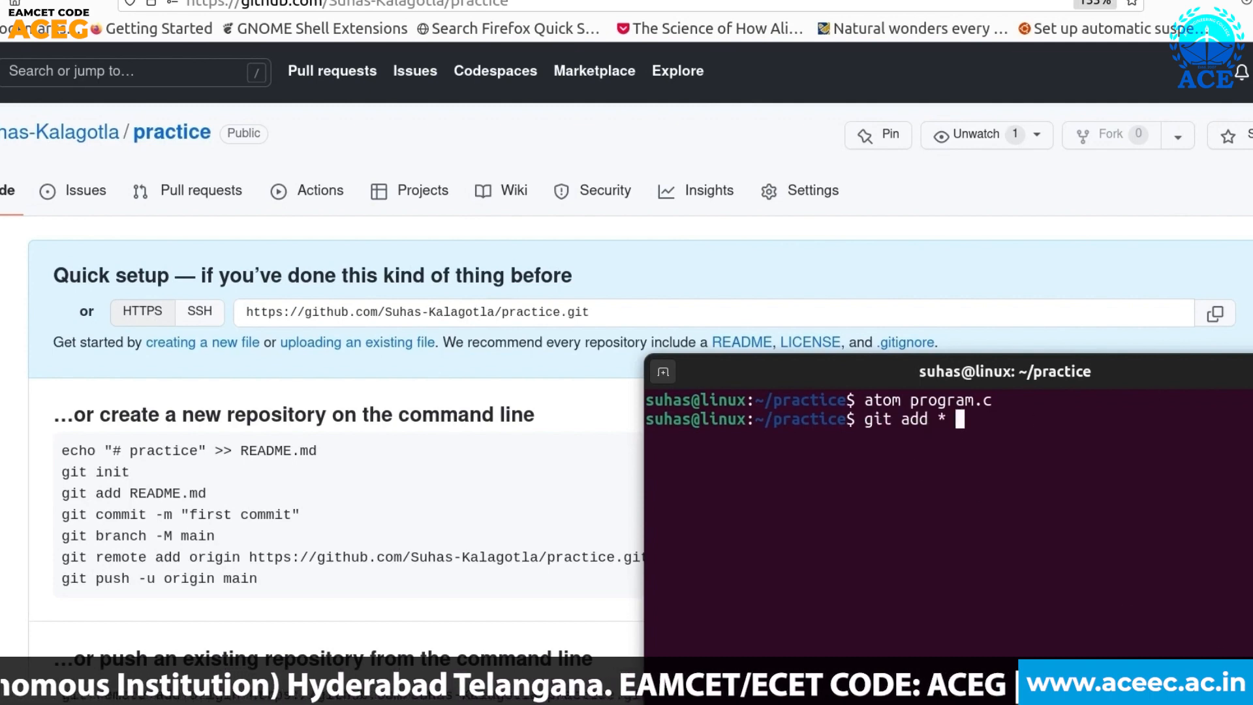
{"action": "type", "text": "&& git commit"}
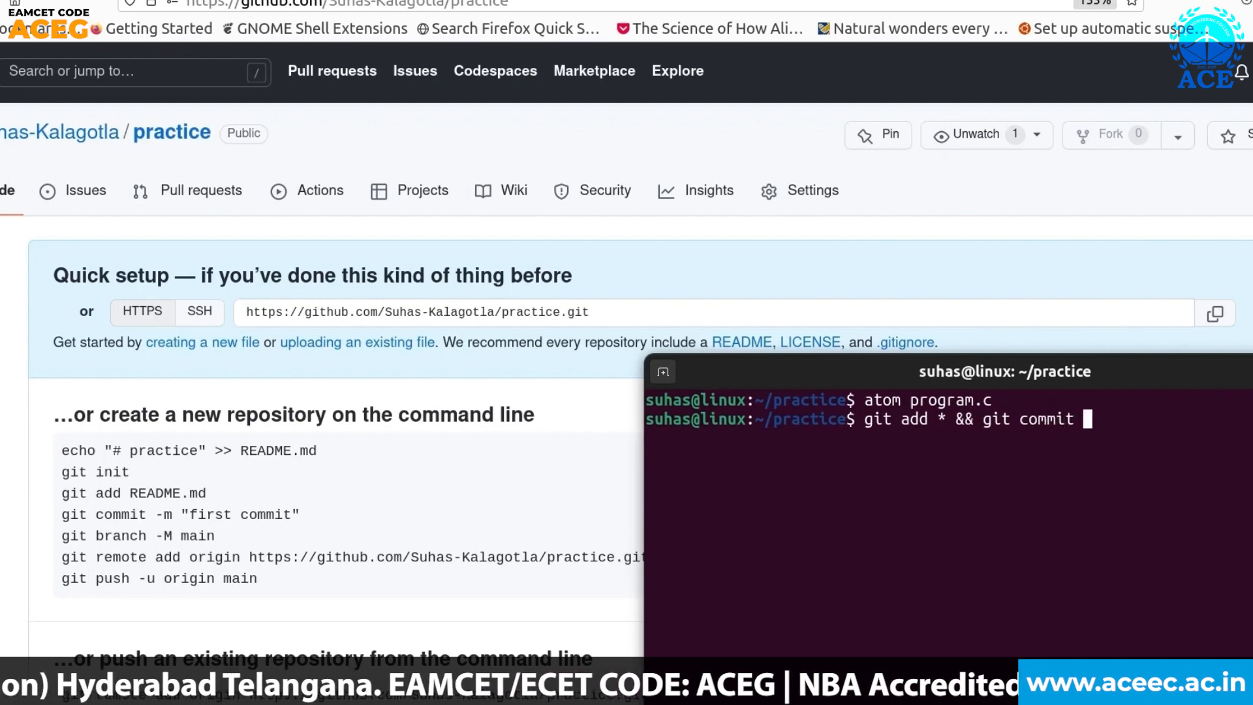
{"action": "type", "text": "-m \""}
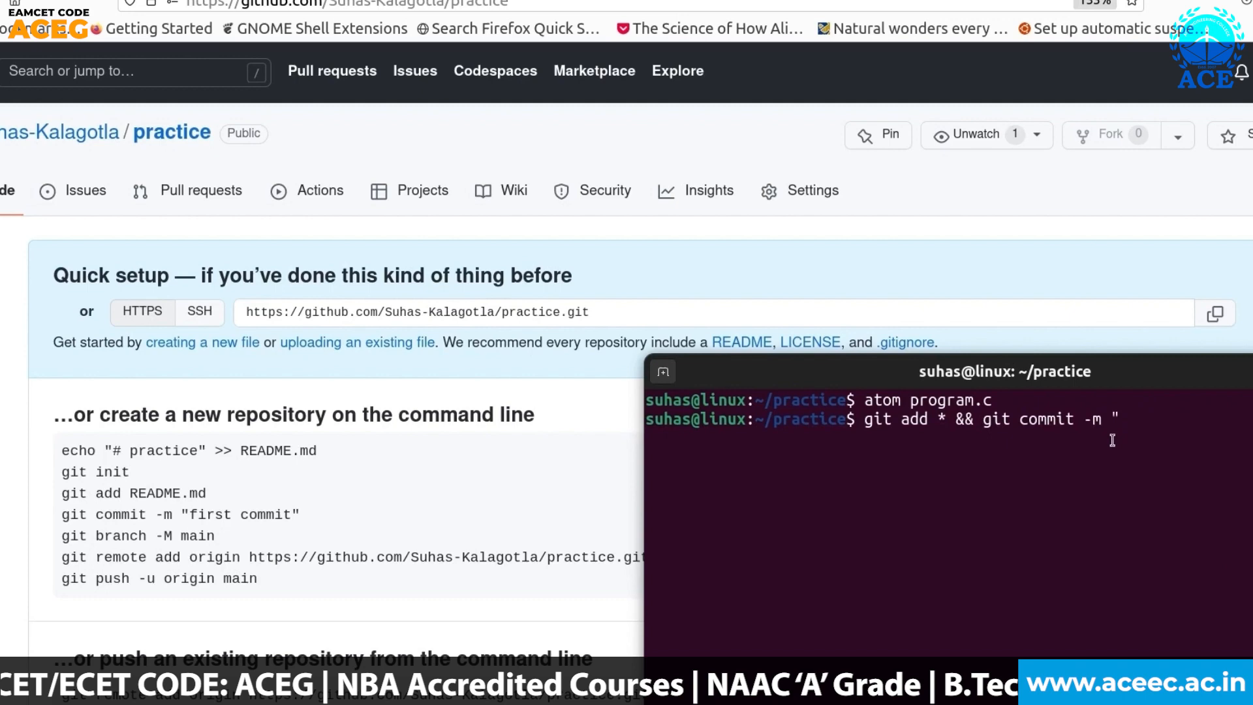
{"action": "mouse_move", "coordinate": [1111, 419]}
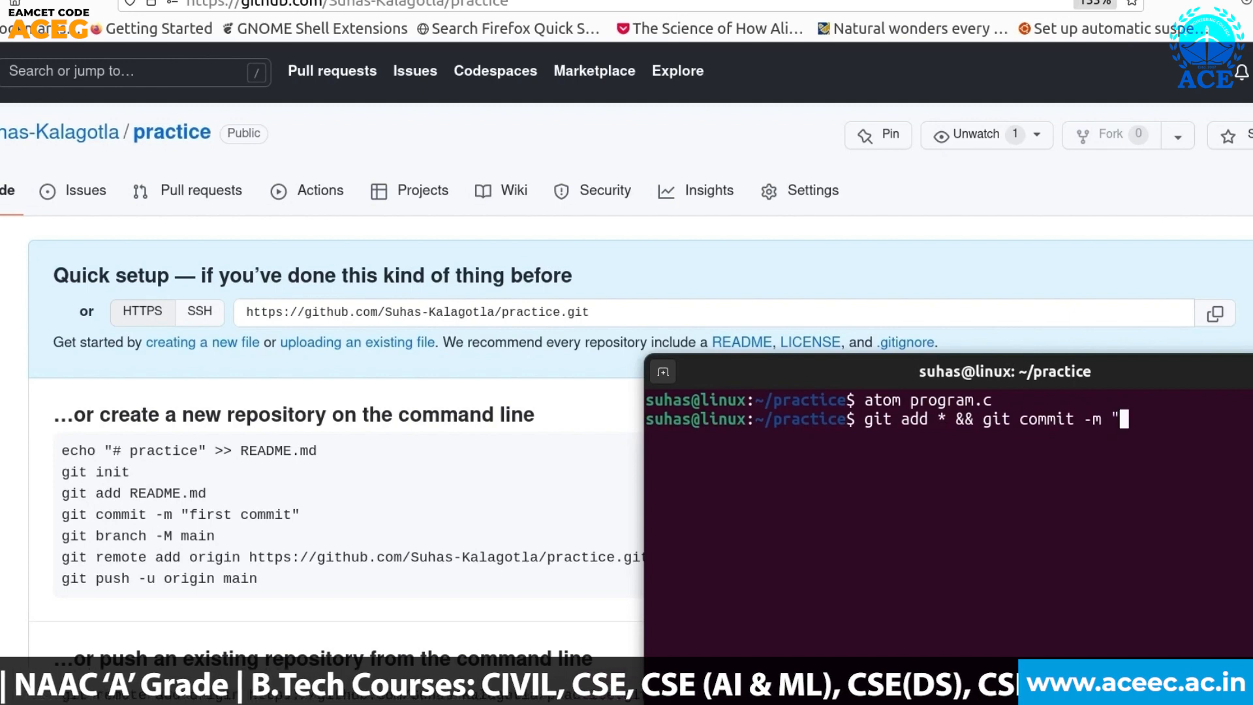
{"action": "type", "text": "first commit\" &"}
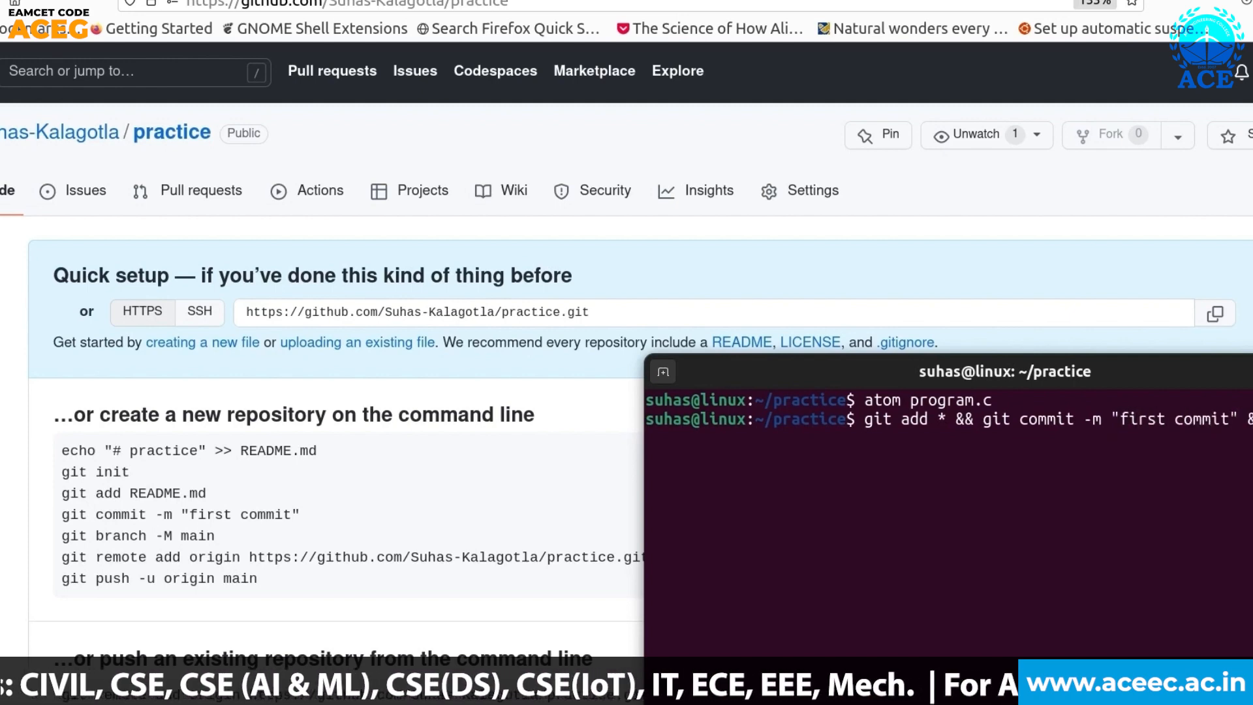
{"action": "key", "text": "Return"}
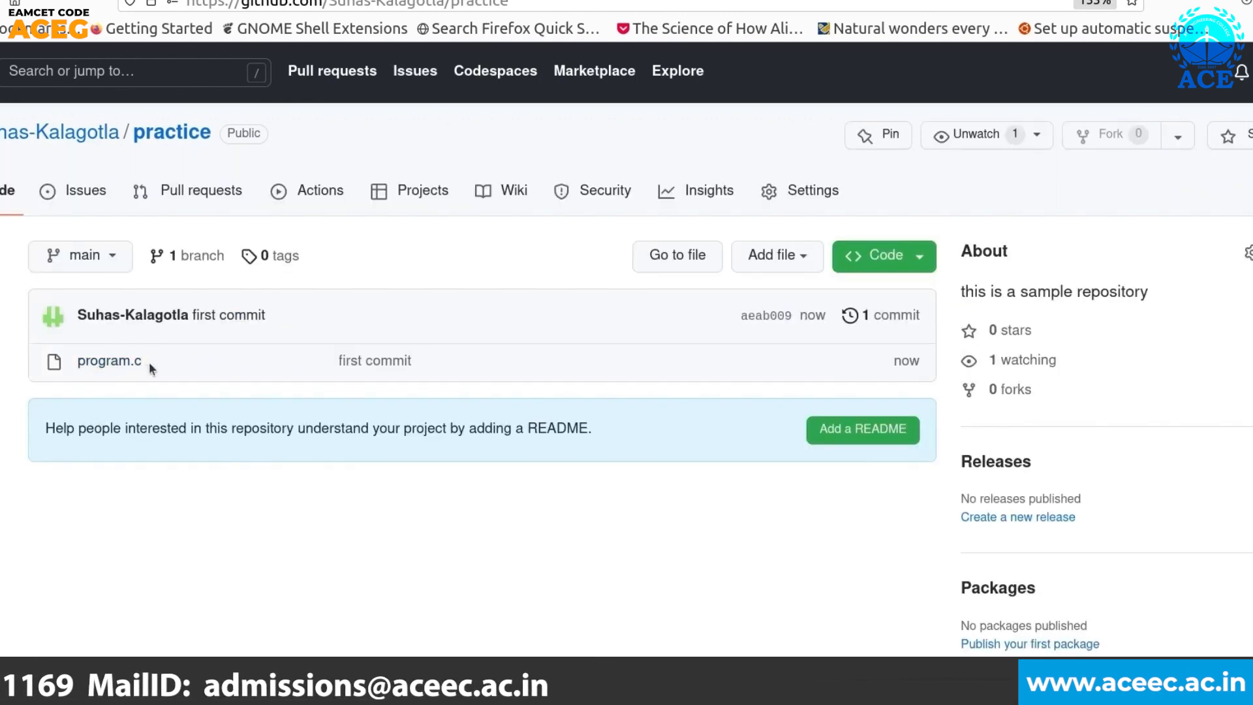
{"action": "mouse_move", "coordinate": [318, 421]}
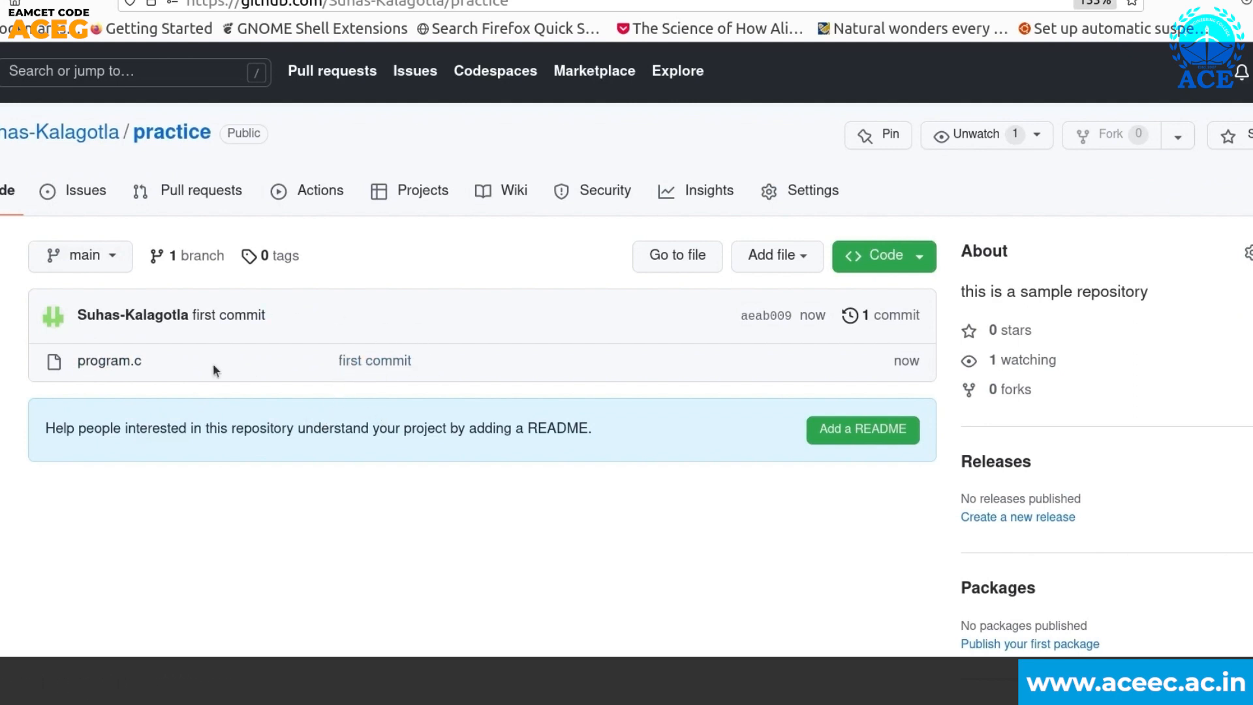
{"action": "mouse_move", "coordinate": [109, 360]}
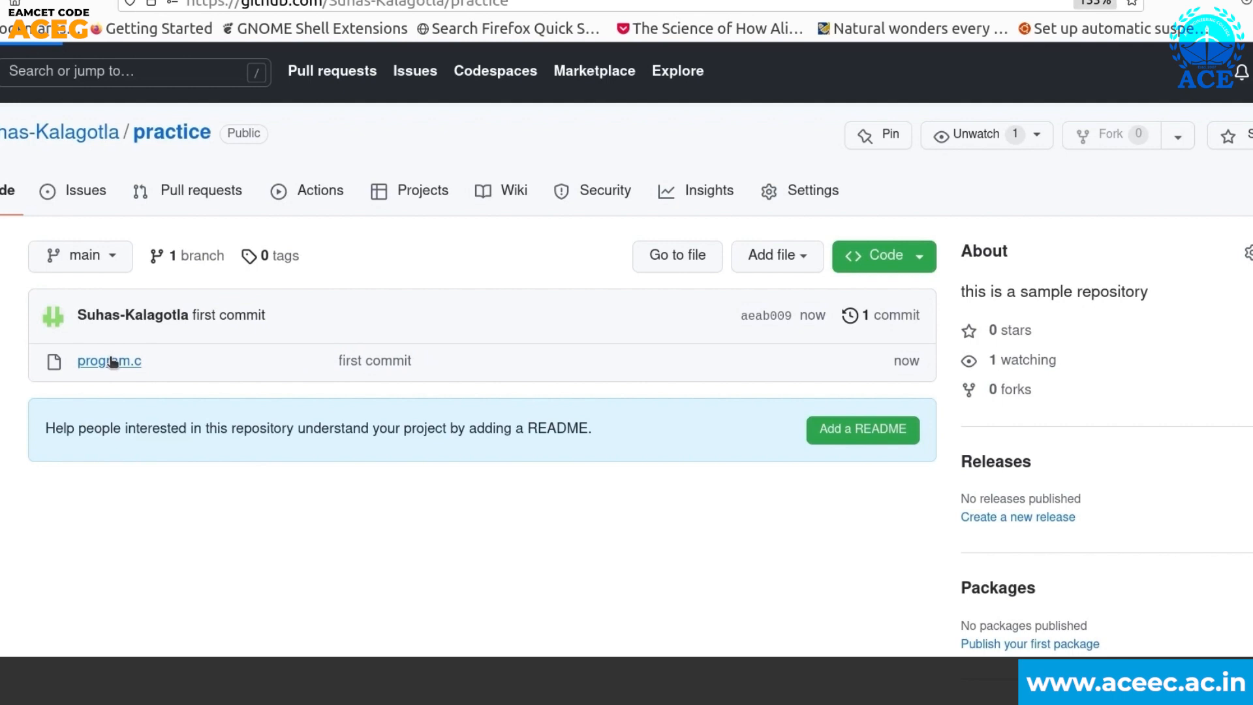
View program.c's pushed Hello world code and switch it into the web file editor
{"action": "left_click", "coordinate": [109, 361]}
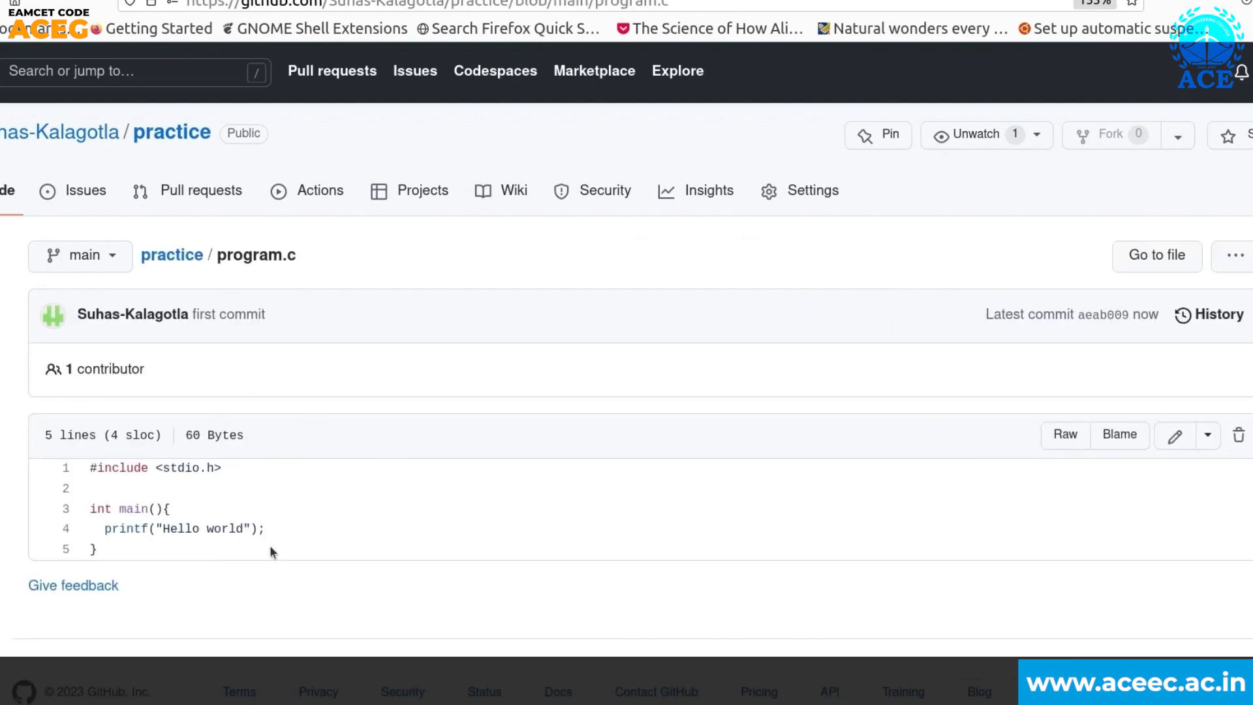
{"action": "mouse_move", "coordinate": [350, 702]}
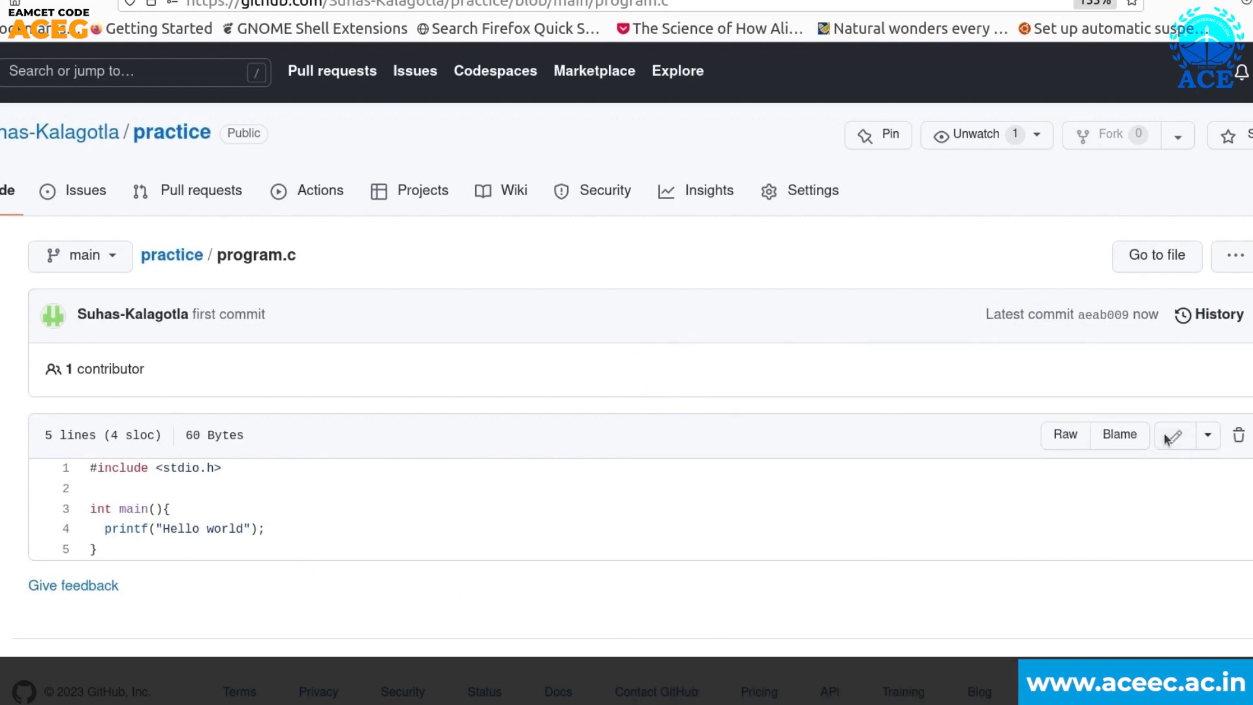
{"action": "left_click", "coordinate": [1174, 434]}
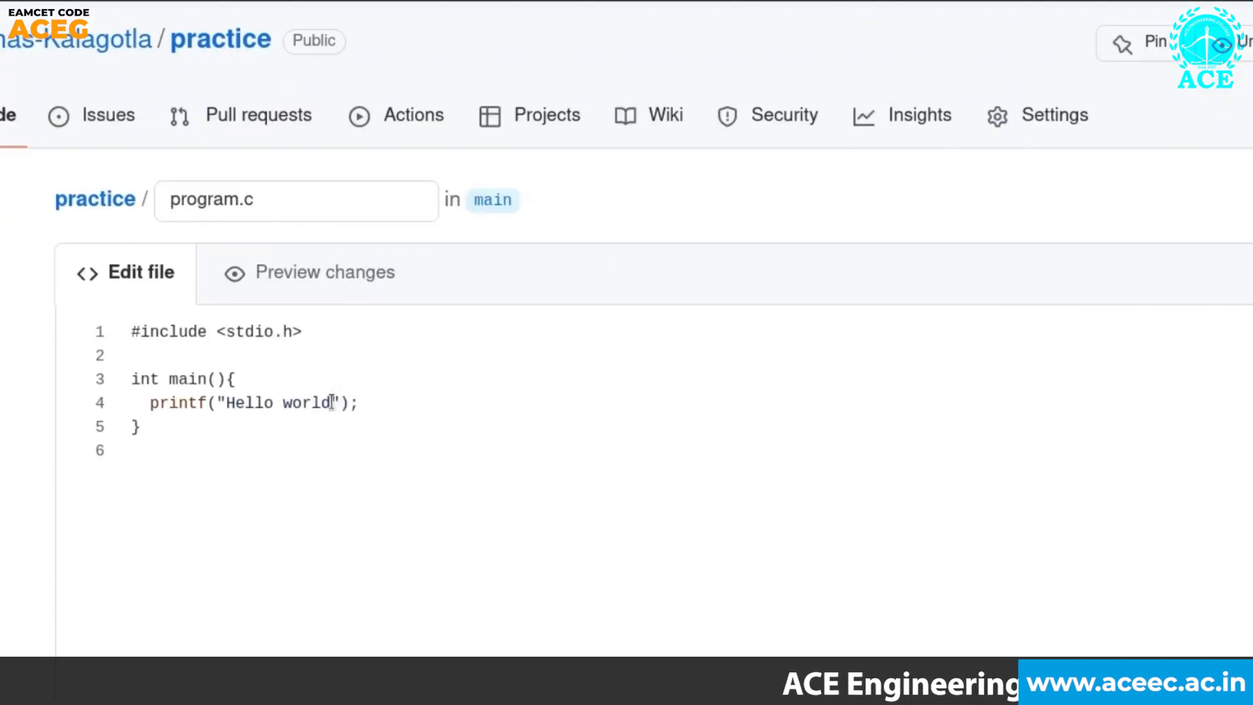
{"action": "mouse_move", "coordinate": [422, 520]}
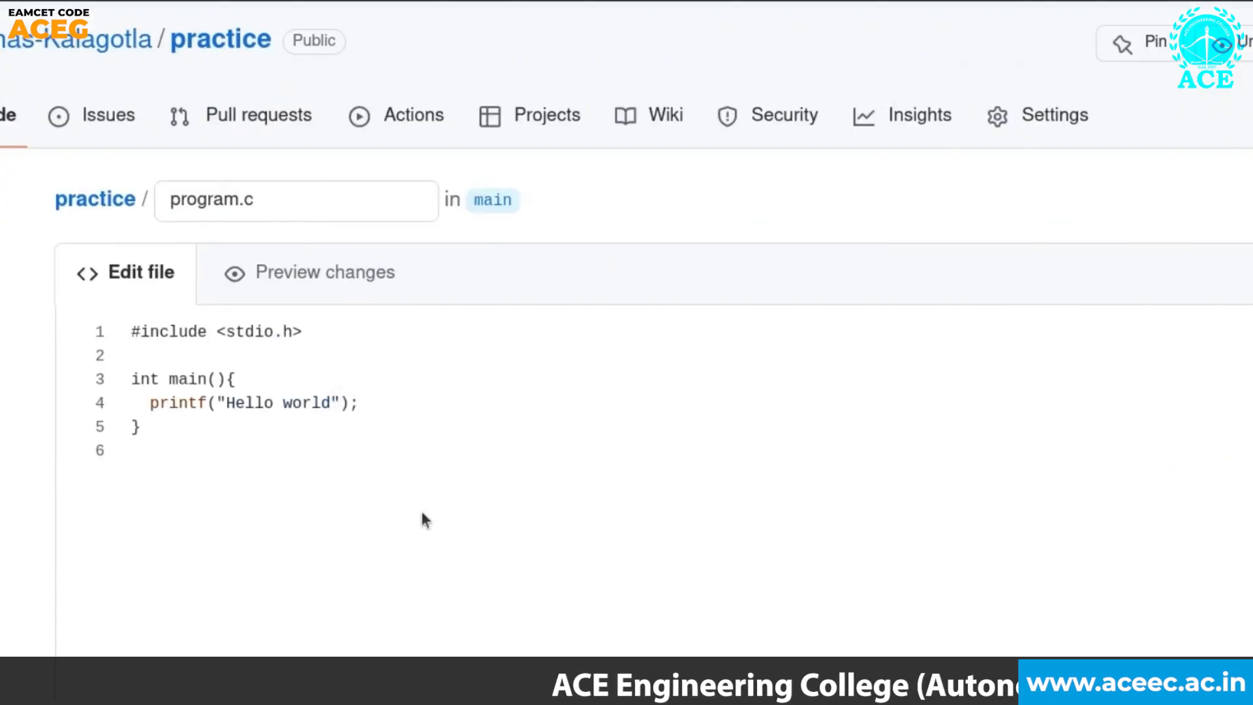
After line 4 add printf("hello people"); and put a \n escape in the Hello world string
{"action": "left_click", "coordinate": [342, 403]}
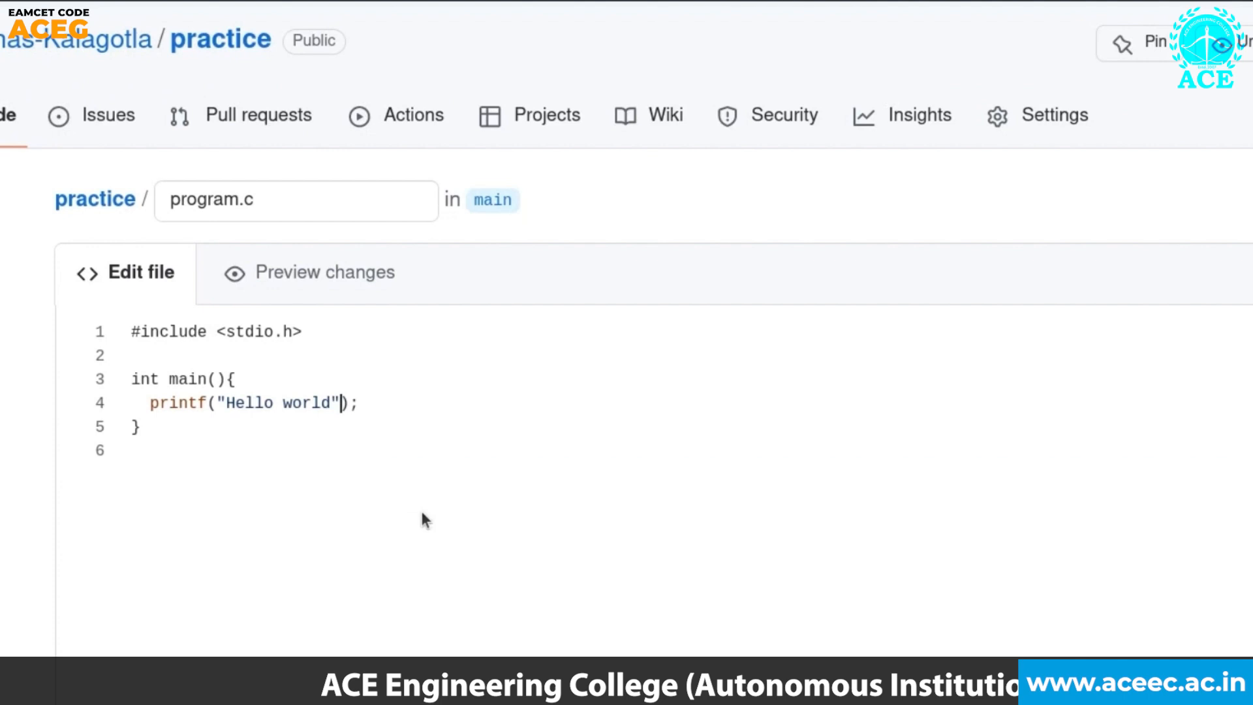
{"action": "left_click", "coordinate": [358, 403]}
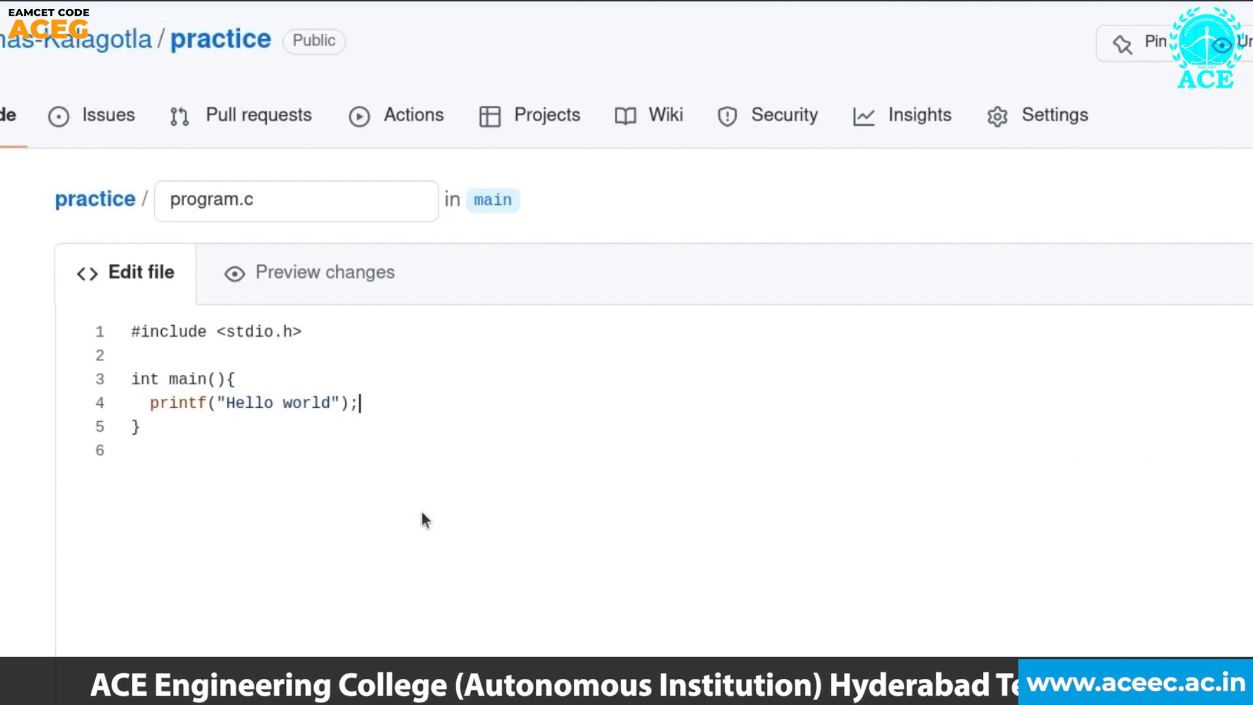
{"action": "type", "text": "printf("}
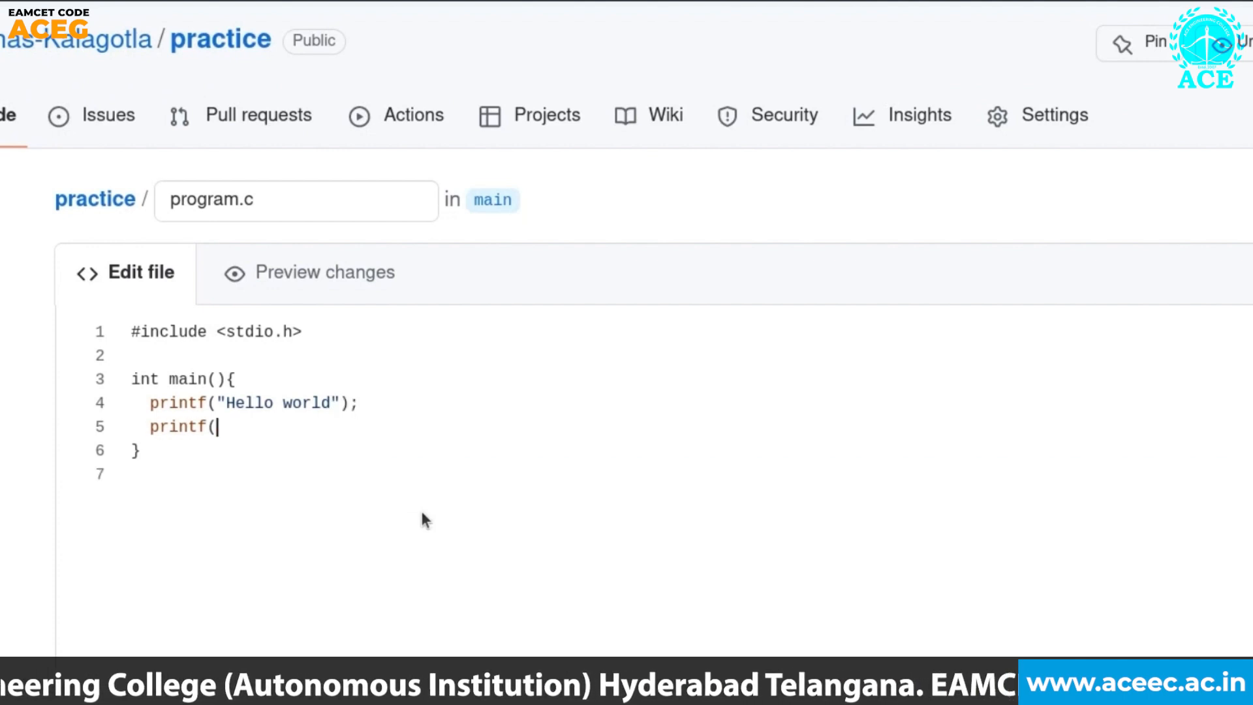
{"action": "type", "text": "\"he"}
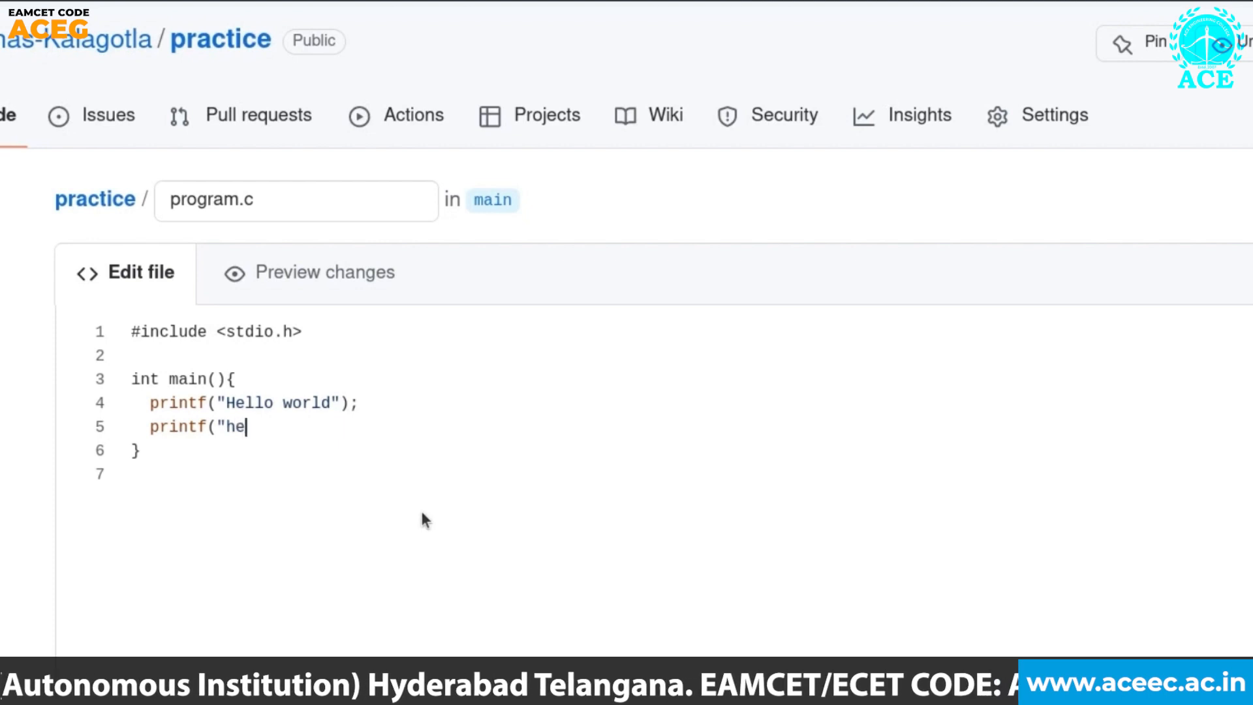
{"action": "type", "text": "llo people\");"}
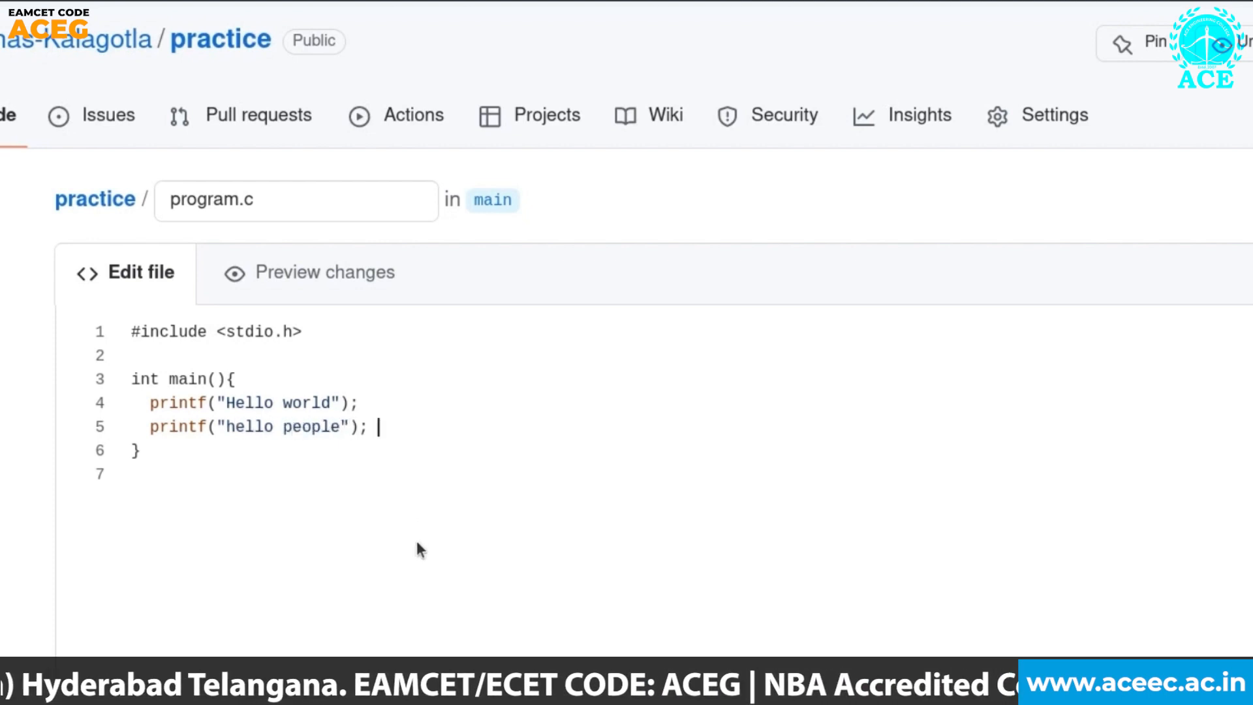
{"action": "type", "text": "\\"}
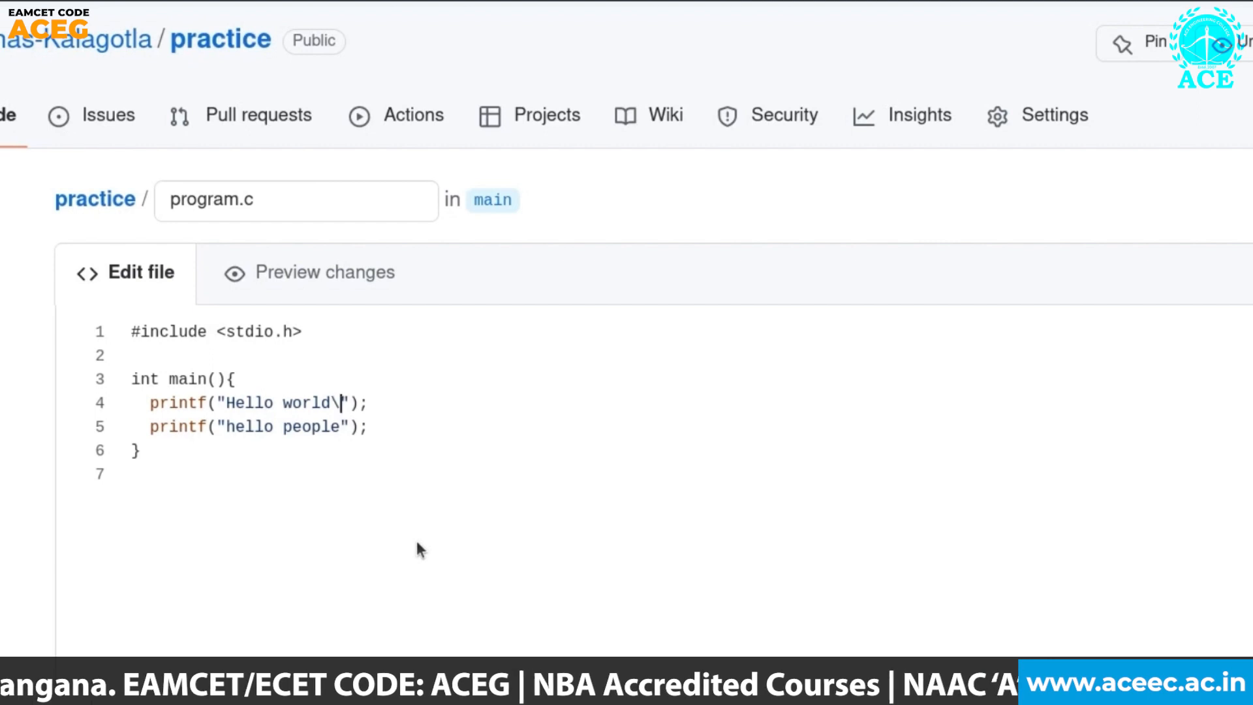
{"action": "scroll", "scroll_direction": "down", "scroll_amount": 3}
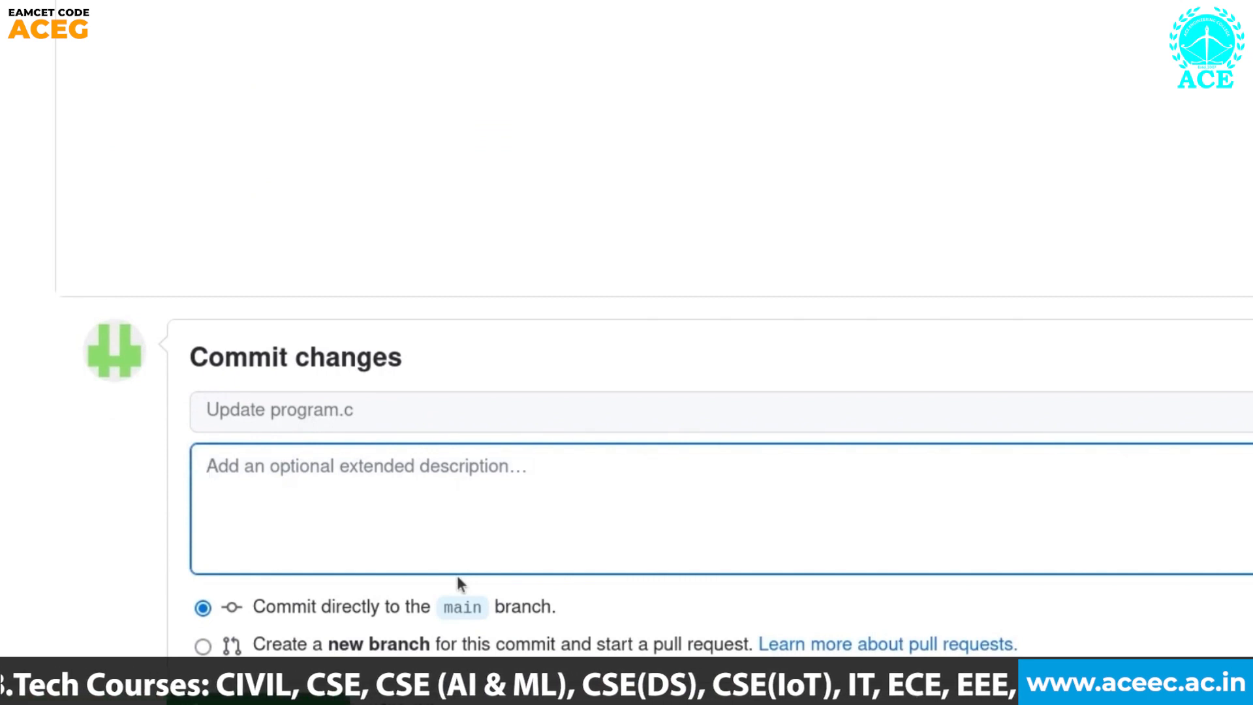
Describe the commit as 'added new line to say hello to people' and commit directly to main
{"action": "type", "text": "added n"}
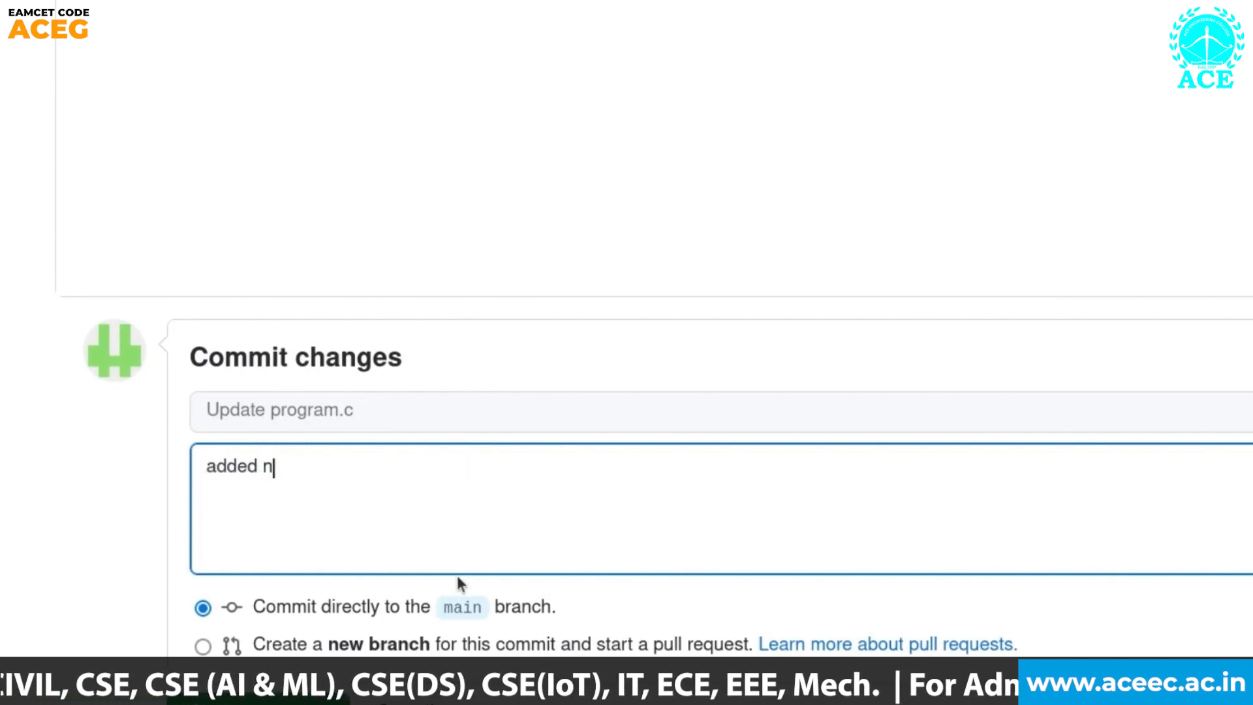
{"action": "type", "text": "ew line to sa"}
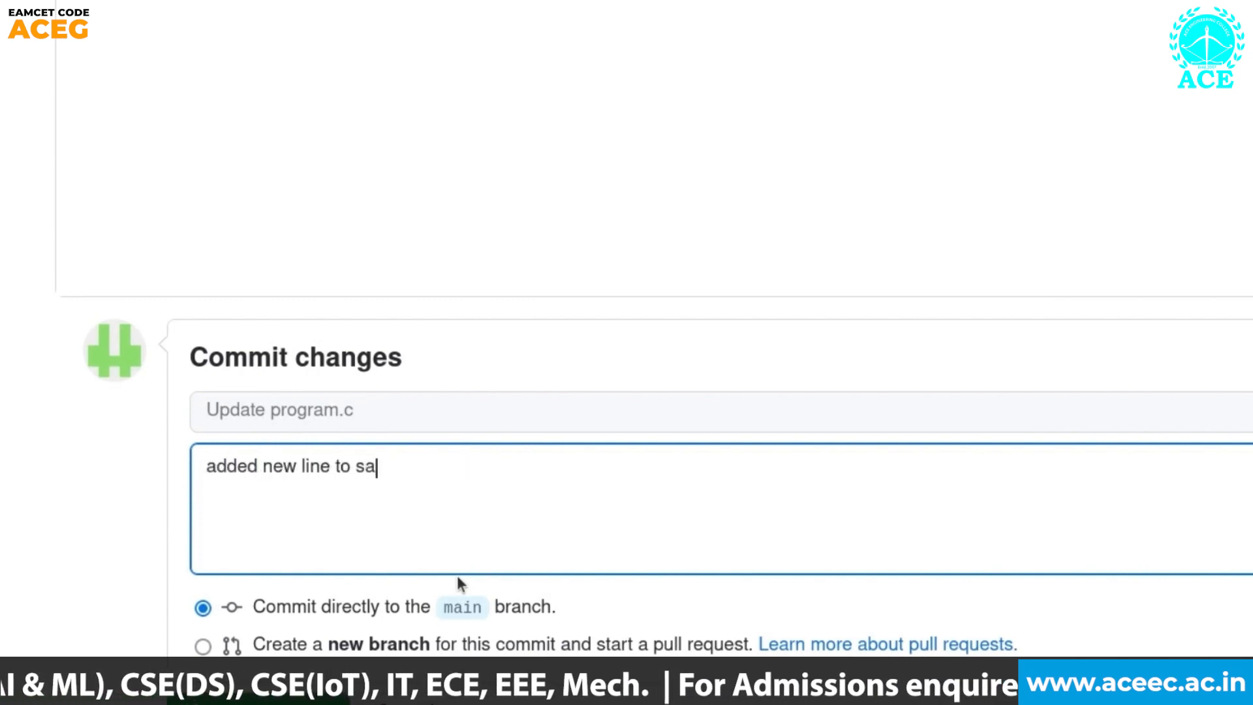
{"action": "type", "text": "y hello to"}
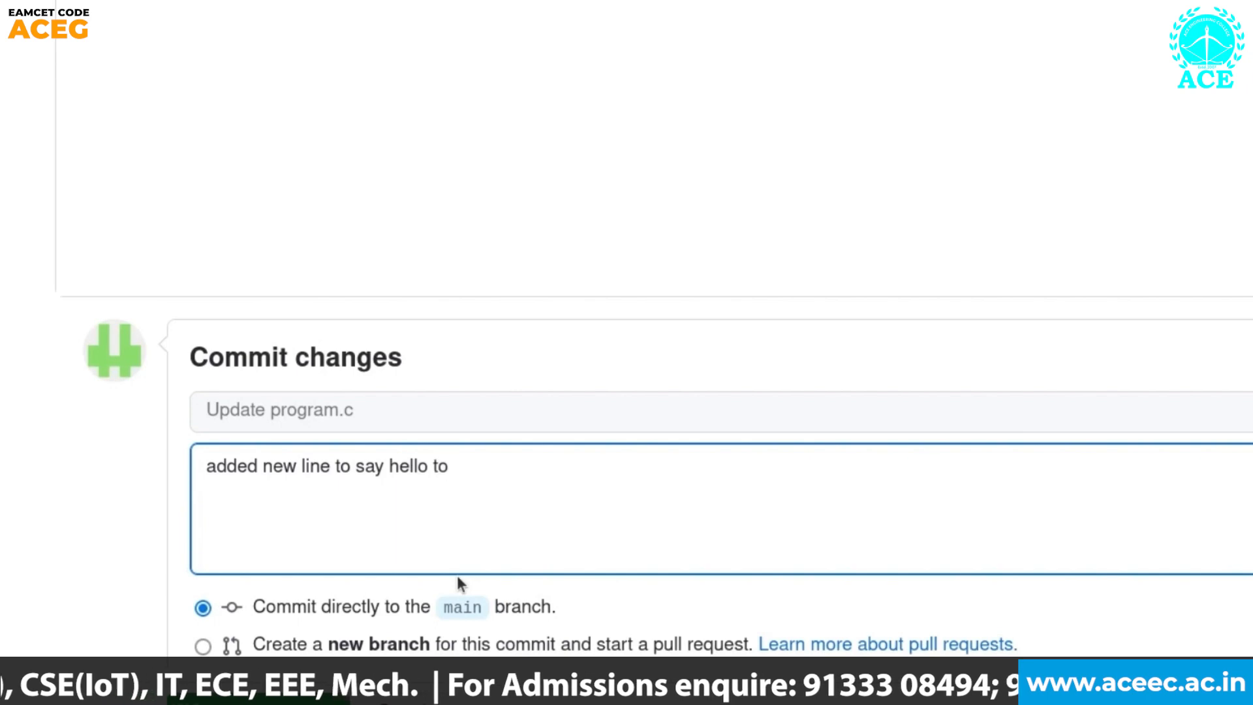
{"action": "type", "text": "people"}
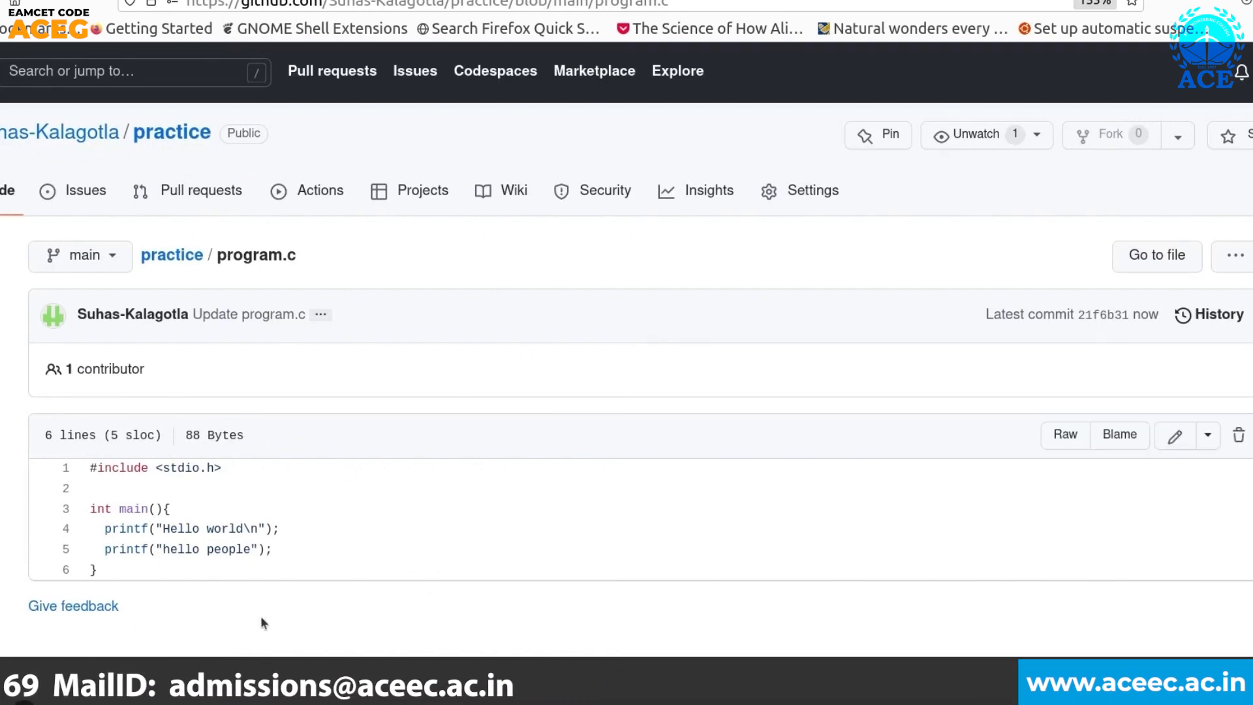
{"action": "mouse_move", "coordinate": [342, 540]}
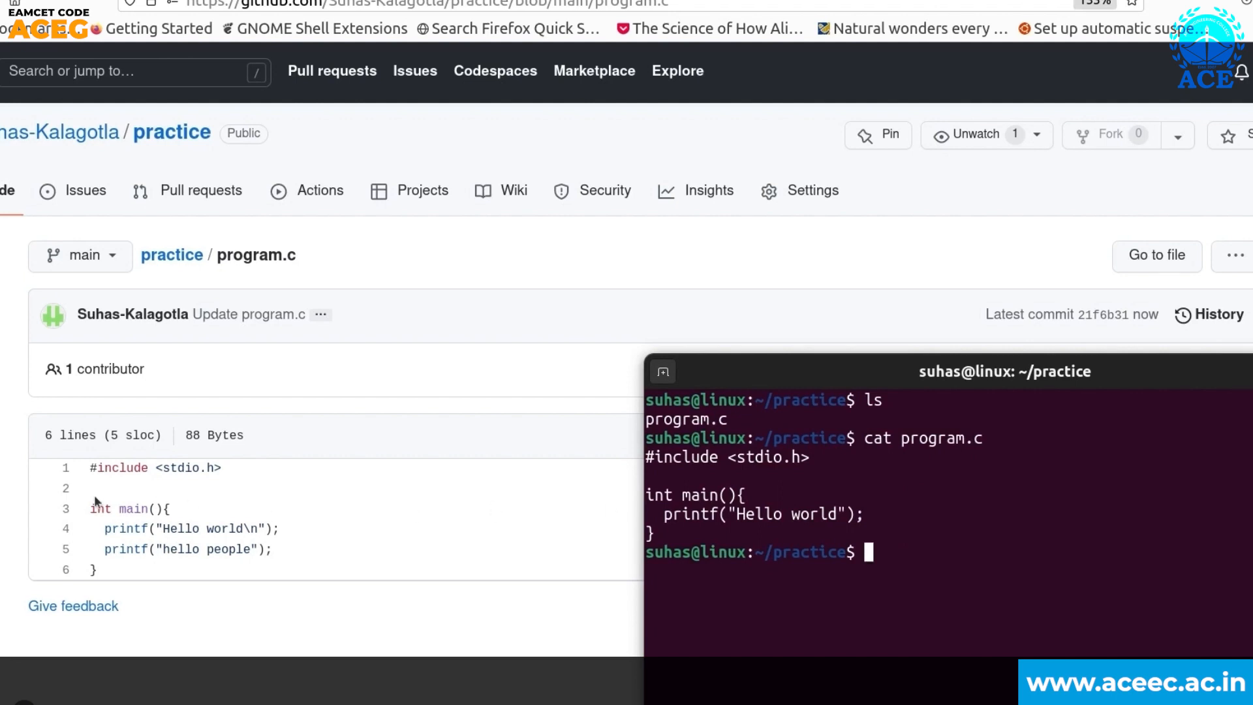
{"action": "mouse_move", "coordinate": [344, 522]}
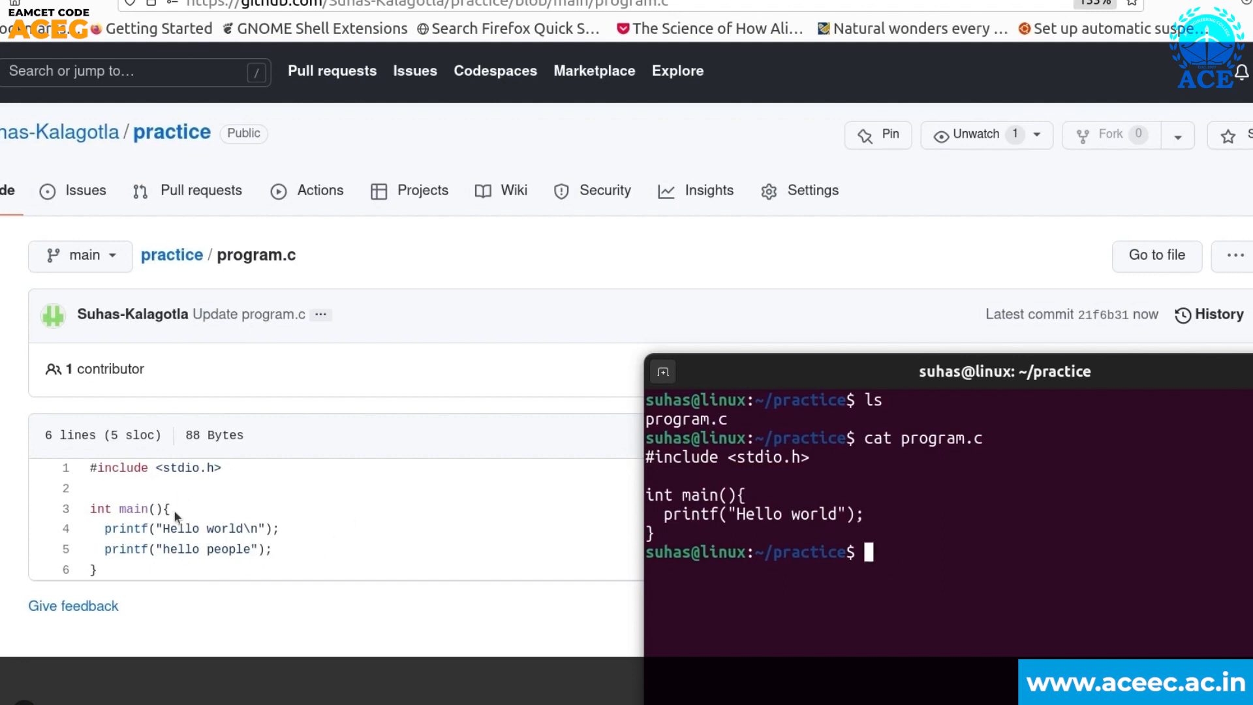
List and print the local program.c showing only the original Hello world line, then clear the terminal
{"action": "type", "text": "c"}
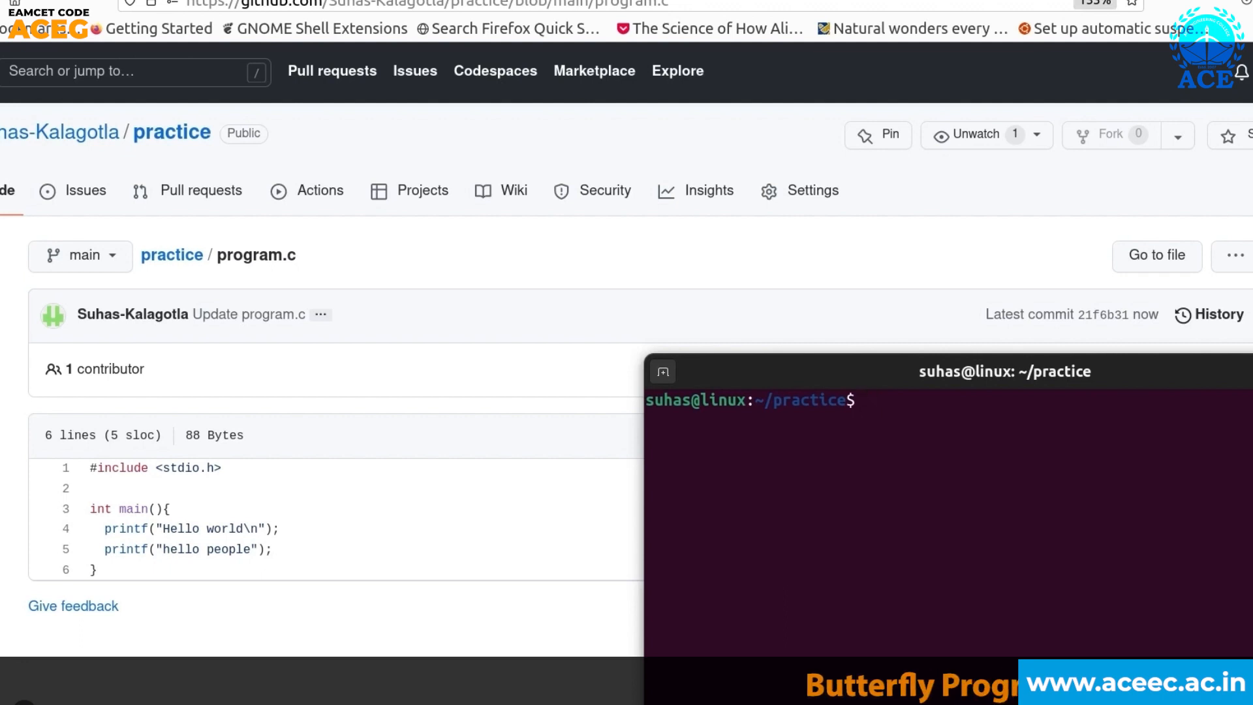
Run git pull to fast-forward the local practice folder to GitHub's new commit
{"action": "type", "text": "git pull"}
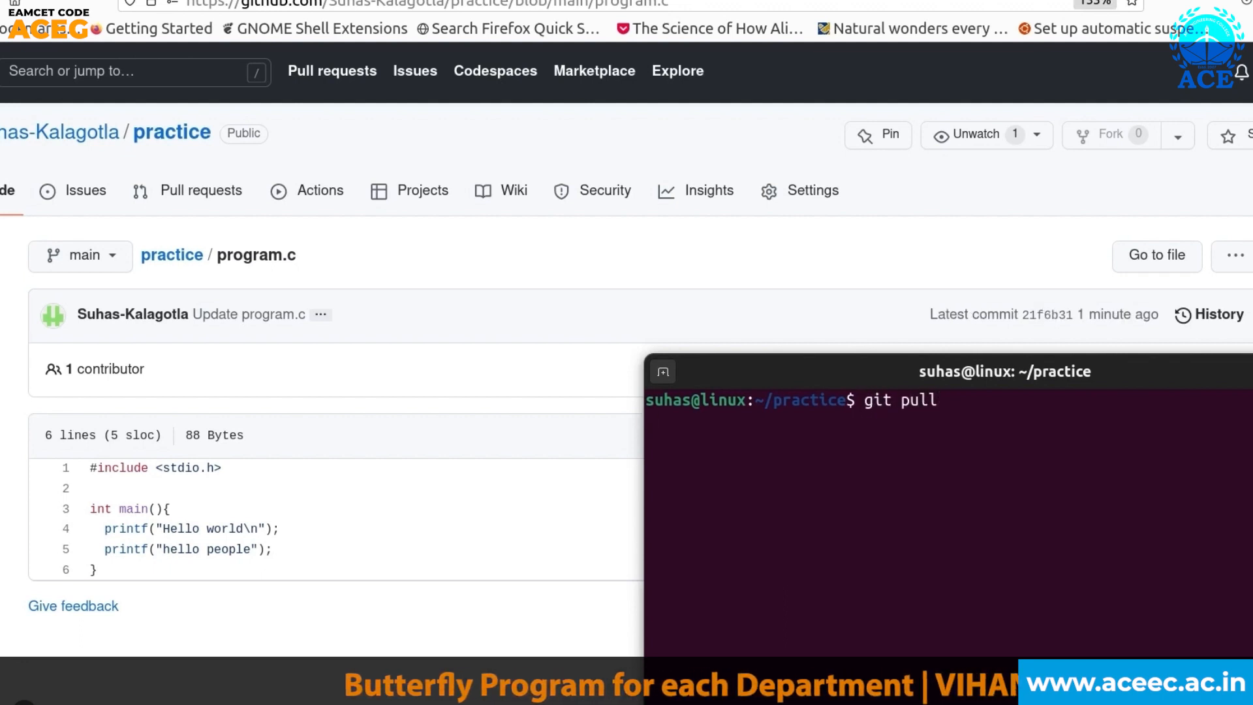
{"action": "key", "text": "Return"}
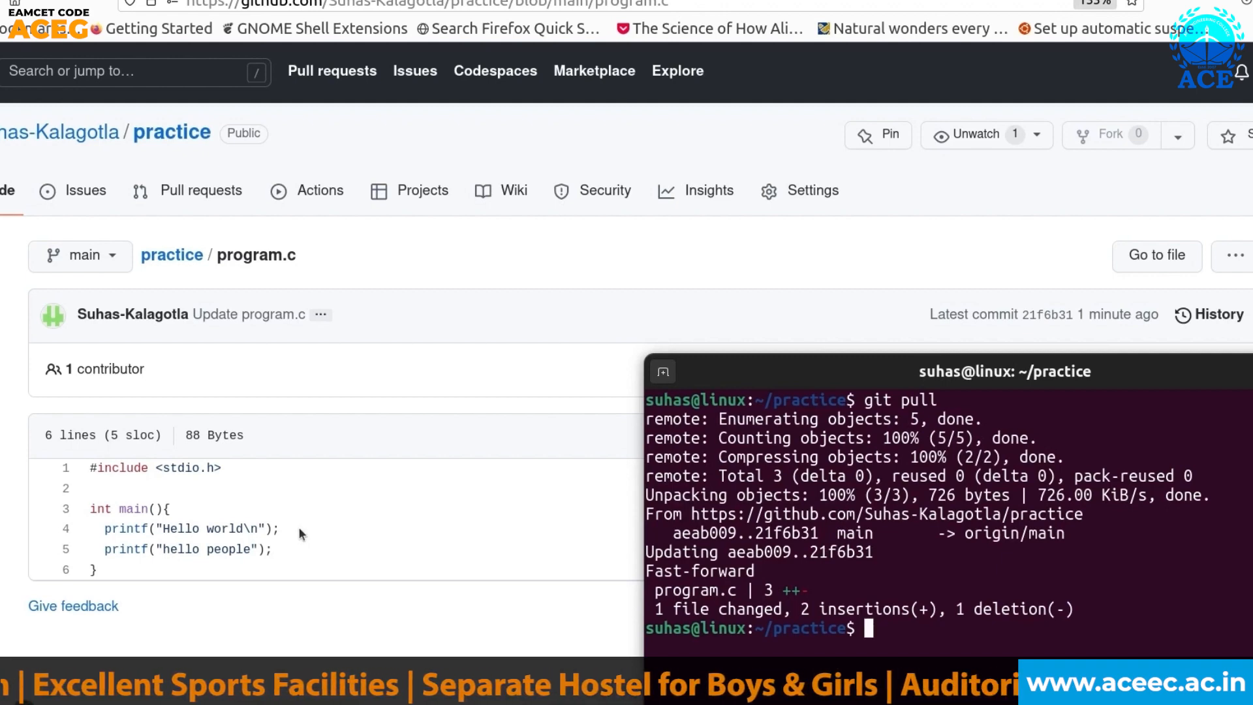
Print program.c showing the added hello people line, and refocus the terminal
{"action": "type", "text": "cat"}
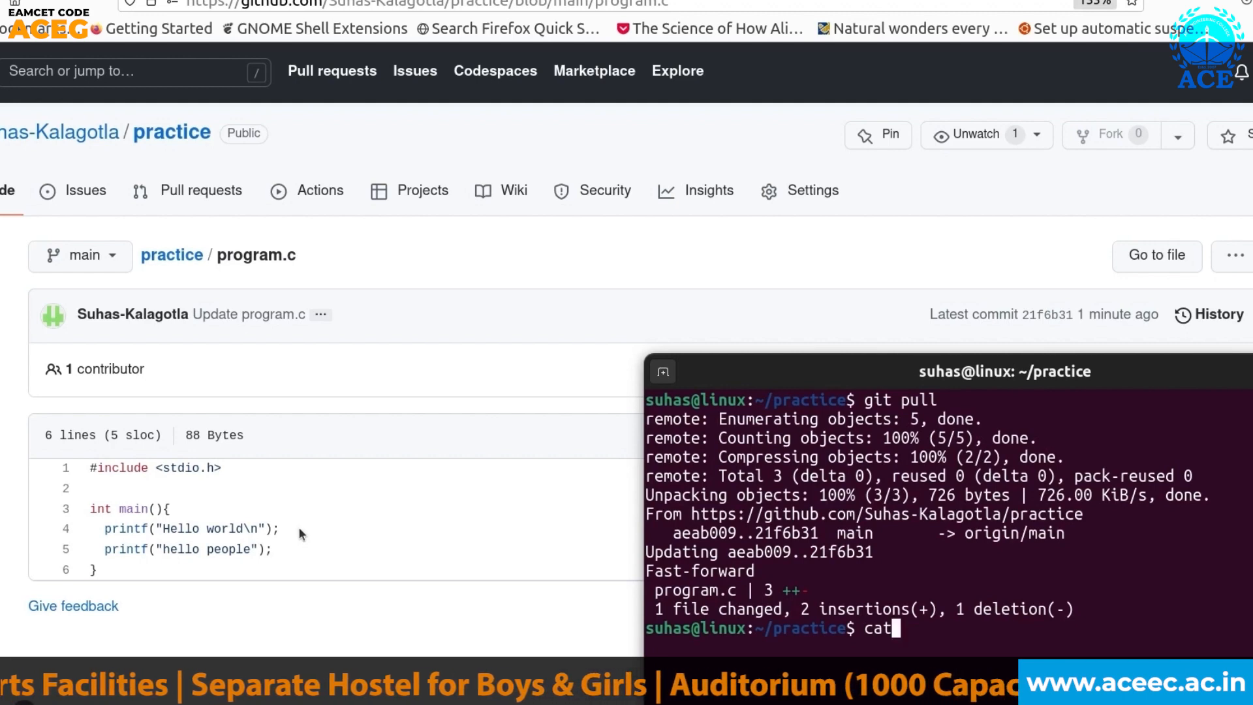
{"action": "type", "text": "pr"}
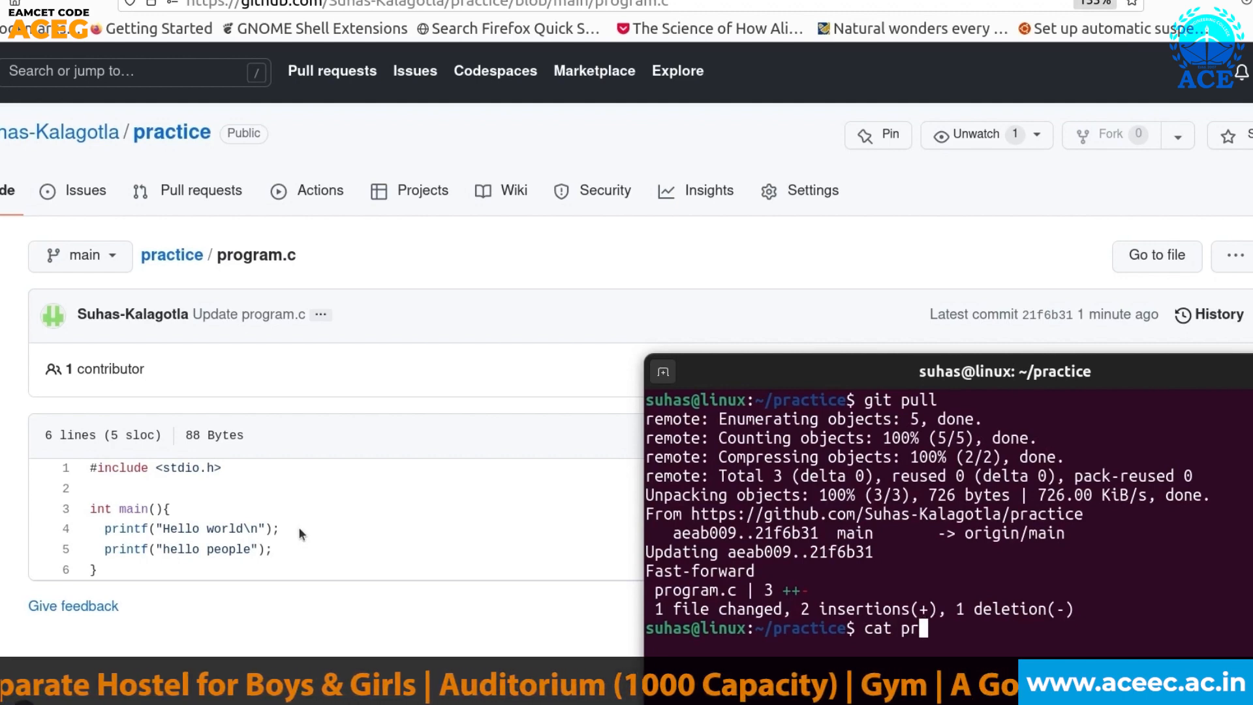
{"action": "key", "text": "Return"}
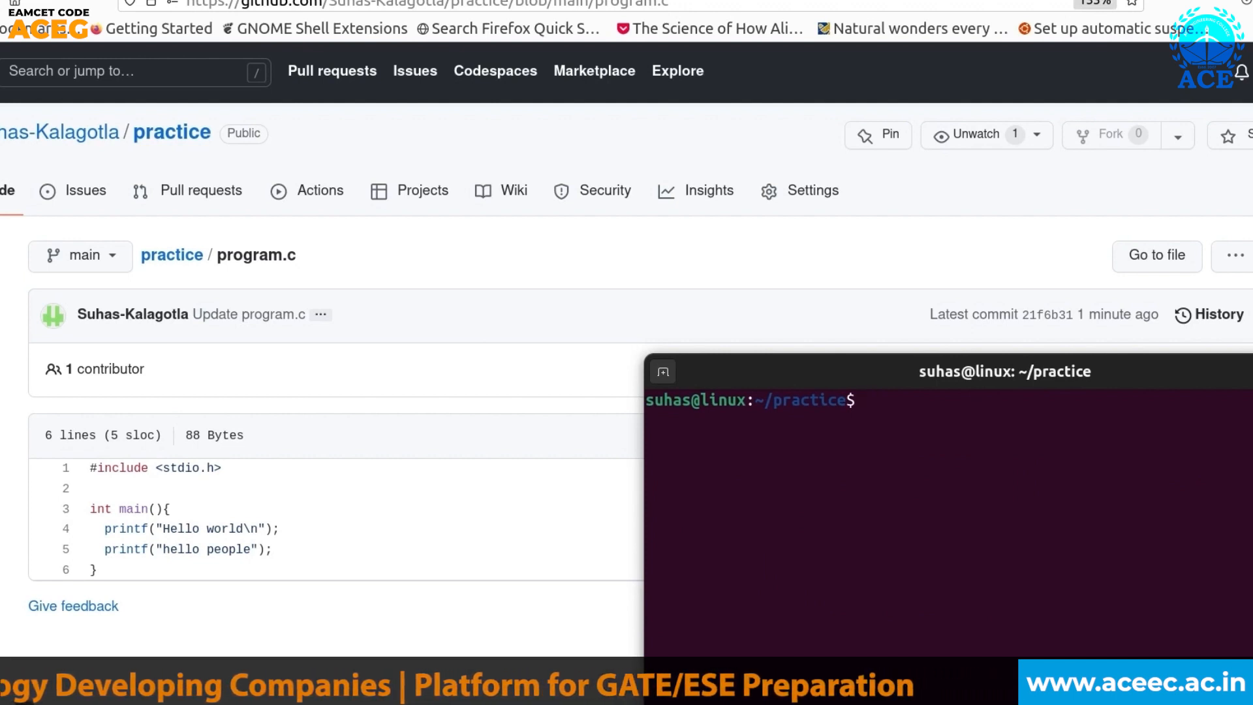
{"action": "left_click", "coordinate": [863, 400]}
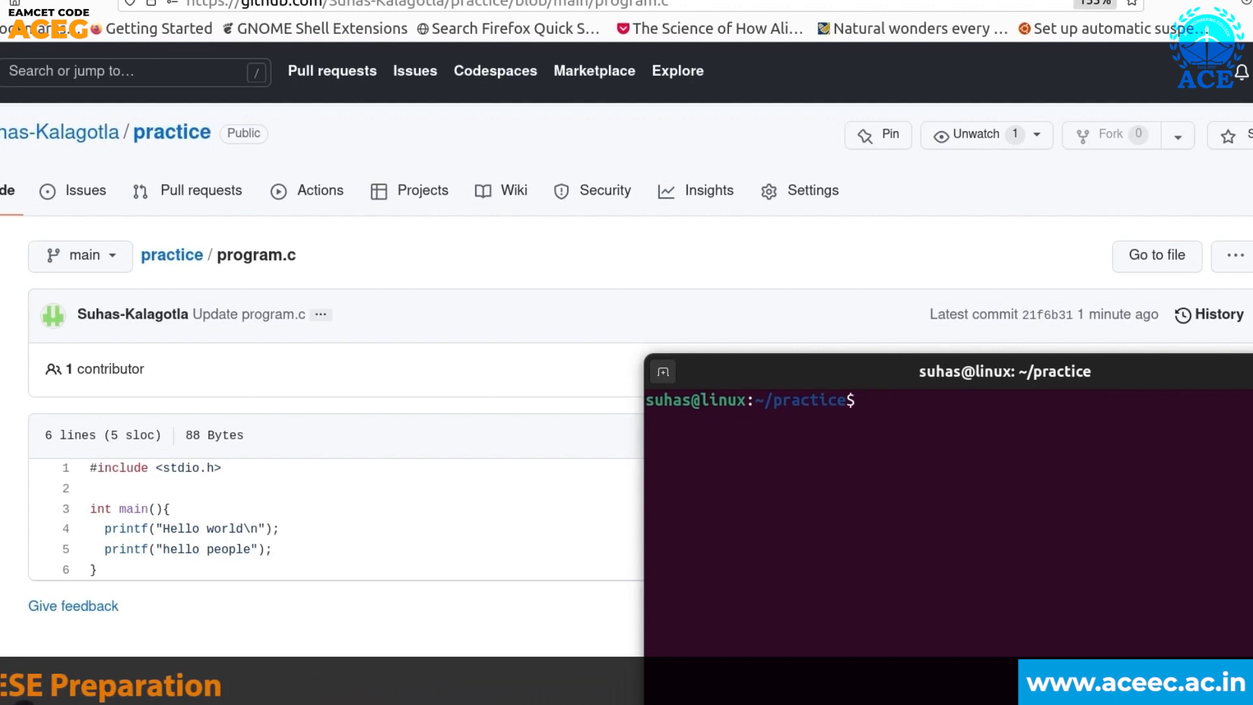
{"action": "left_click", "coordinate": [867, 400]}
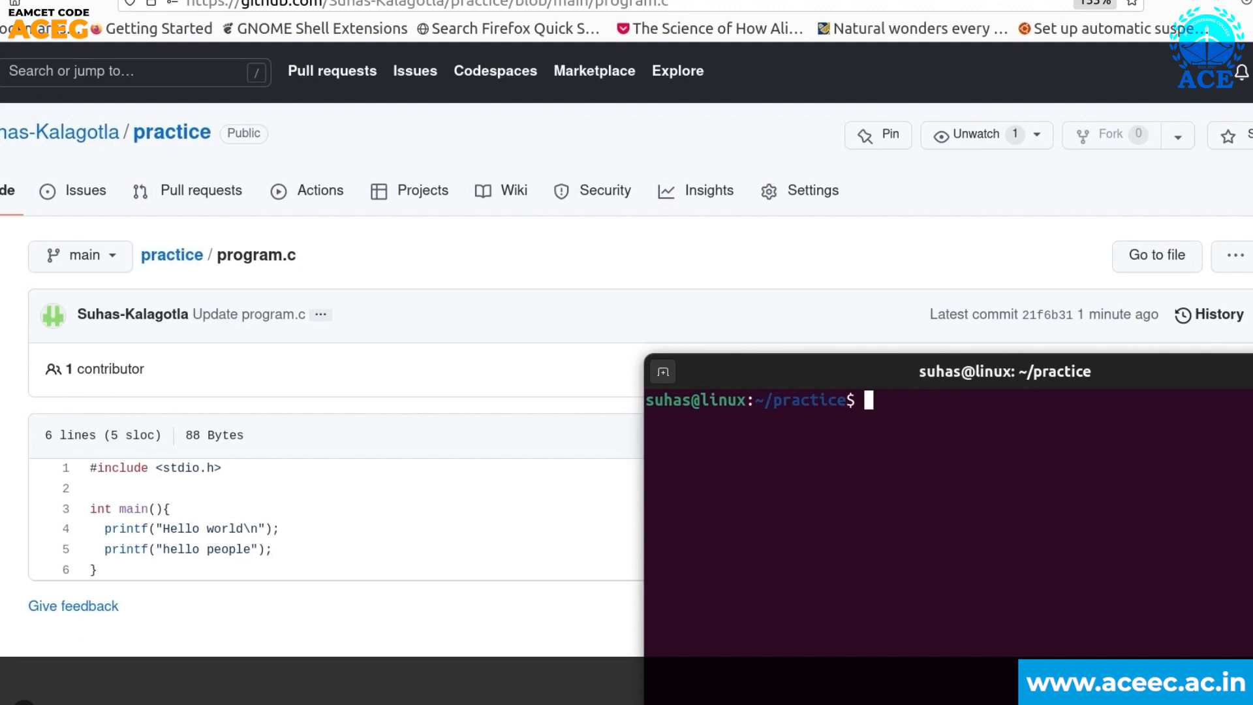